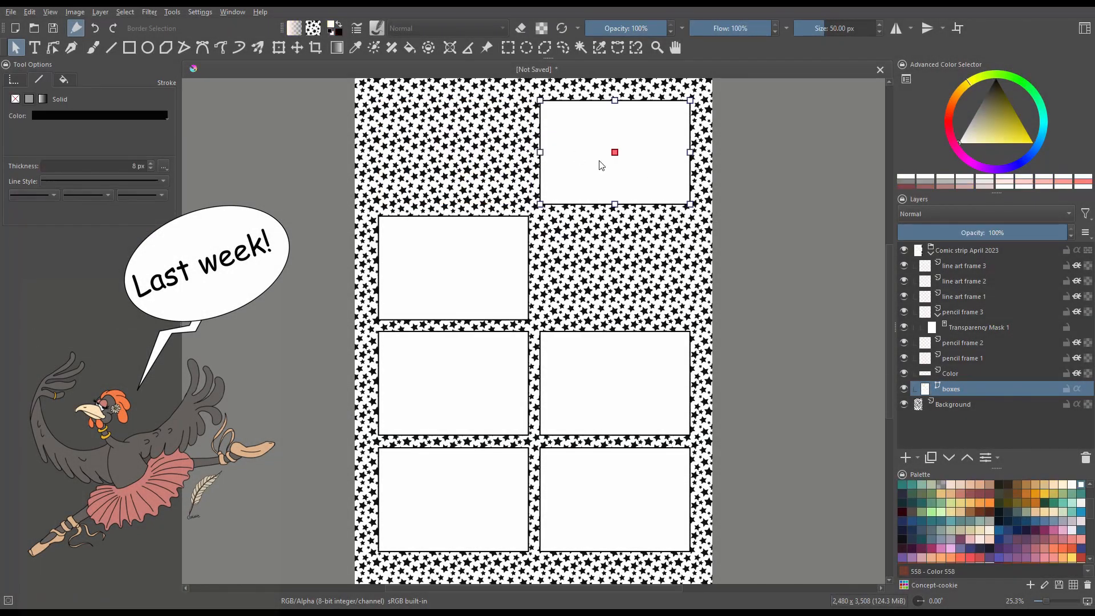
Start a new file and select the European BD template under Comic Templates.
left_click(54, 47)
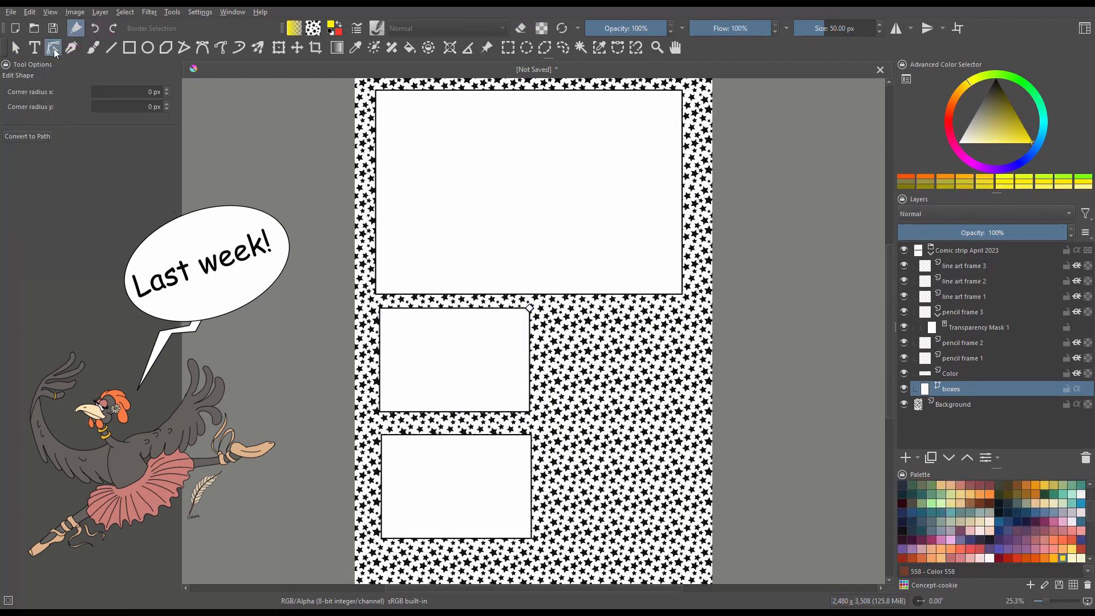
left_click(147, 47)
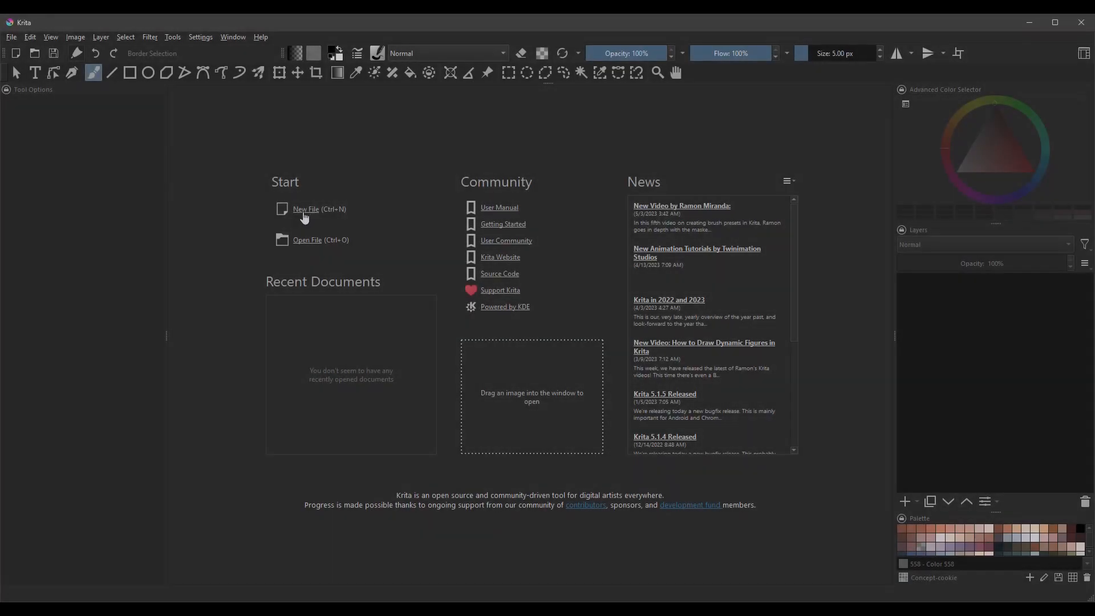
left_click(305, 209)
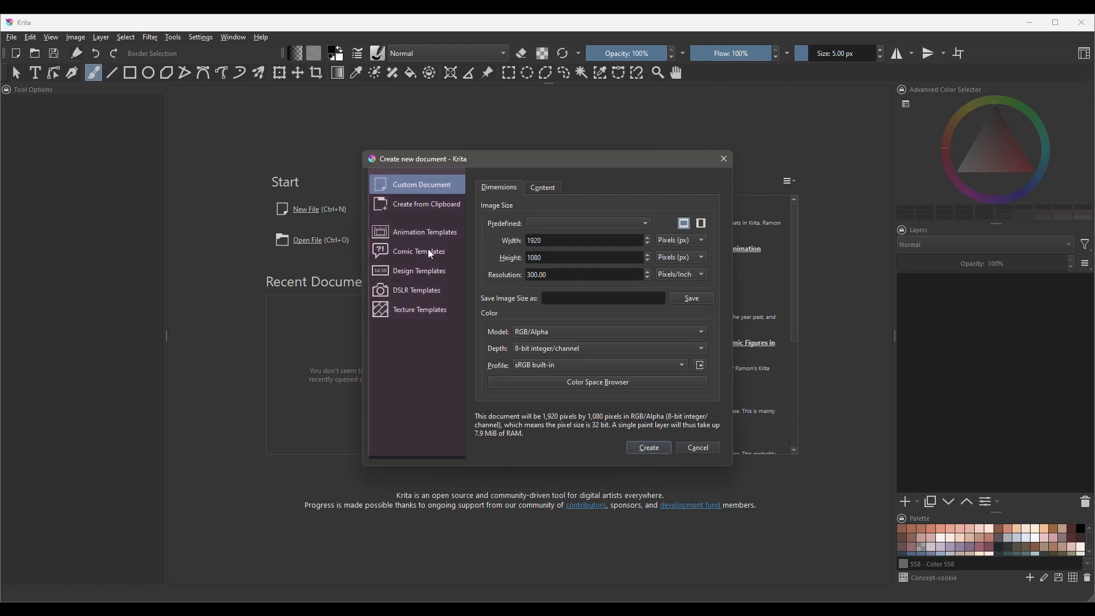
left_click(418, 253)
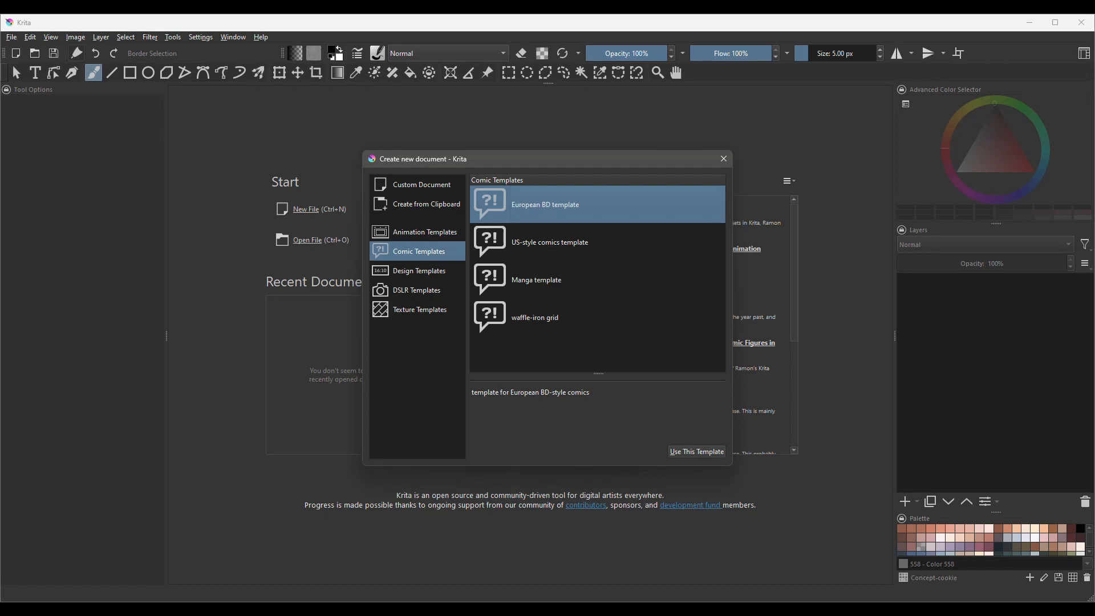
mouse_move(535, 212)
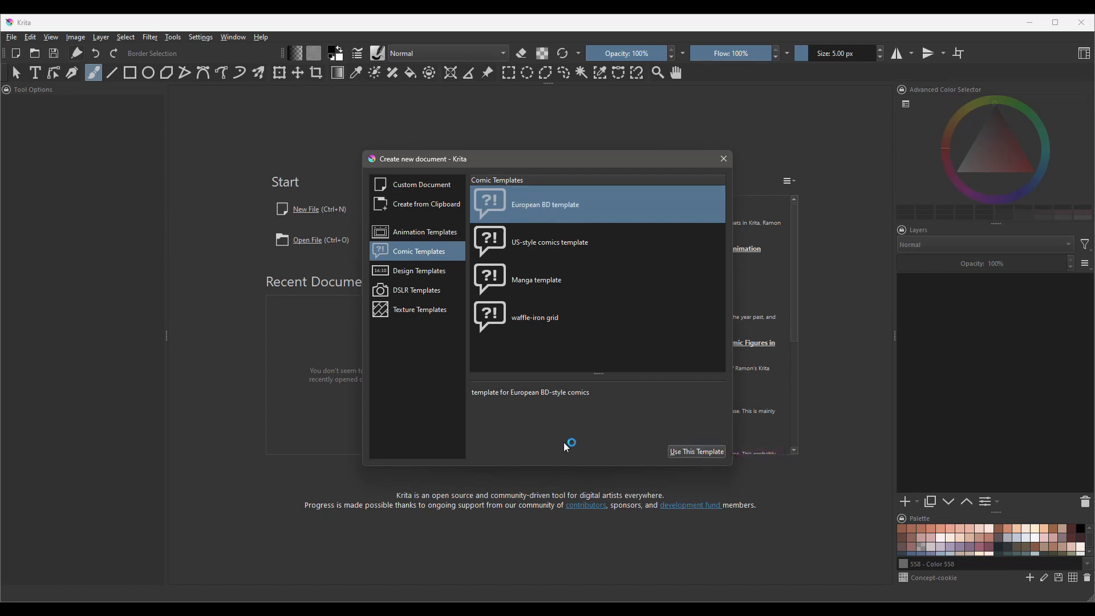
Use the European BD template to create the eight-panel comic document.
left_click(696, 451)
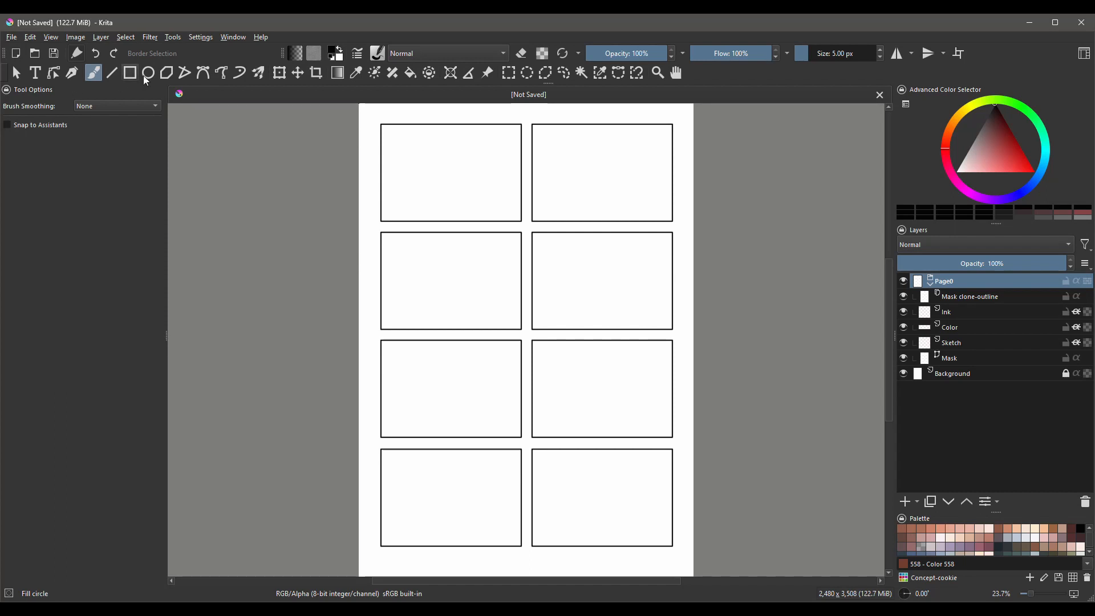
Show the Comics Manager docker from Settings > Dockers.
left_click(200, 37)
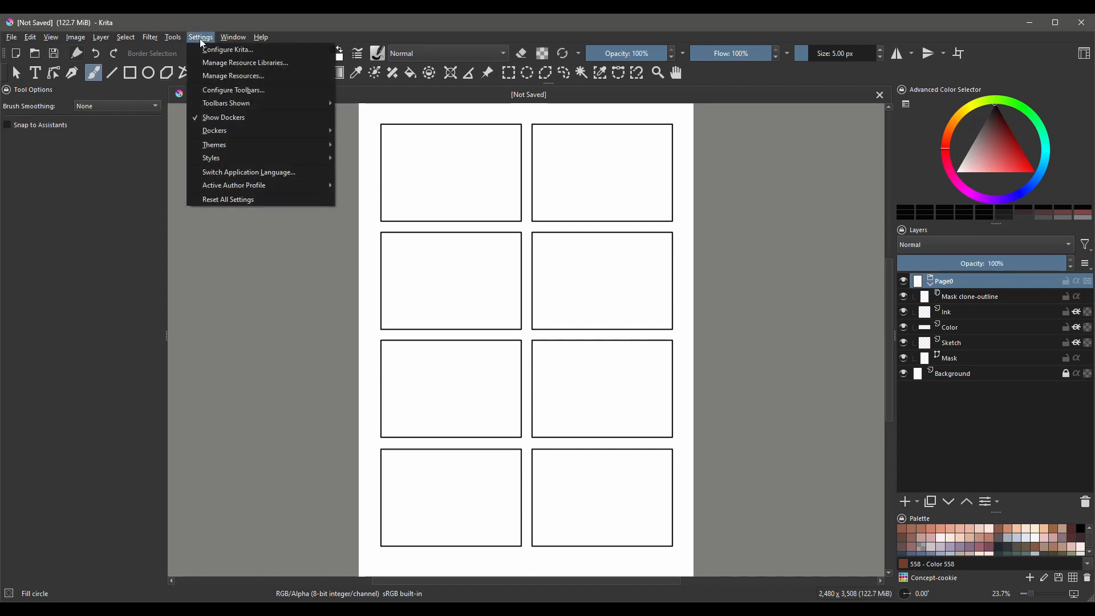
mouse_move(215, 131)
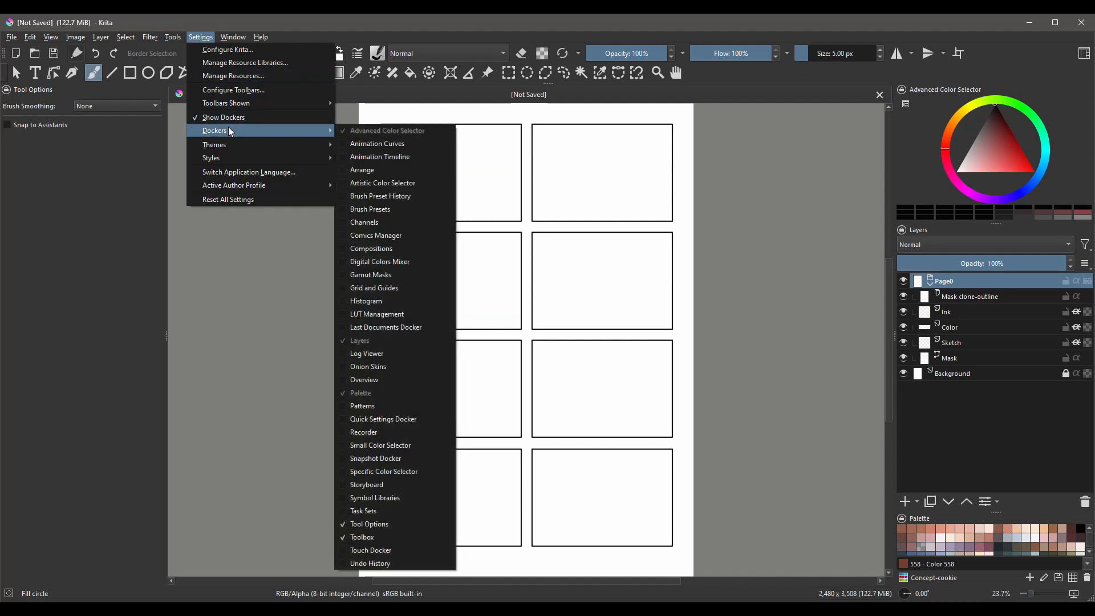
mouse_move(380, 196)
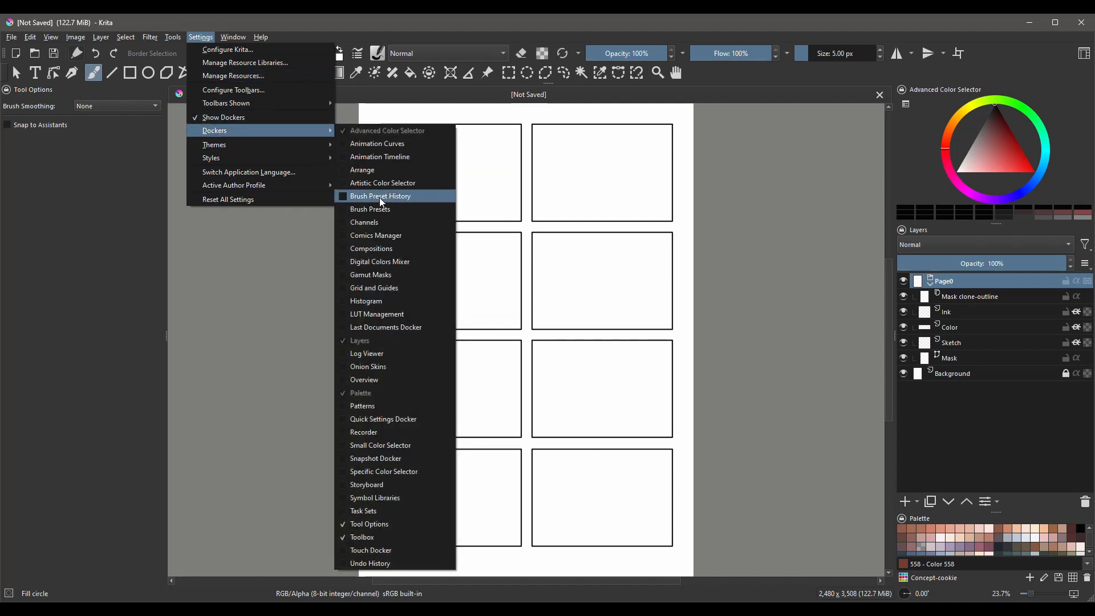
mouse_move(376, 235)
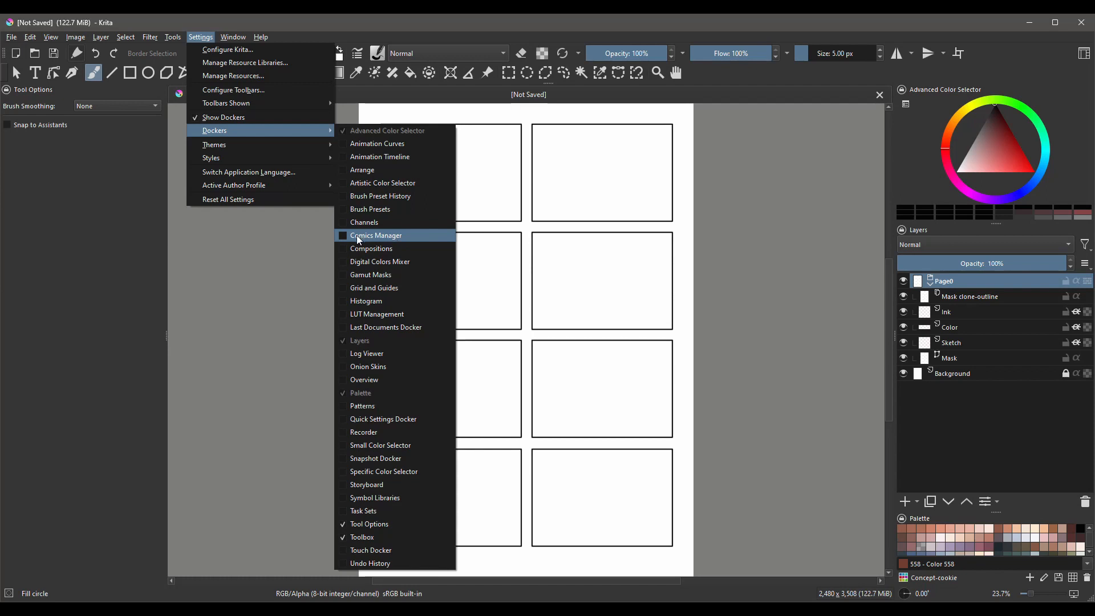
left_click(376, 235)
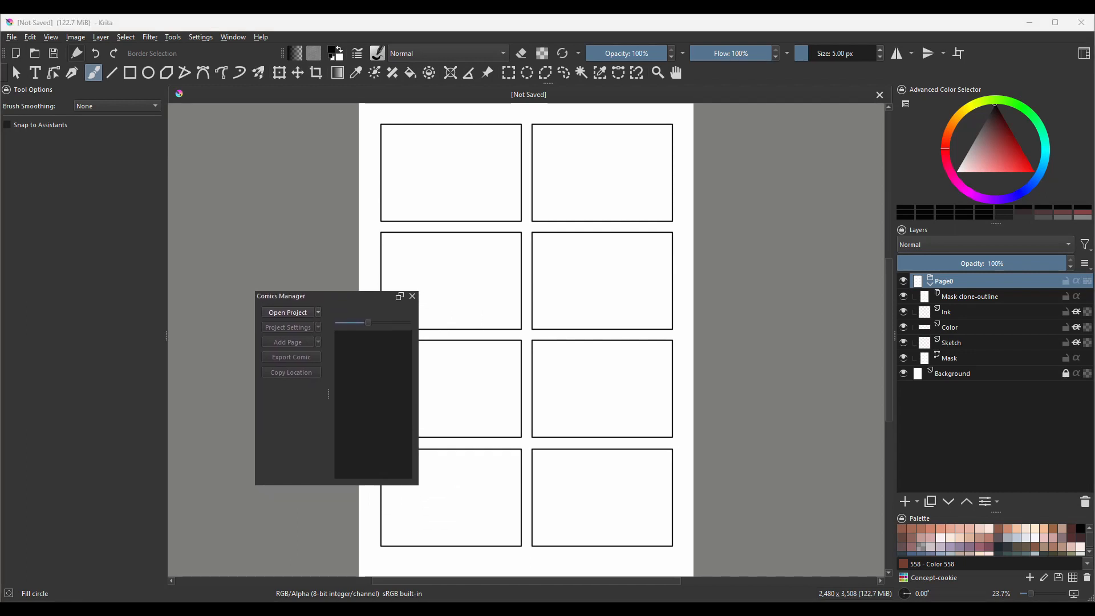
mouse_move(333, 303)
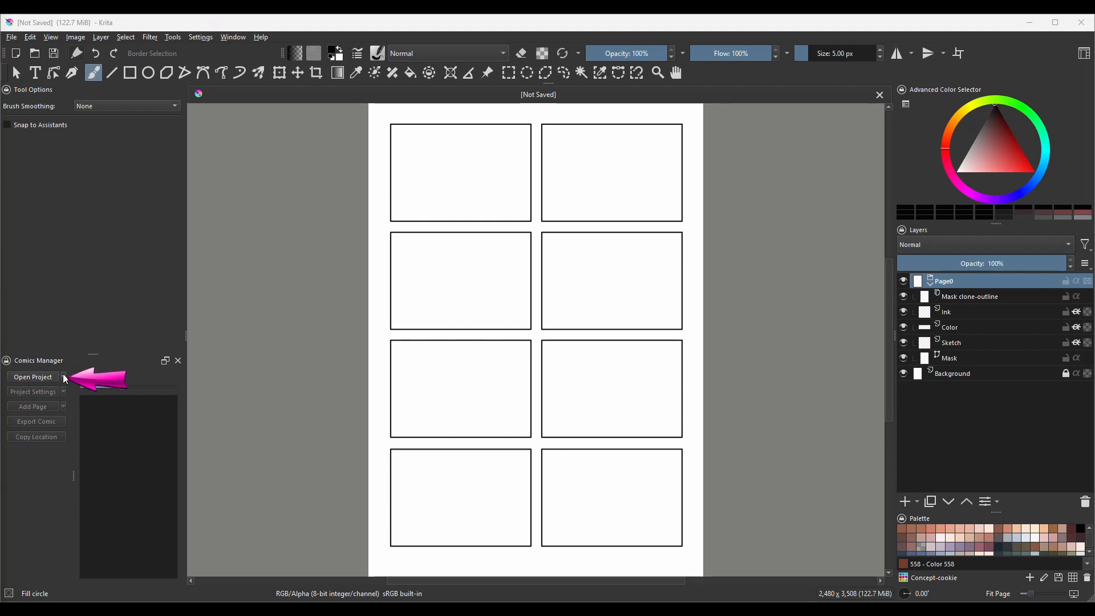
Choose New Project from the Comics Manager's Open Project dropdown.
left_click(63, 377)
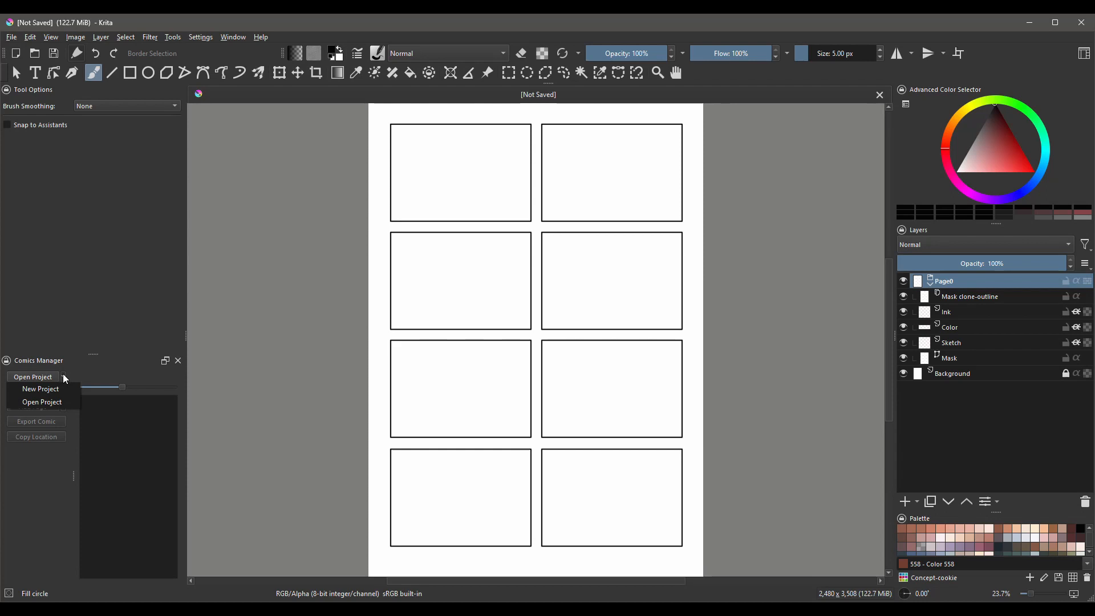
mouse_move(42, 401)
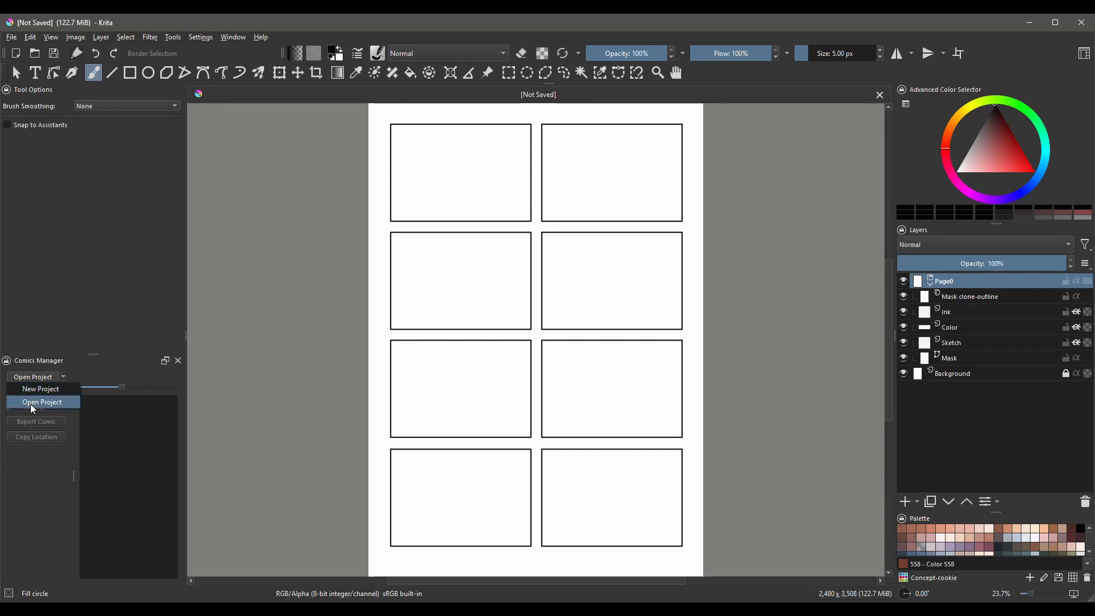
mouse_move(61, 405)
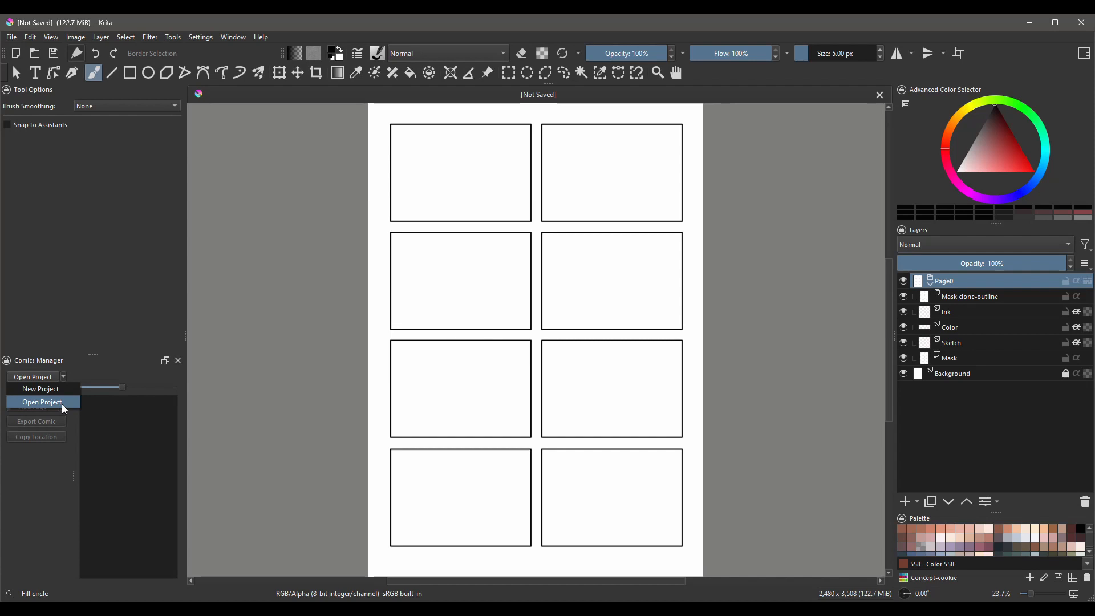
mouse_move(41, 389)
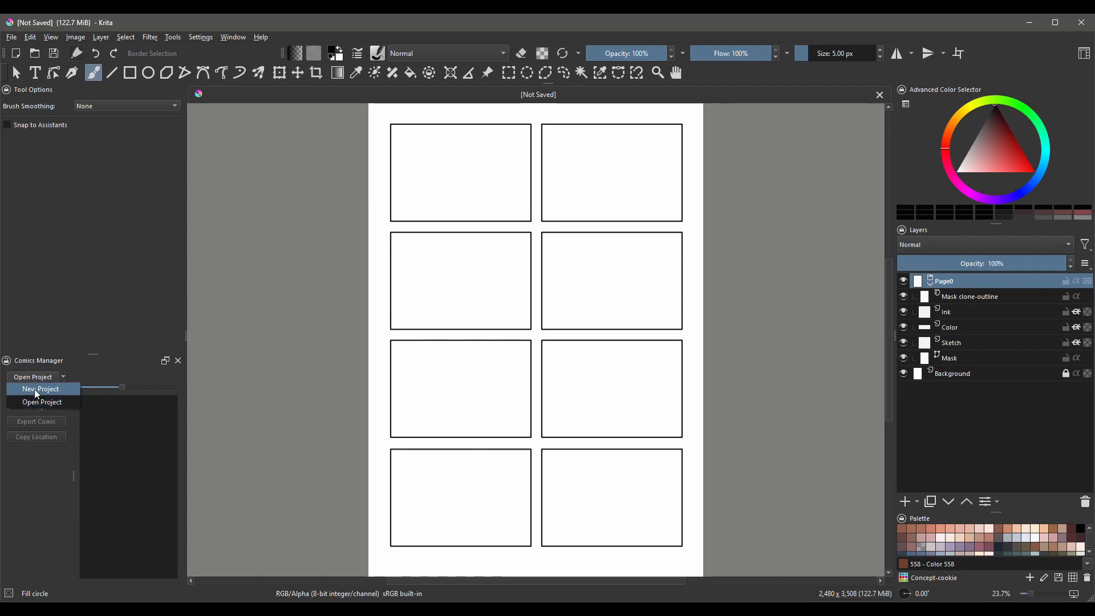
left_click(40, 389)
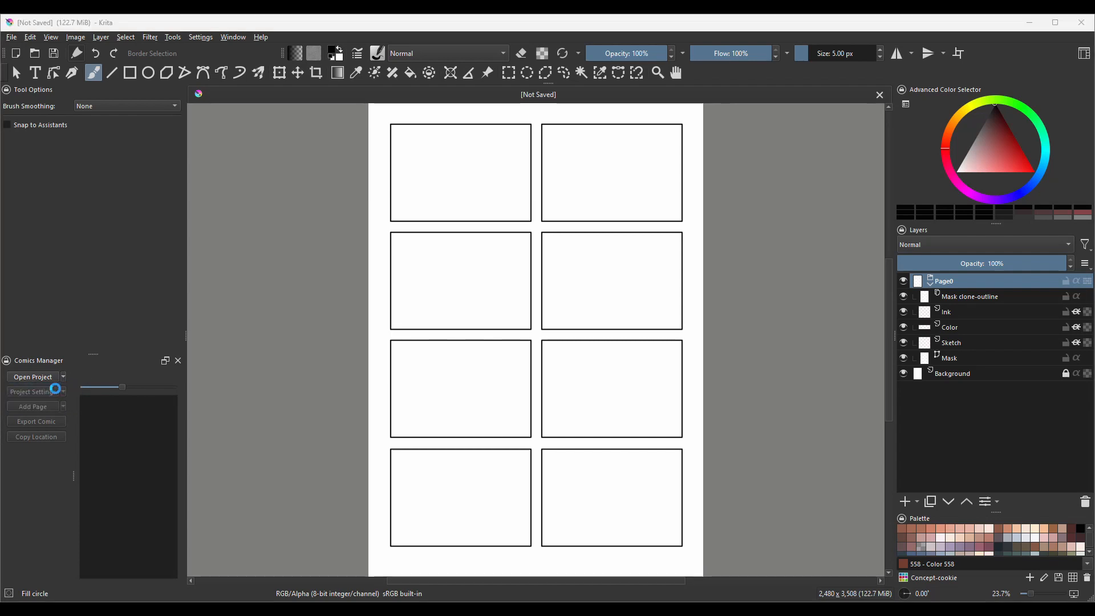
Create a COMICS folder on the Desktop and select it as the project location.
left_click(32, 391)
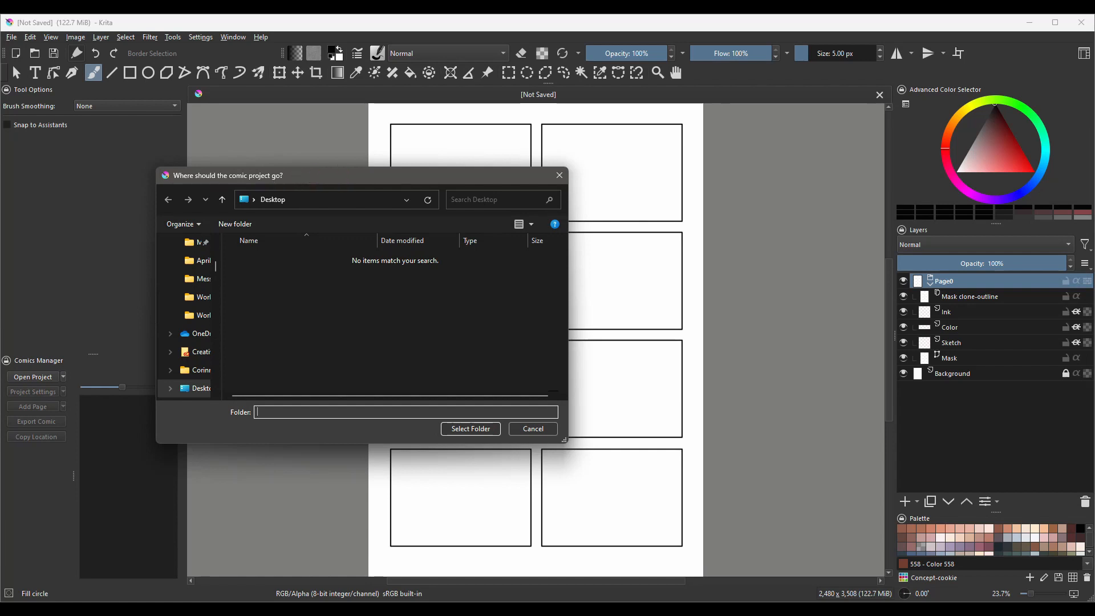
mouse_move(353, 193)
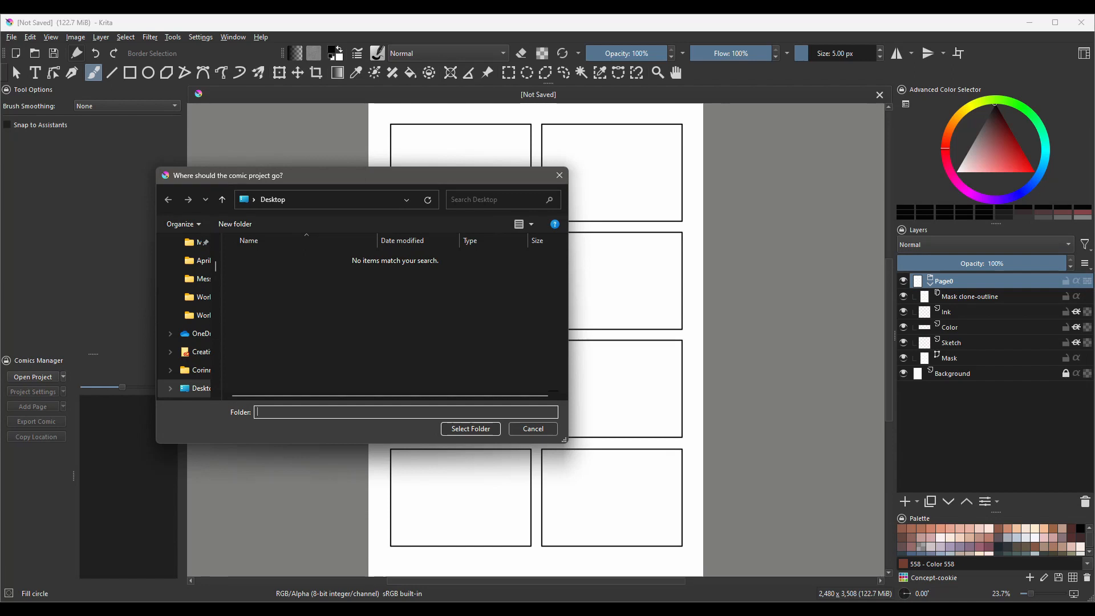
mouse_move(234, 224)
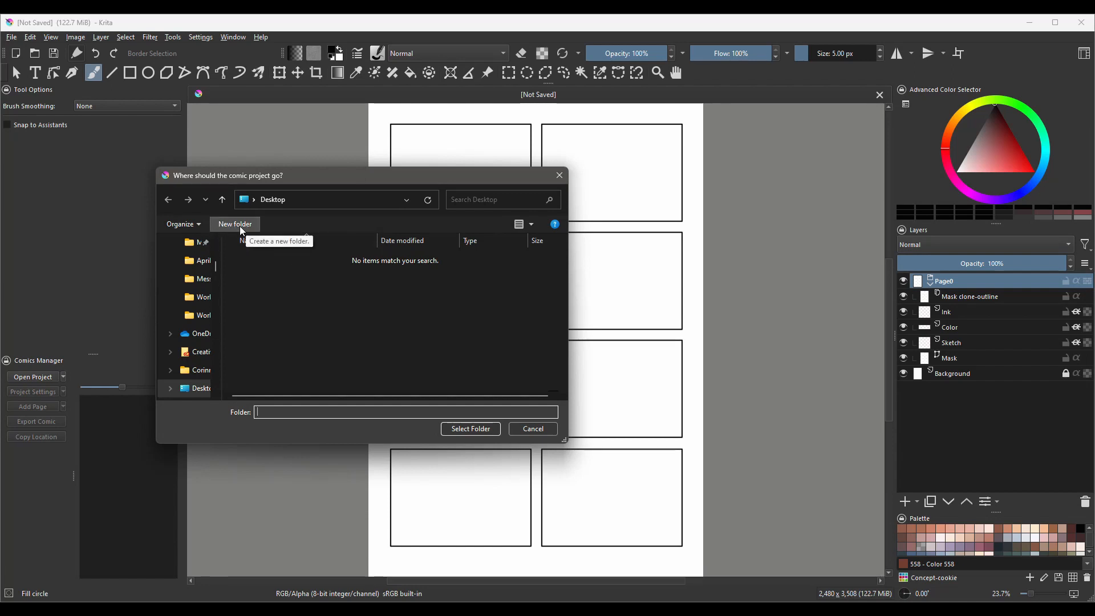
left_click(233, 223)
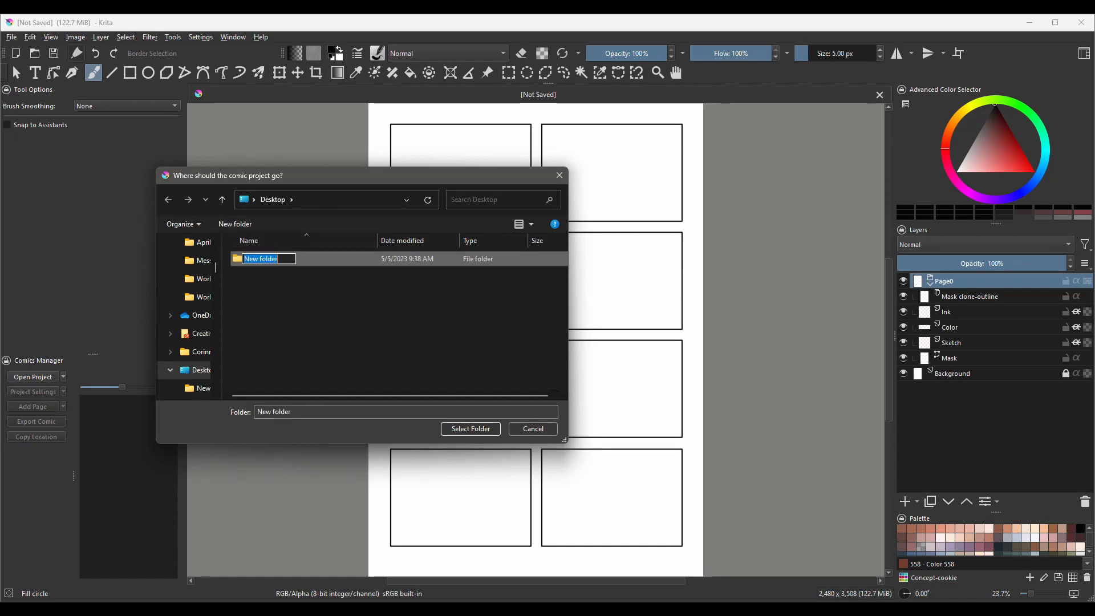
type("COMICS")
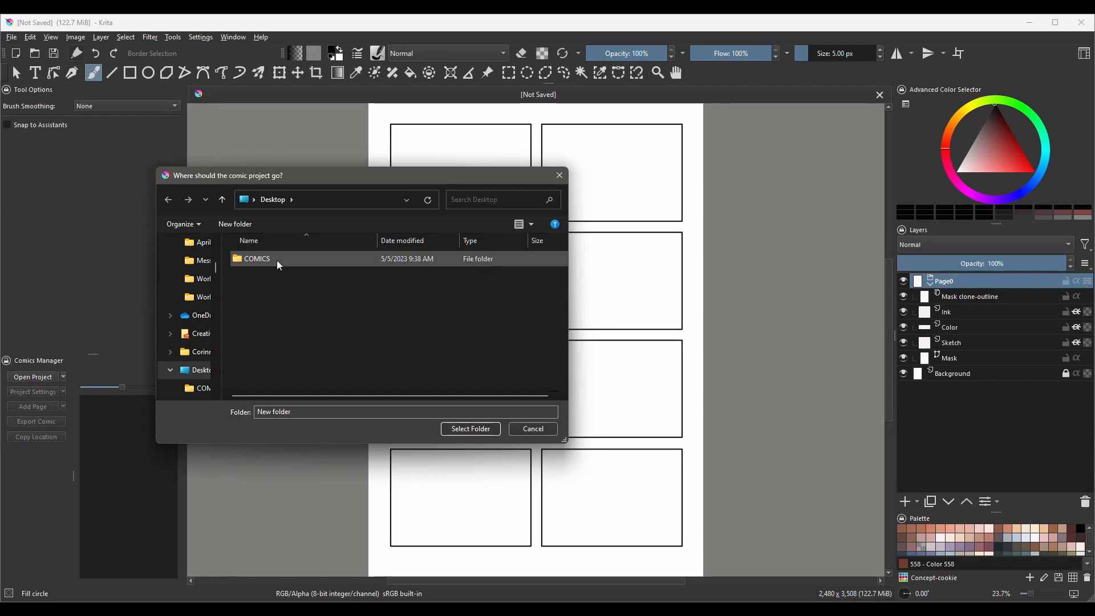
left_click(257, 259)
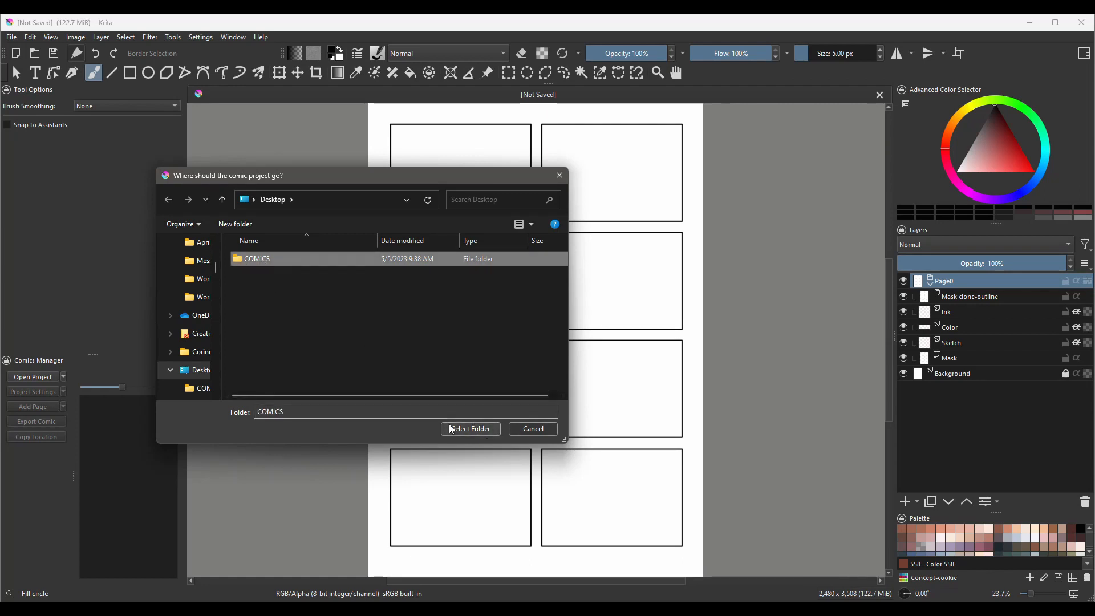
left_click(470, 429)
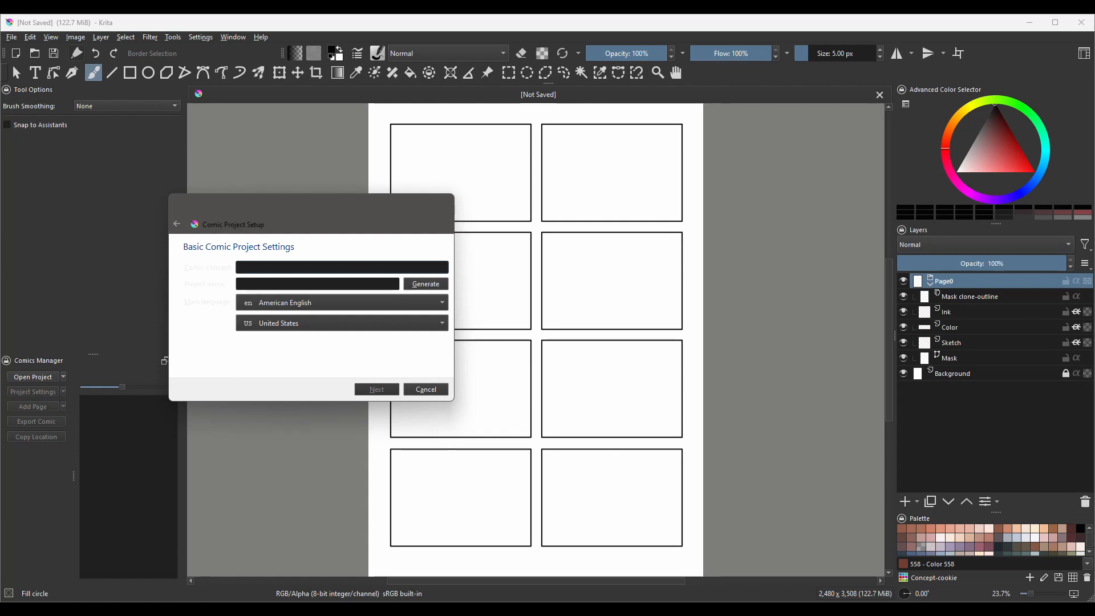
Dismiss the Comic Project Setup dialog without filling in any fields.
left_click(341, 267)
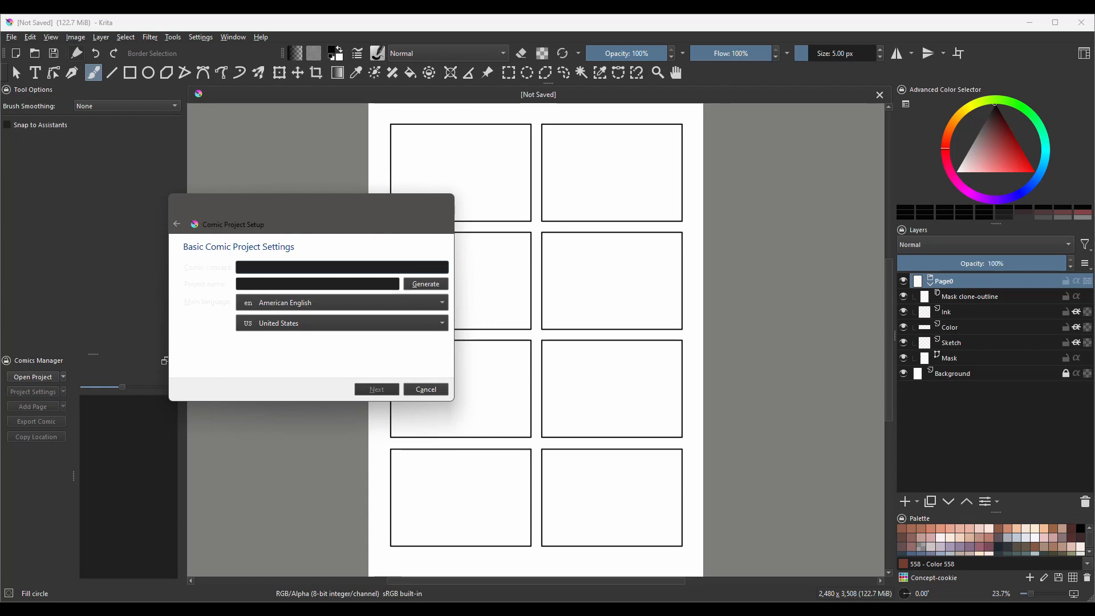
left_click(341, 267)
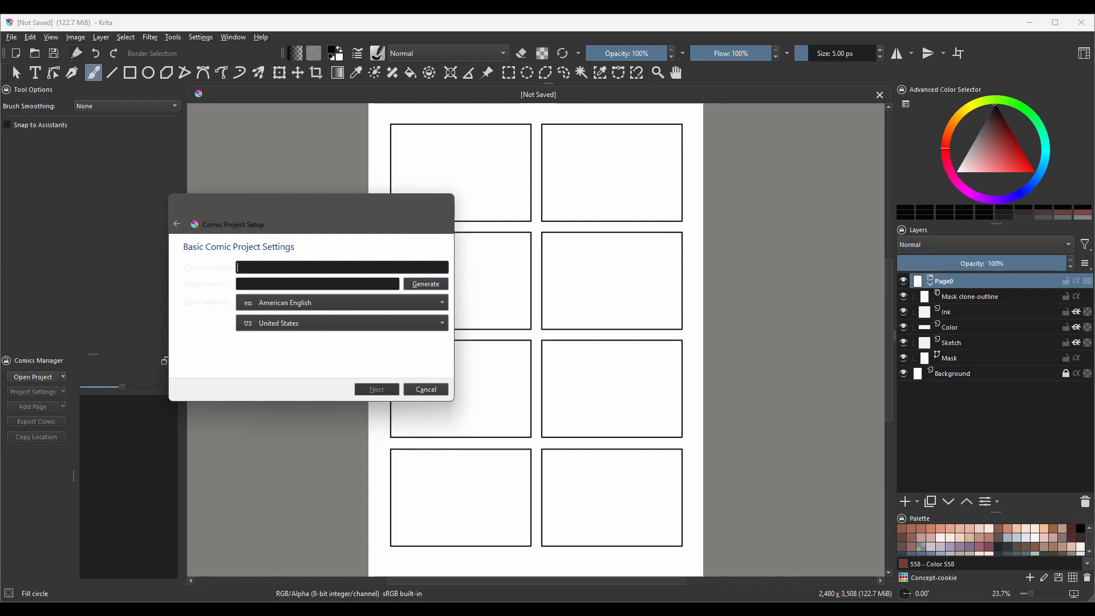
mouse_move(473, 416)
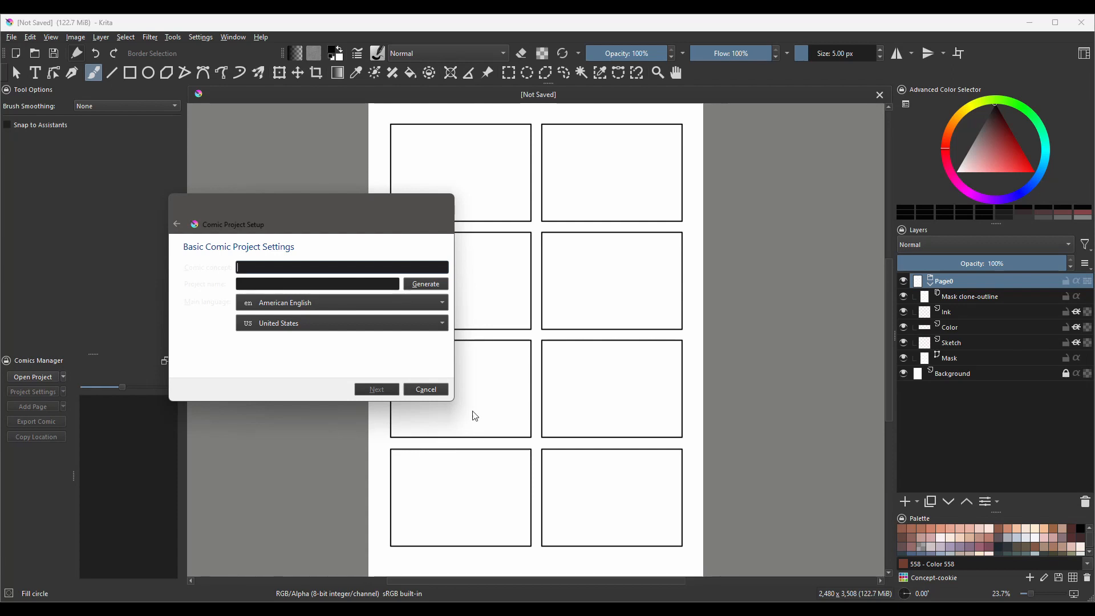
left_click(424, 389)
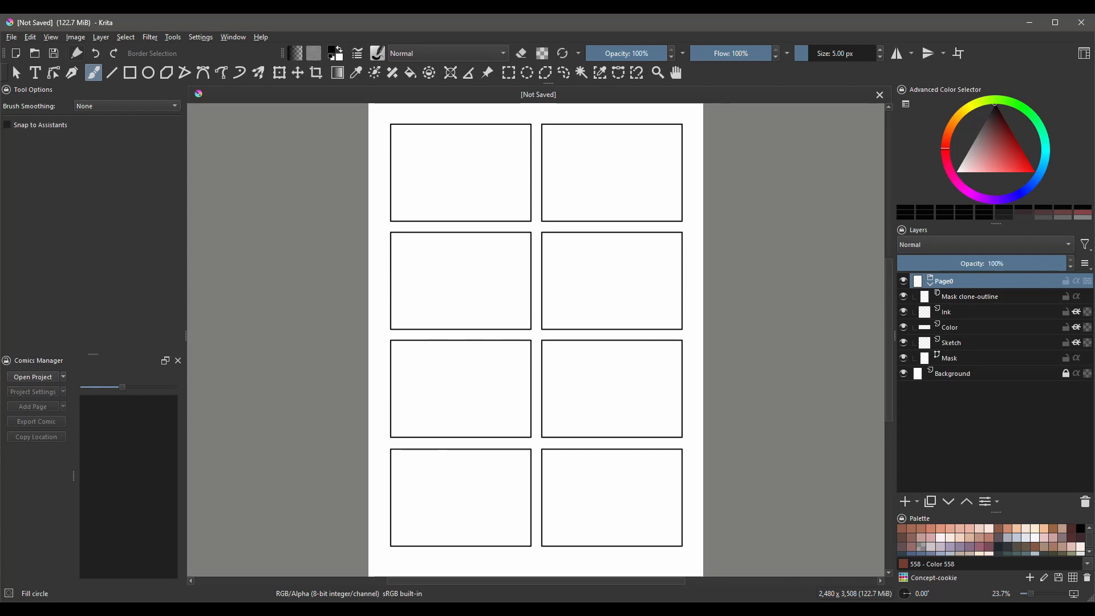
Apply the Krita bright theme from Settings > Themes.
left_click(200, 38)
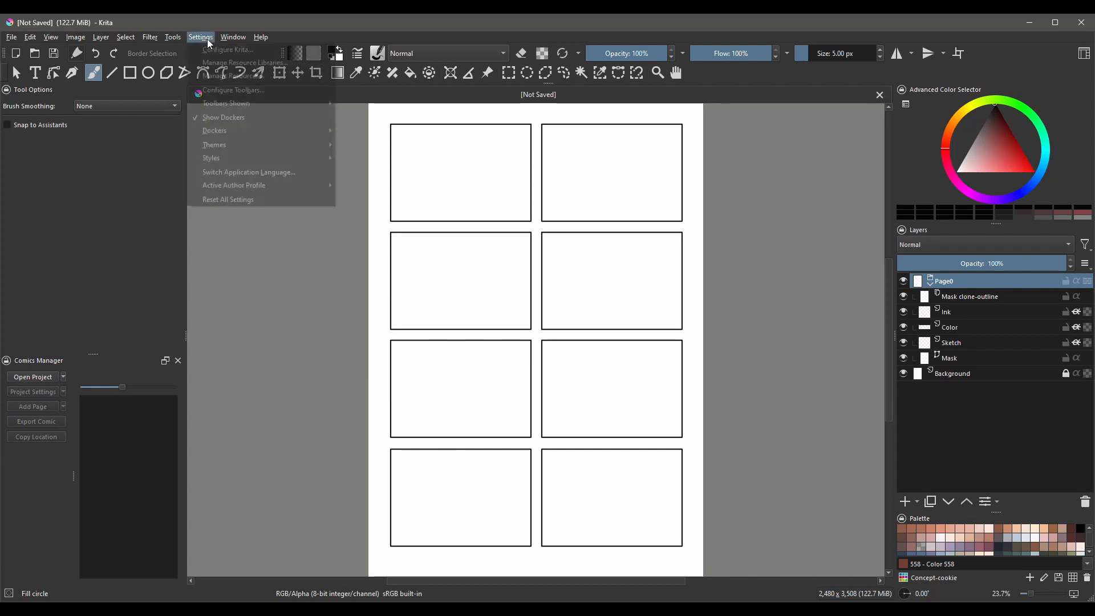
mouse_move(71, 302)
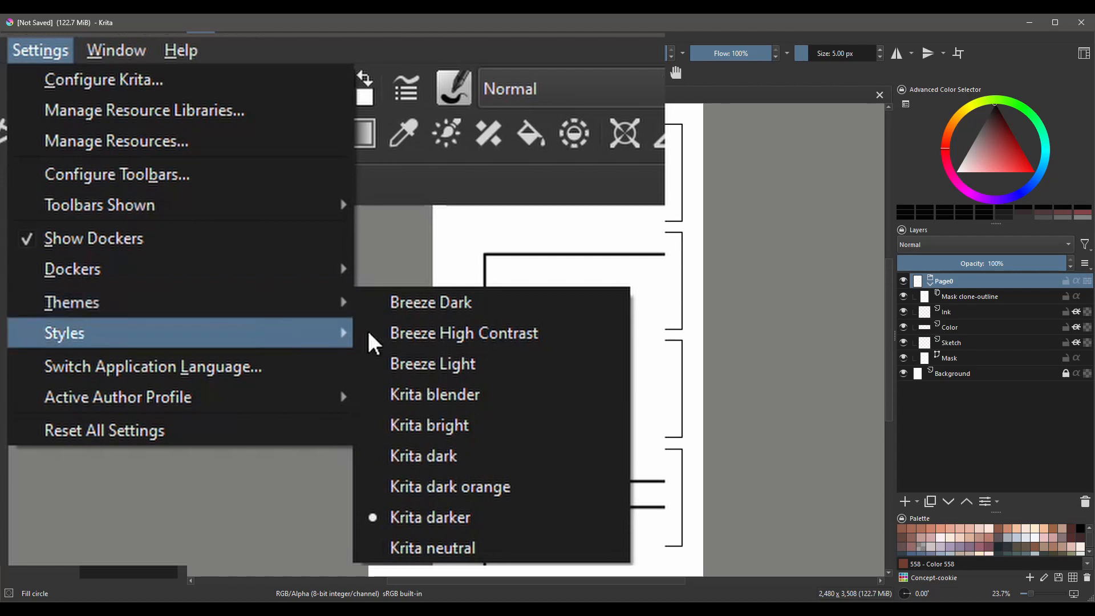
mouse_move(464, 523)
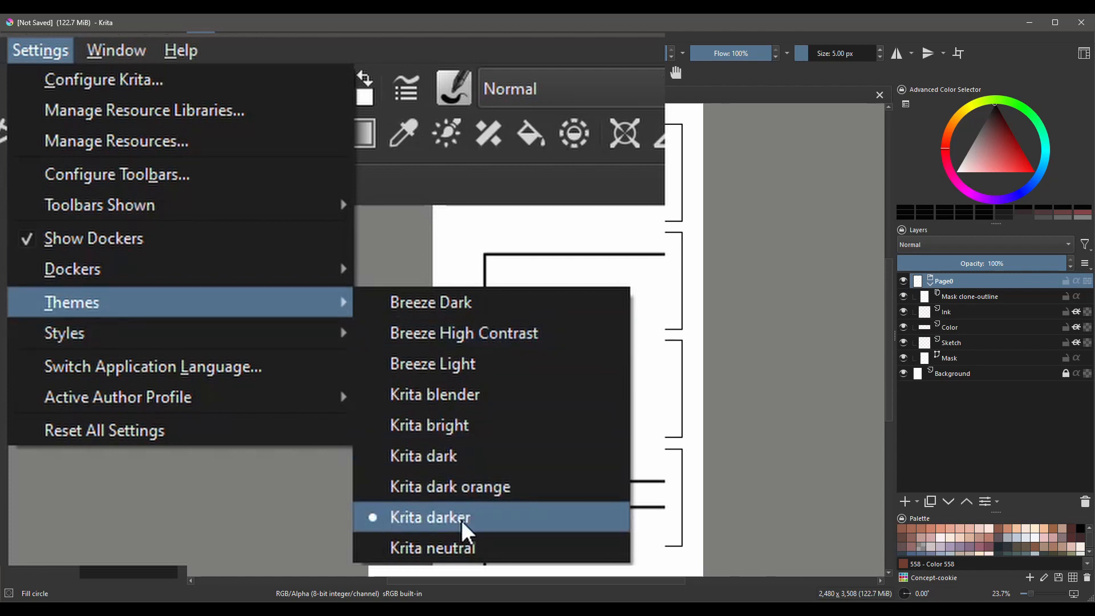
mouse_move(457, 486)
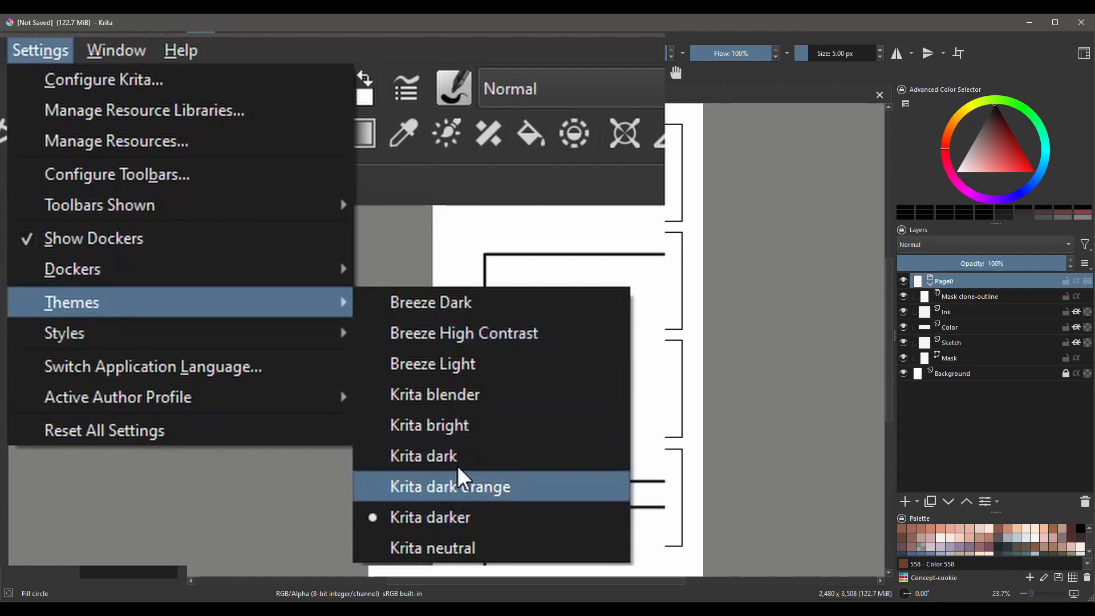
mouse_move(429, 424)
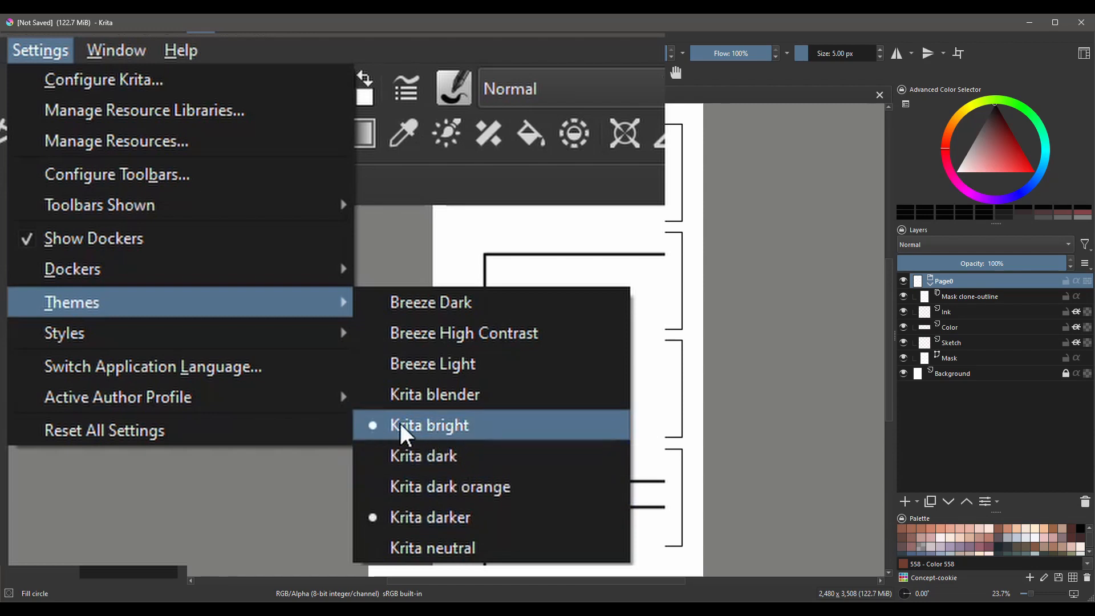
left_click(428, 424)
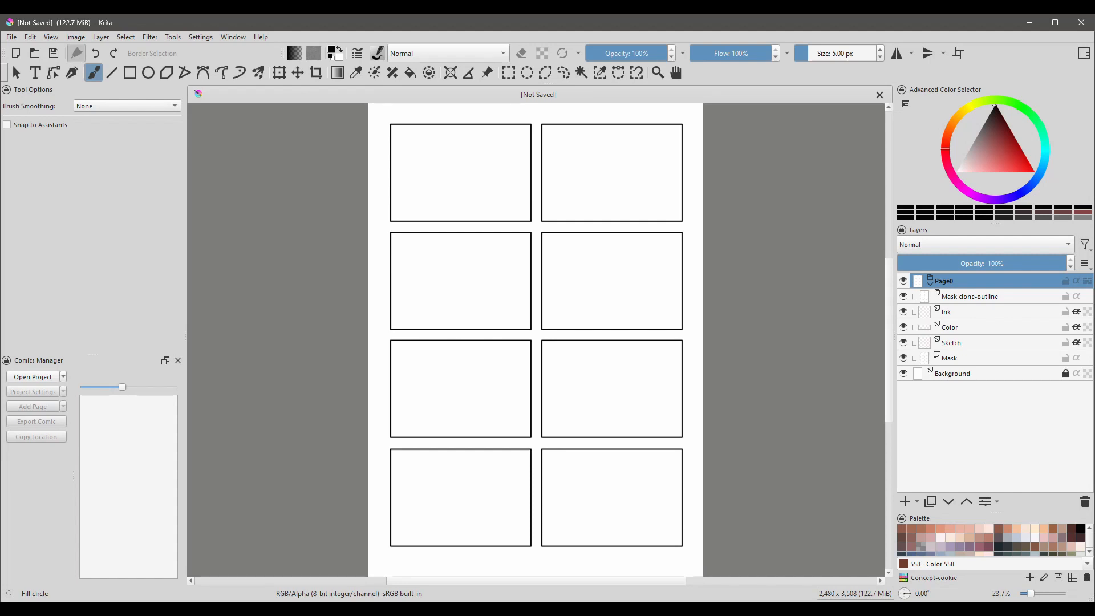
Start a New Project again with the Desktop COMICS folder as its location.
left_click(62, 376)
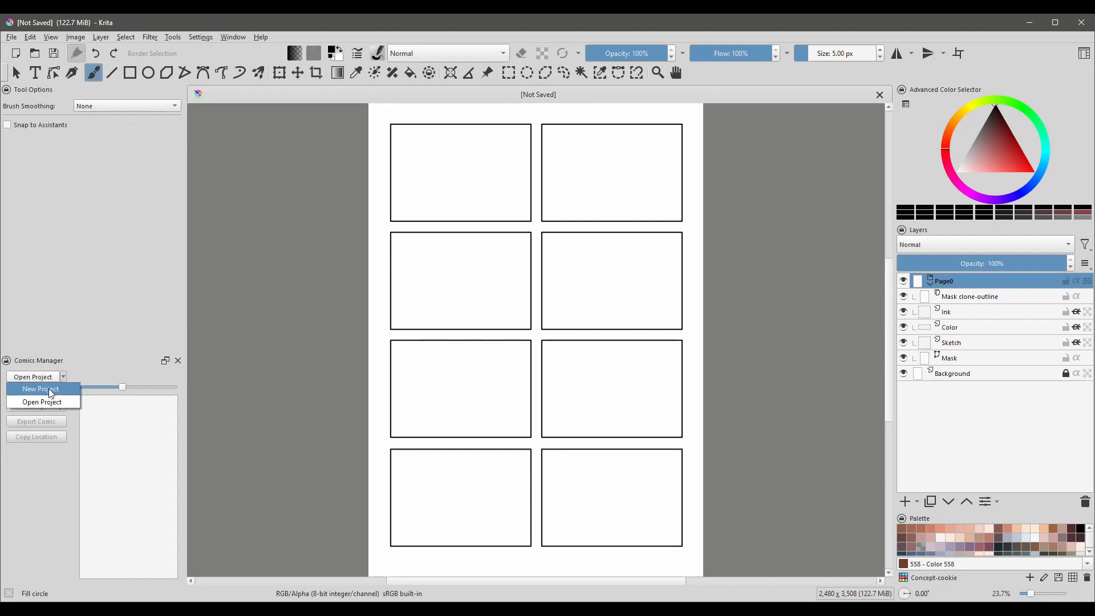
left_click(39, 389)
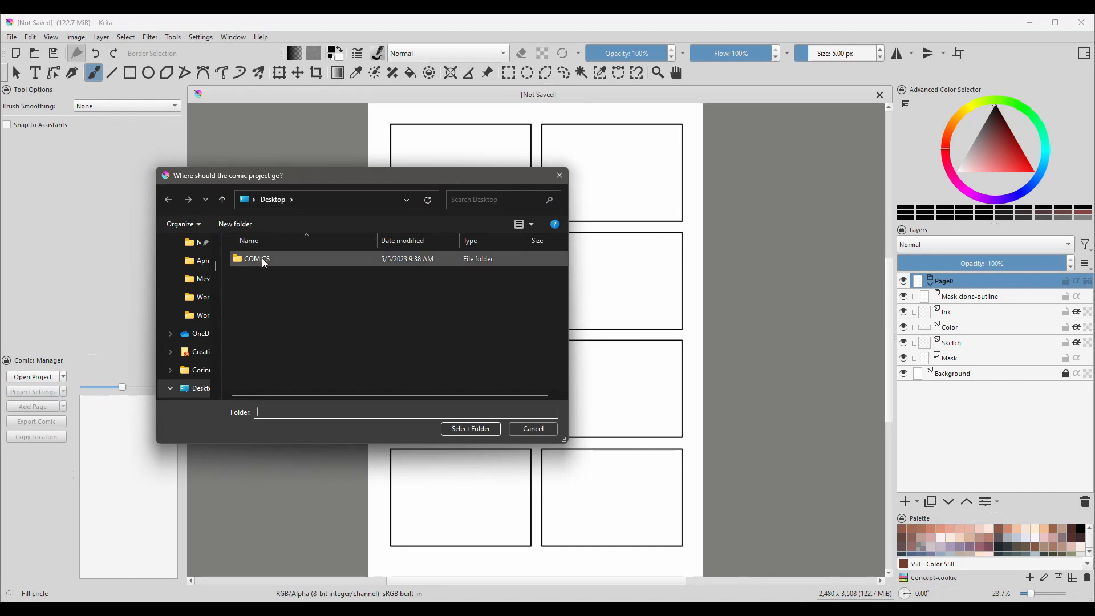
mouse_move(323, 166)
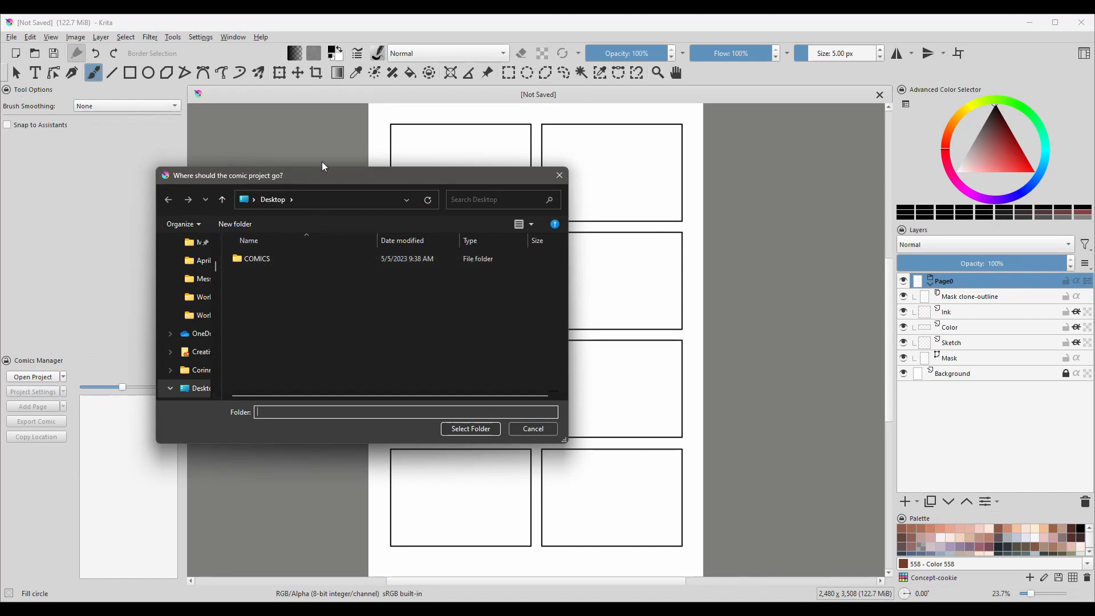
mouse_move(323, 295)
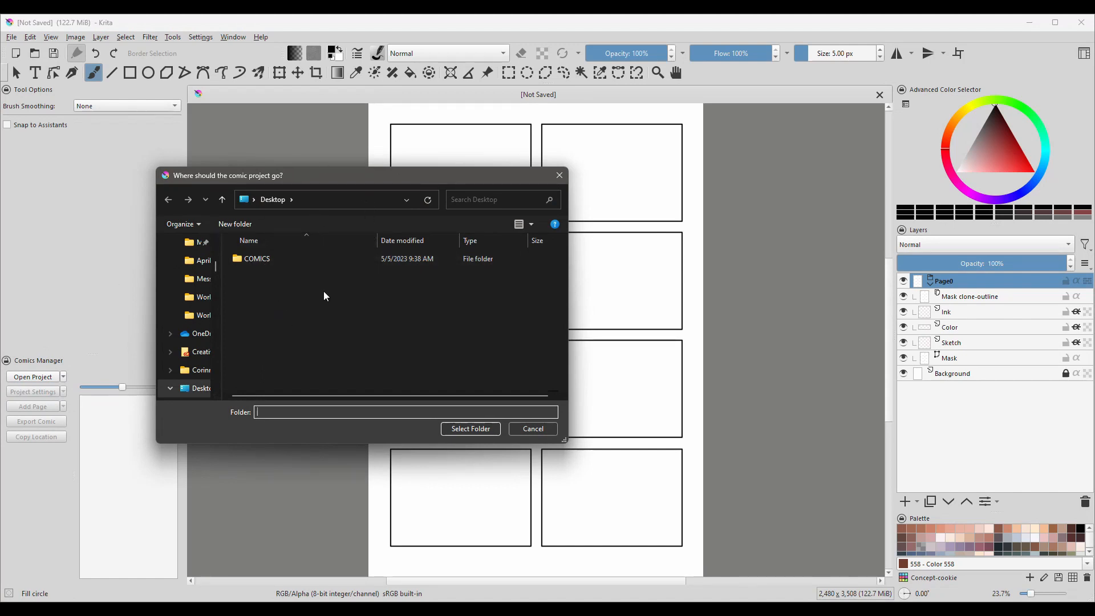
left_click(257, 258)
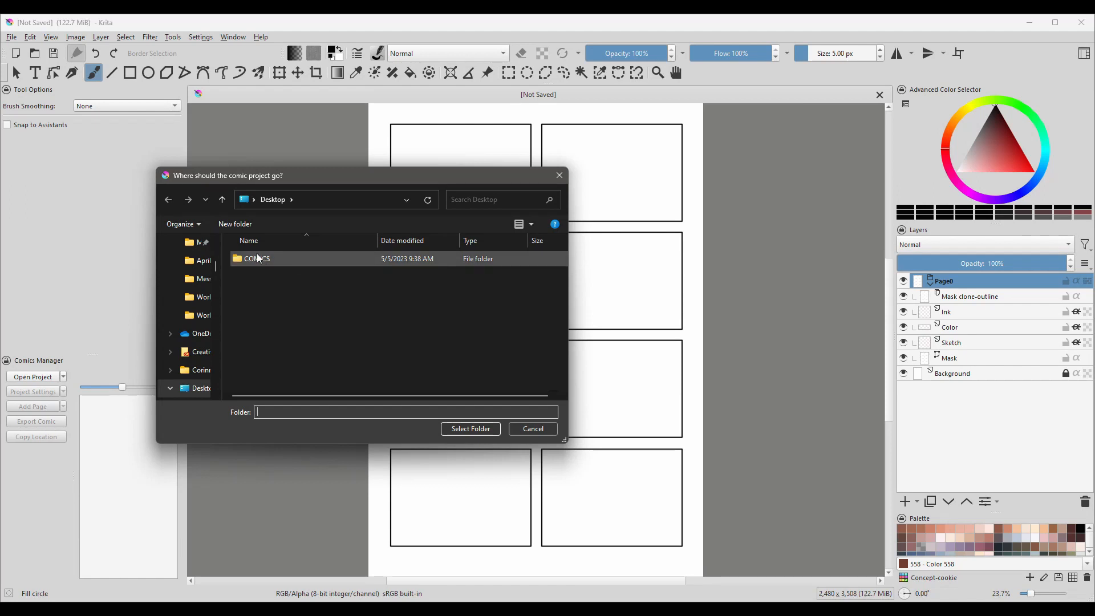
left_click(258, 258)
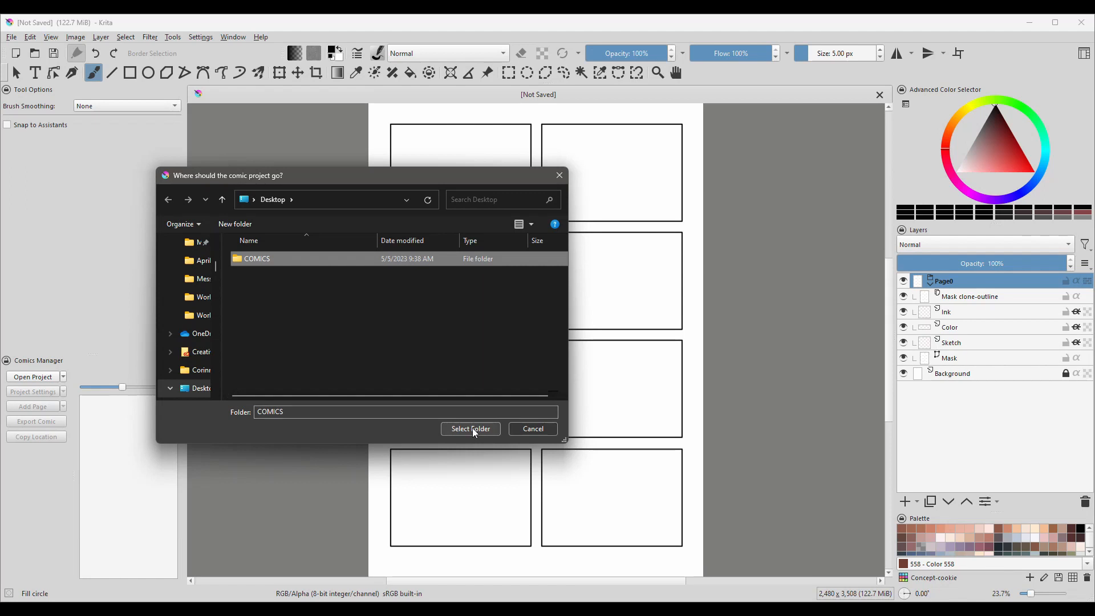
left_click(470, 428)
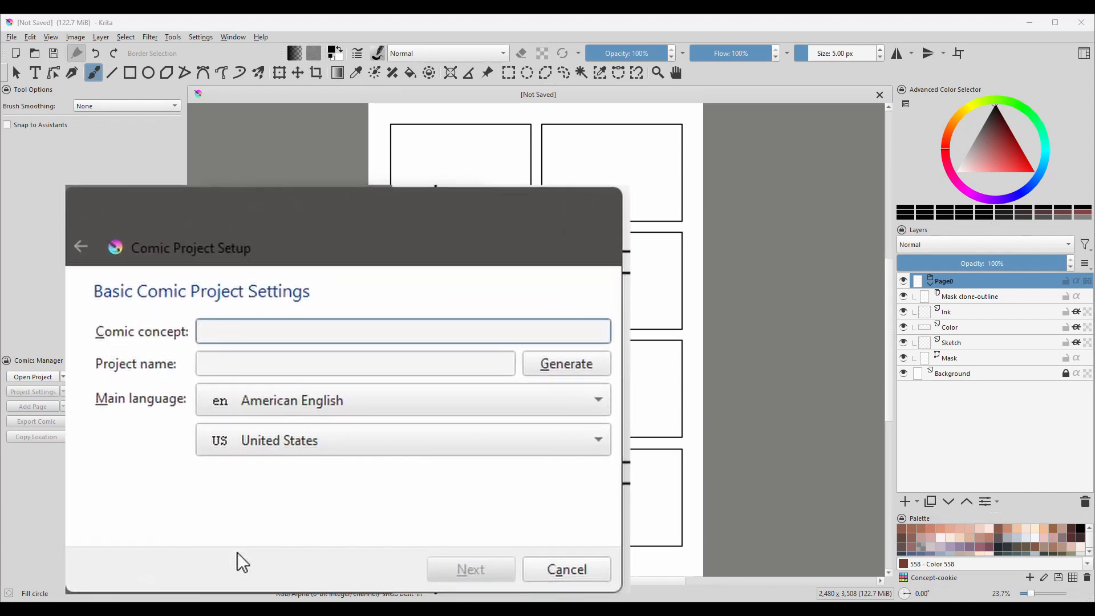
Enter the concept 'My comics is about a cat that behaves badly.' and generate a project name.
left_click(404, 330)
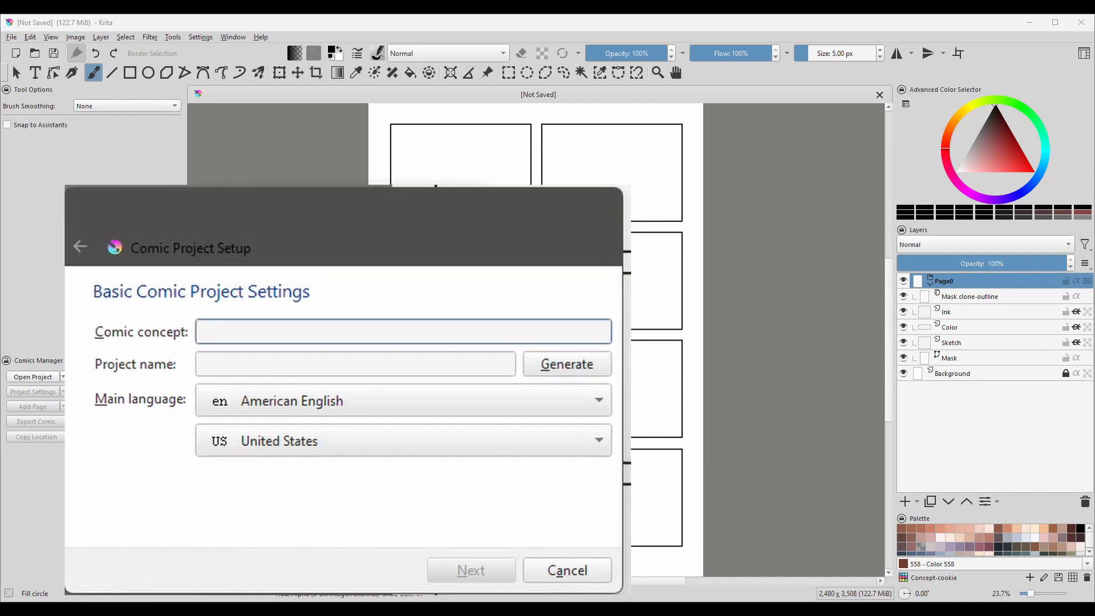
type("My comics is about a cat that behaves badly.")
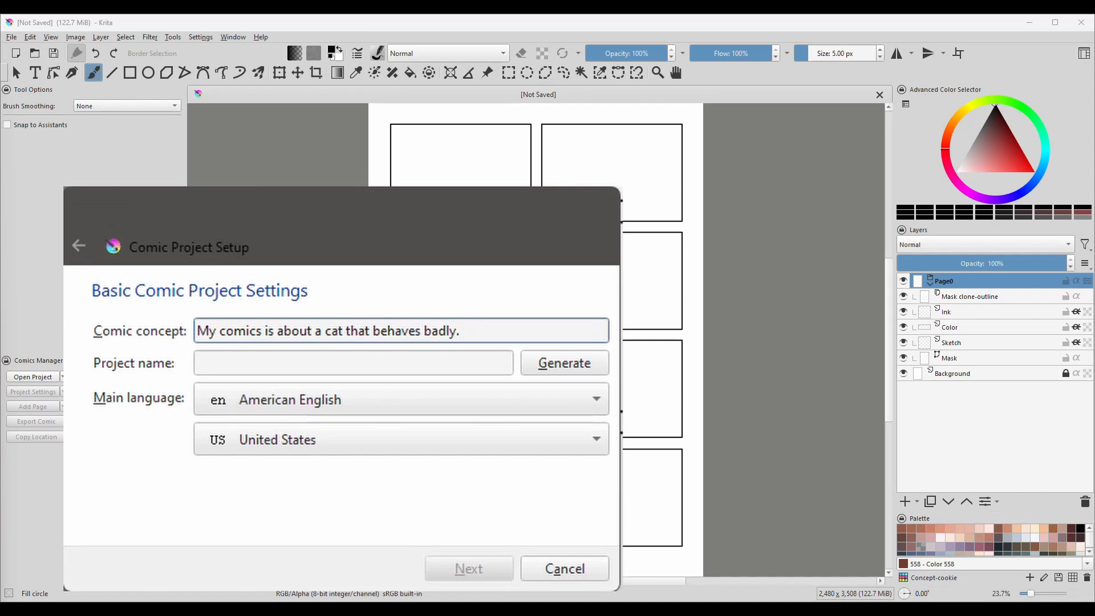
left_click(564, 363)
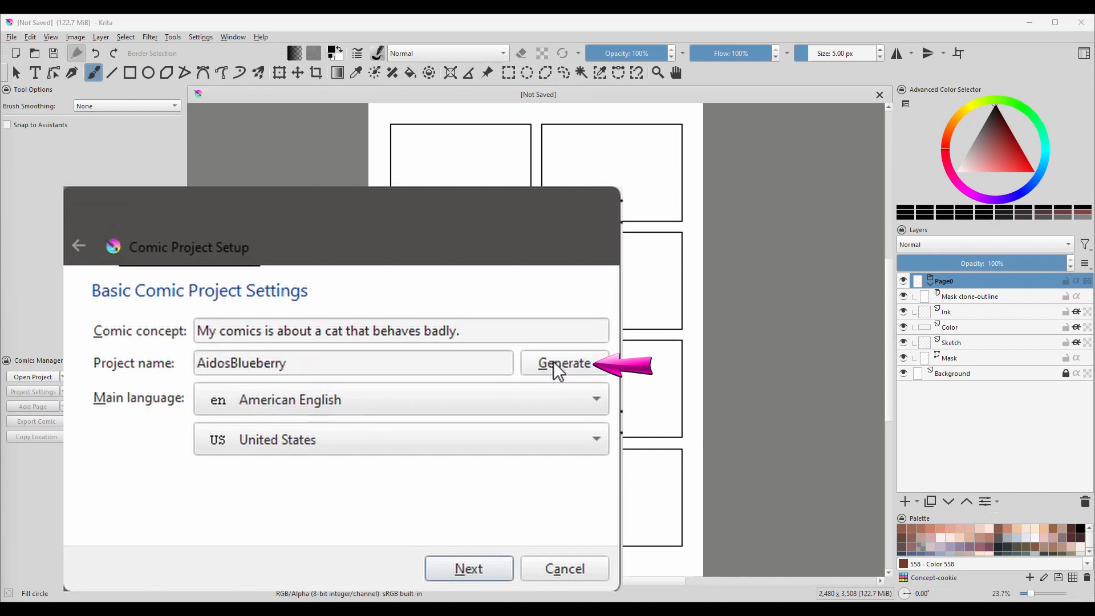
Regenerate the name, then enter 'Momo the Naughty Cat' as the project name.
left_click(564, 363)
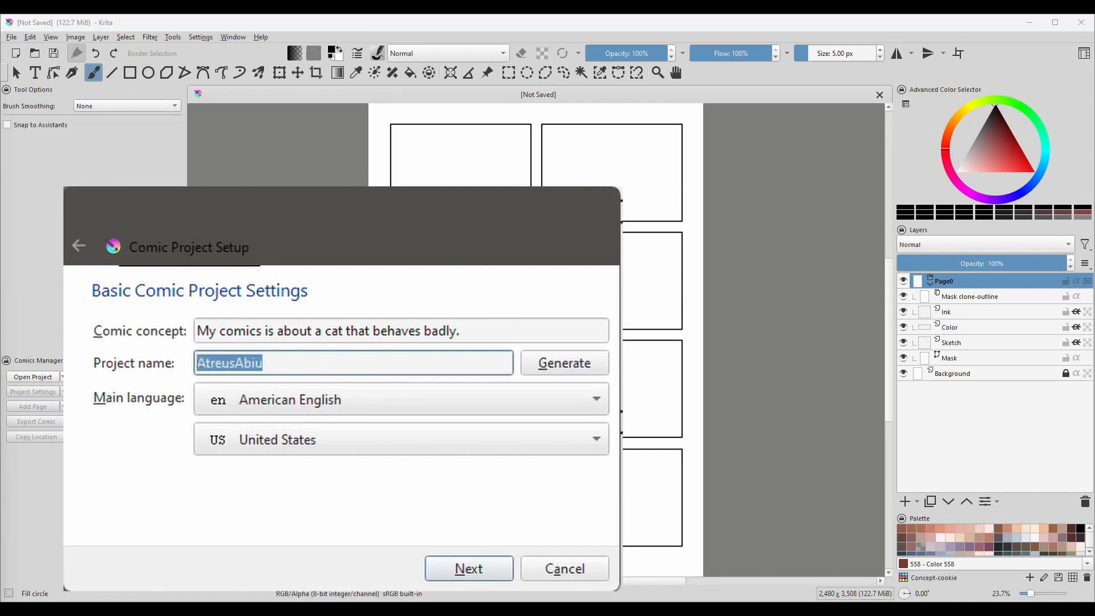
type("Momo")
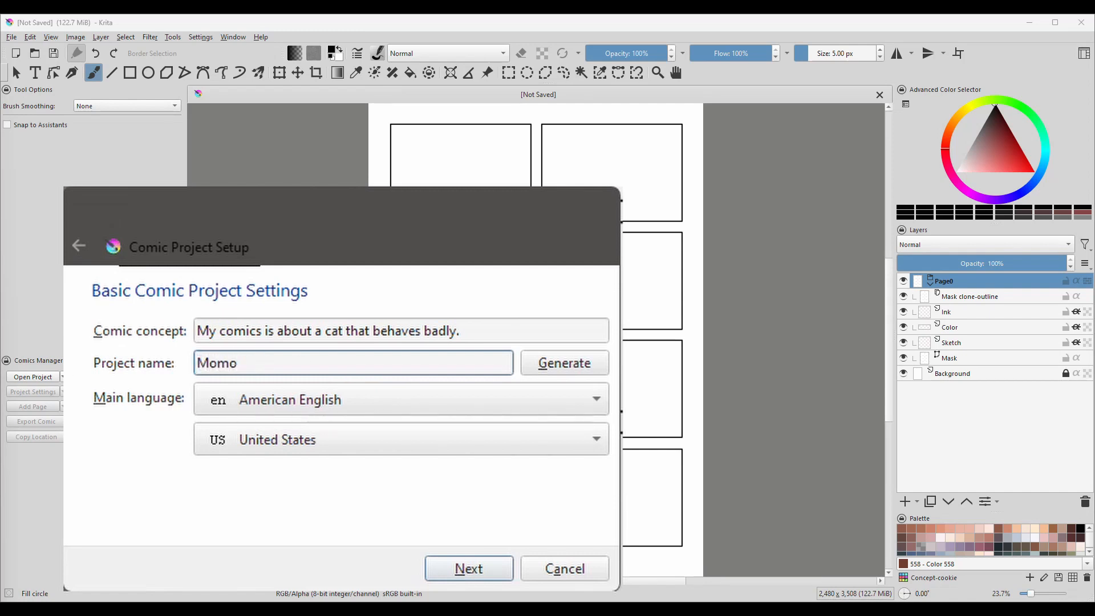
type("the Naugh")
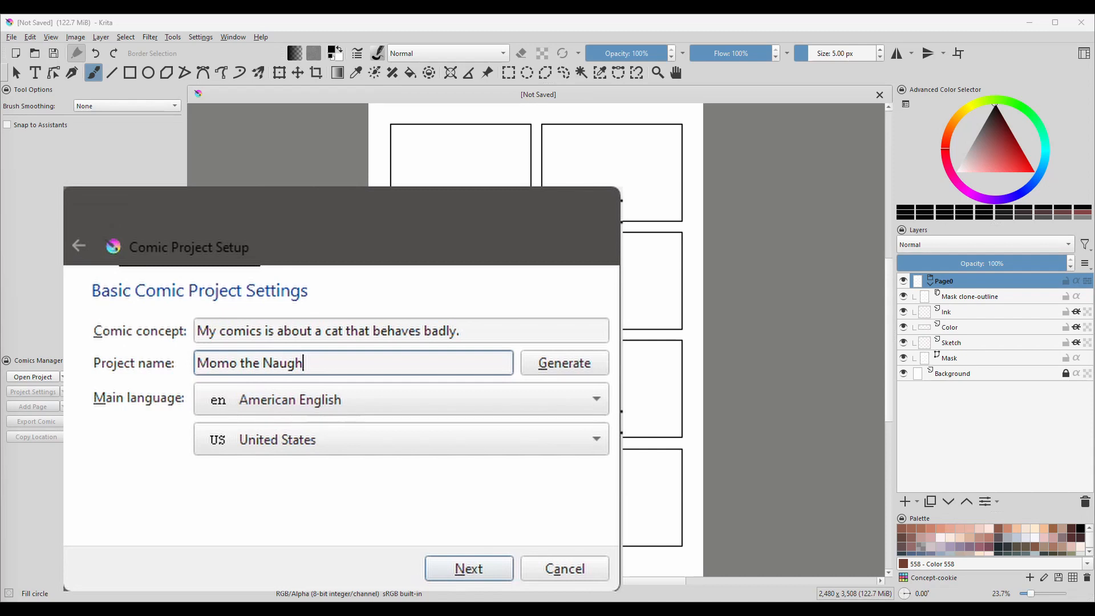
type("ty Cat")
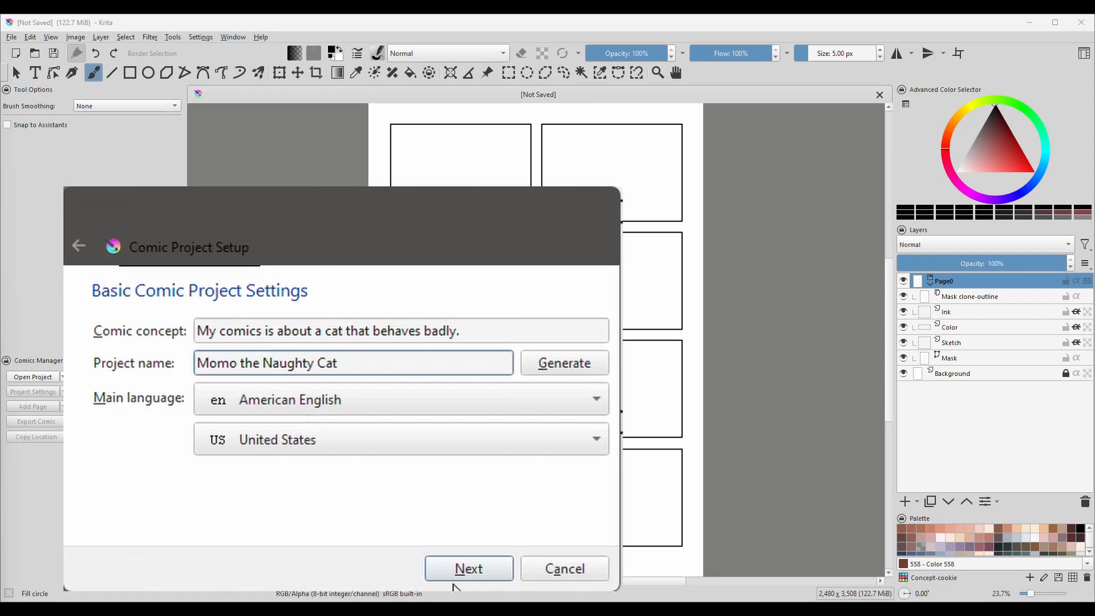
Advance the setup wizard to the Folder names page and open the comic's Meta Data window.
left_click(468, 568)
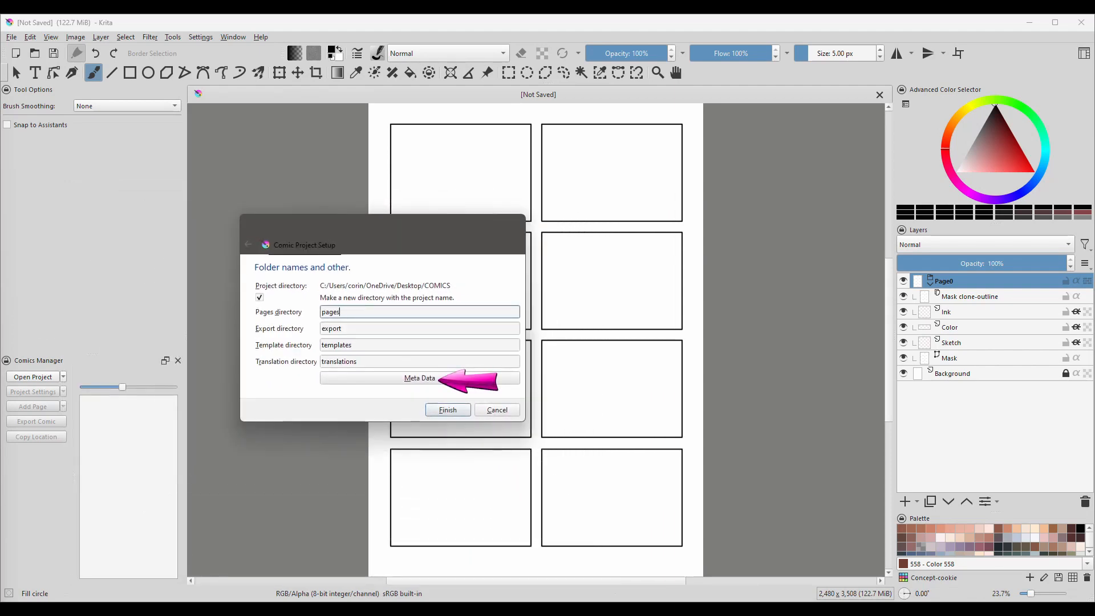
left_click(419, 377)
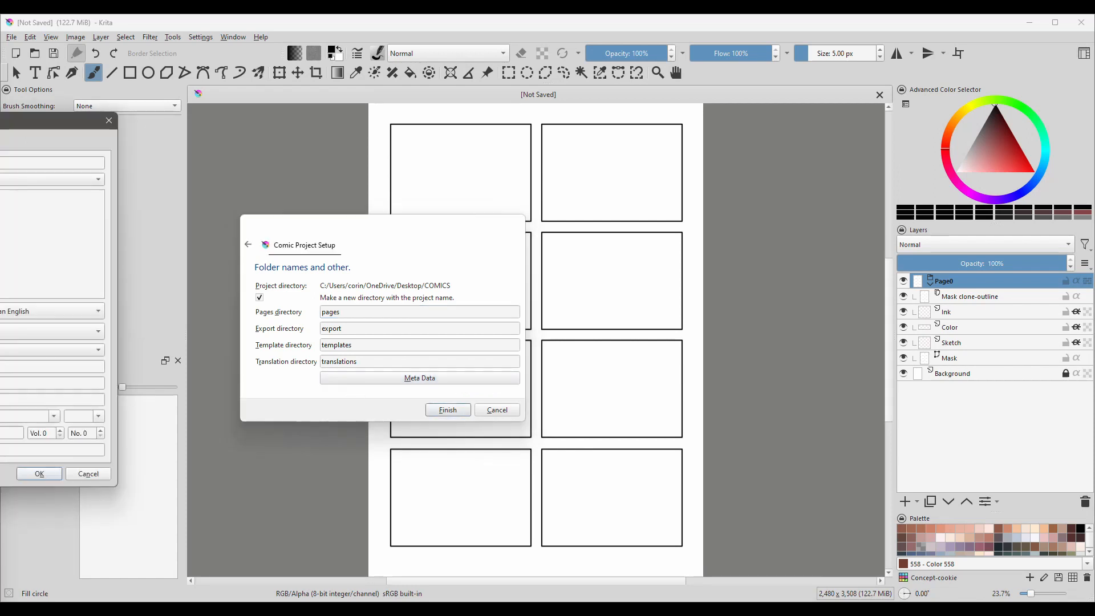
Enter 'Momo the Naughty Cat' as the comic's title.
left_click(420, 378)
type("Momo the N")
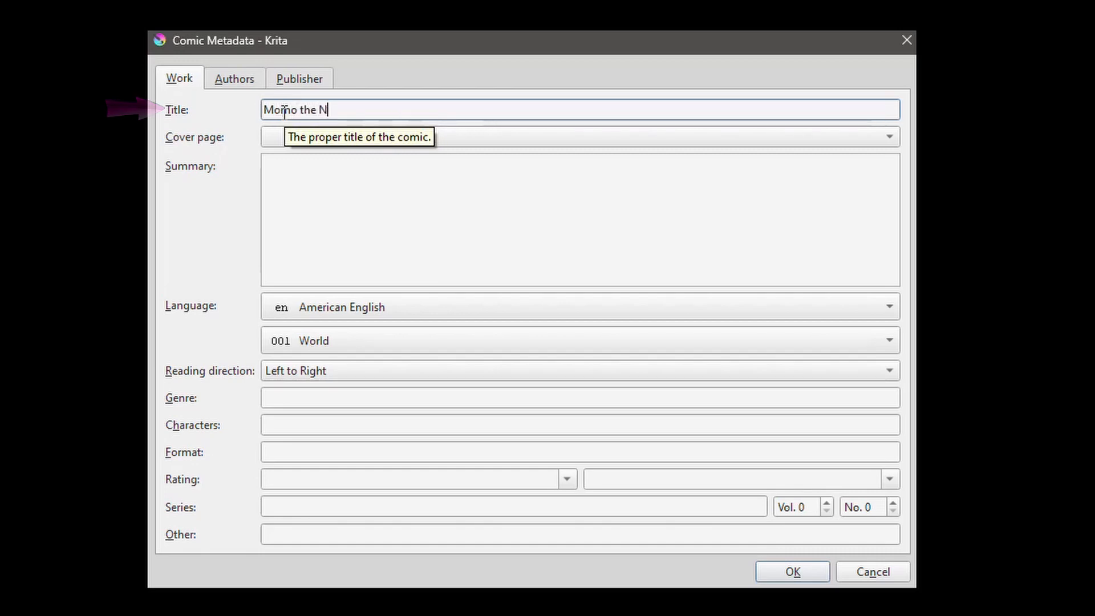
type("aughty")
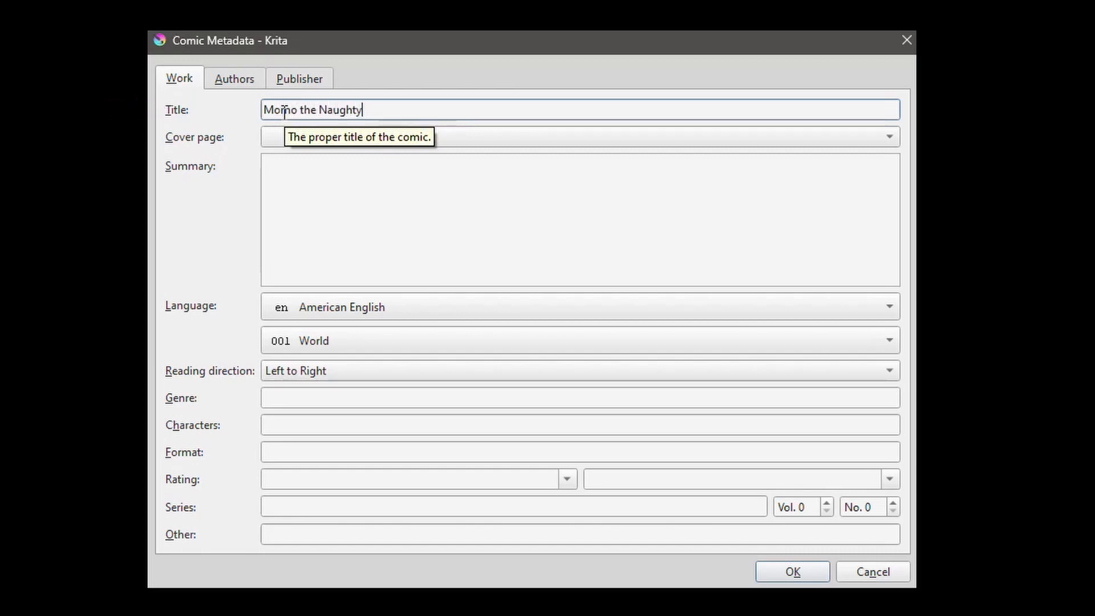
type("Cat")
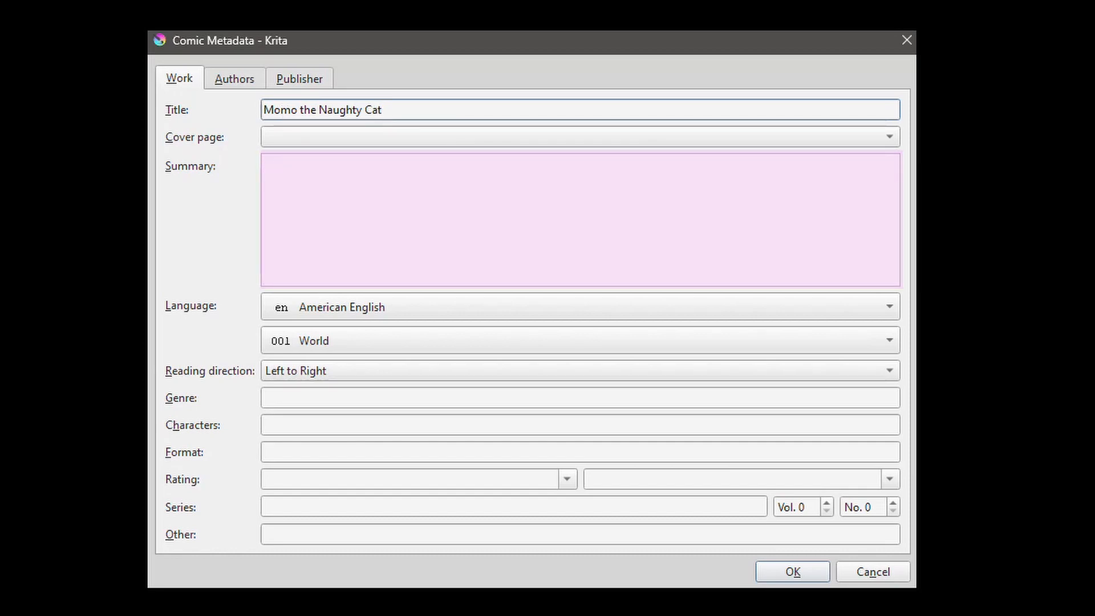
Write the summary about naughty Momo, his goth teenage owner, and their small city studio.
type("Momo is a naughty cat that likes to misbehav")
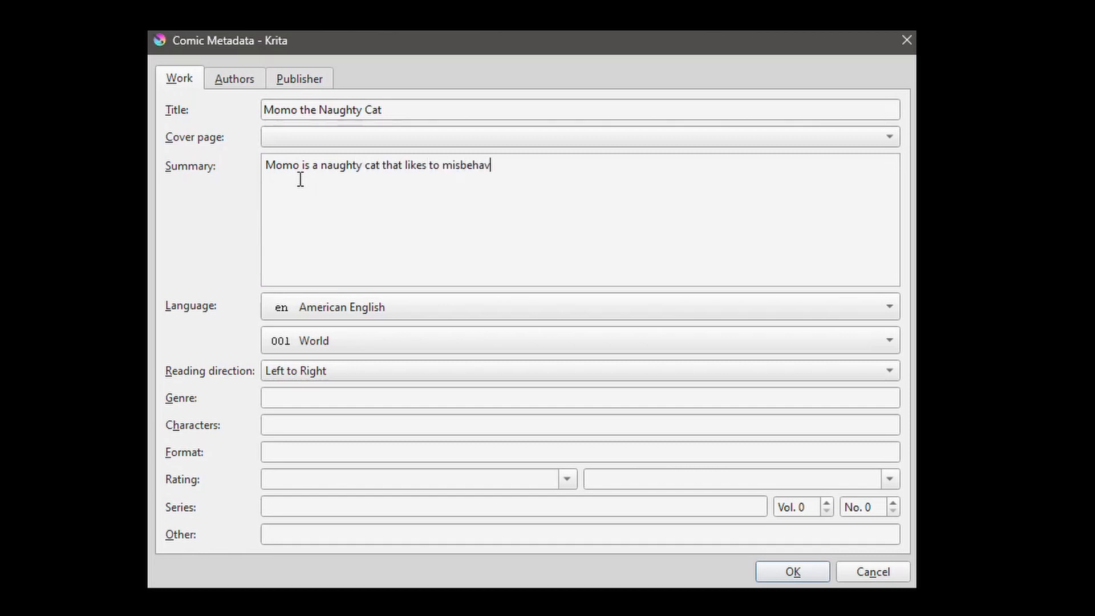
type("e. His owner is a young teenager names Lili.")
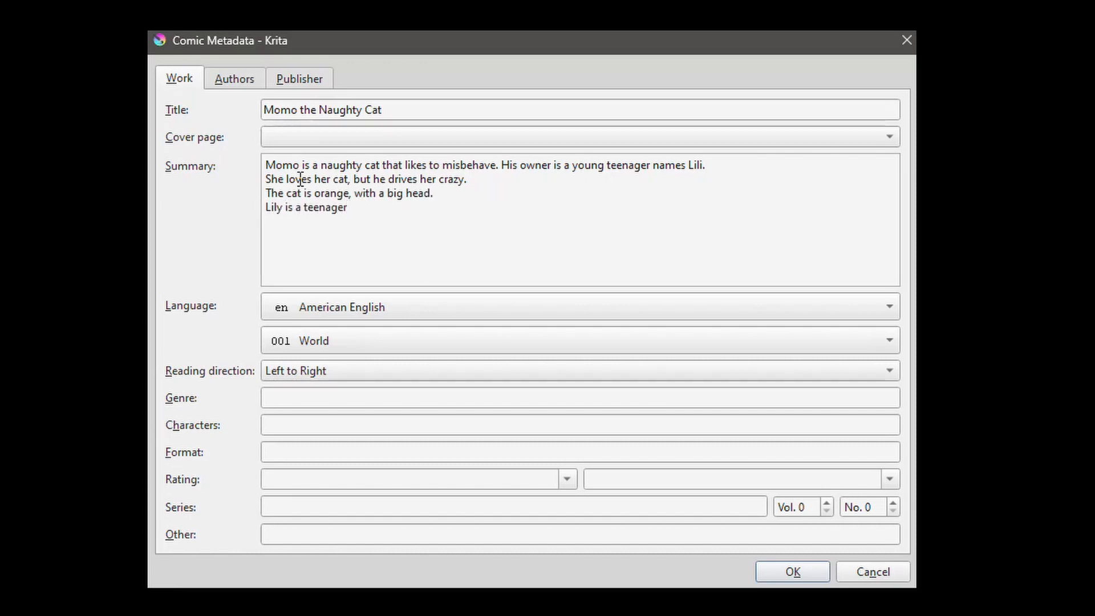
type("goth. She loves wearing dark clothes only.")
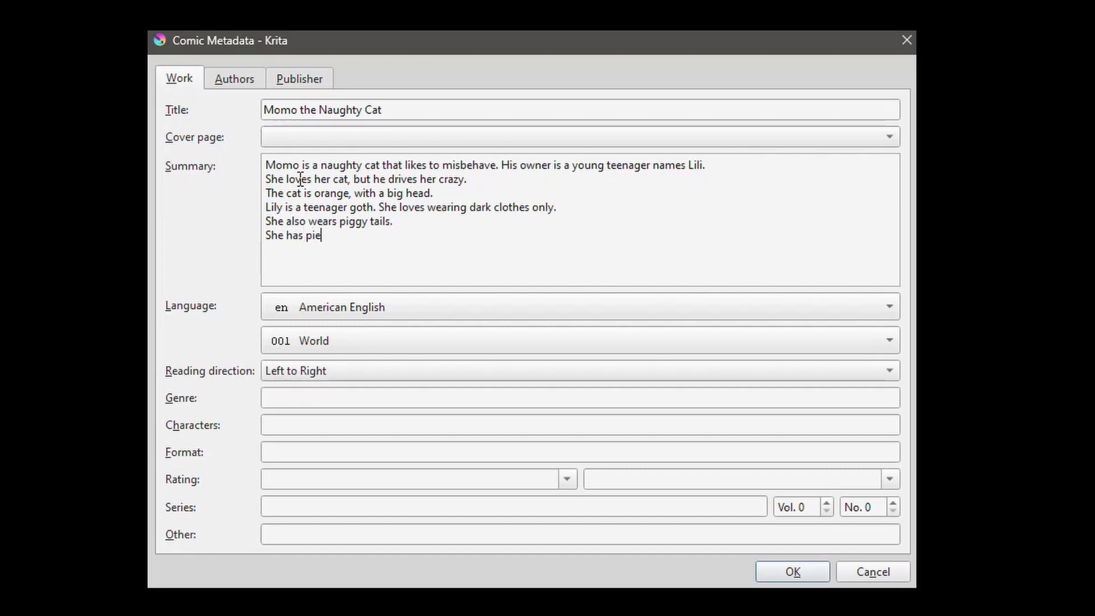
type("rcings on her nose.")
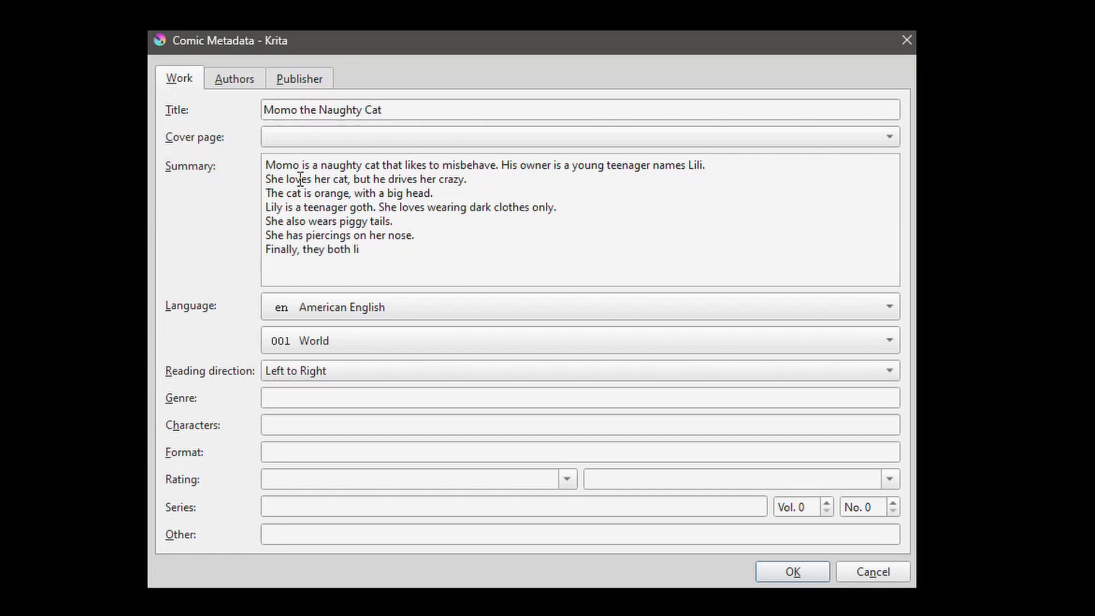
type("ve in a small studio in the big city.")
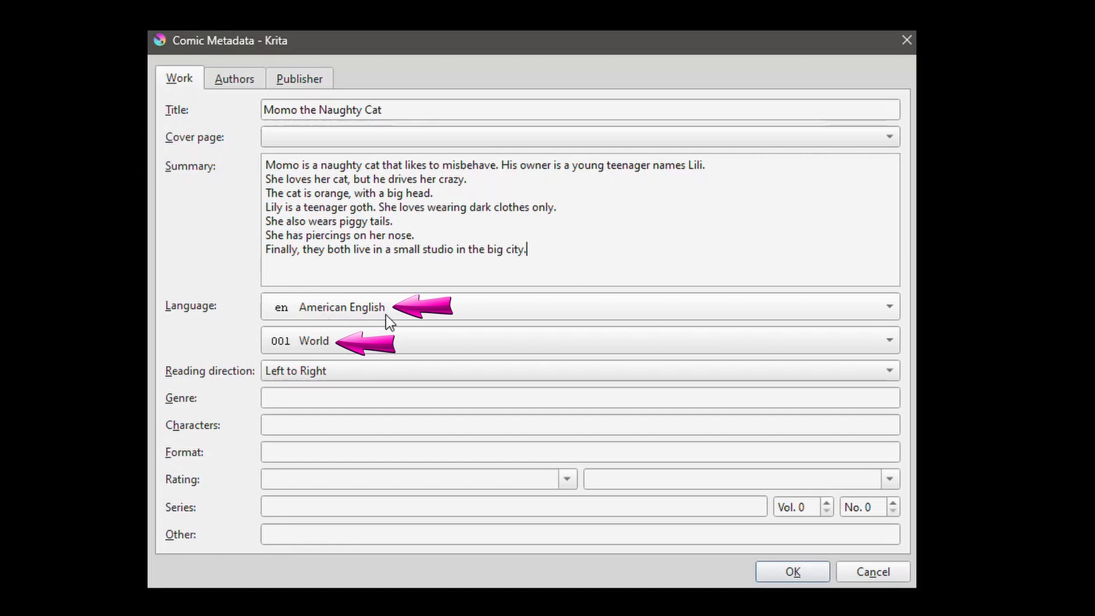
mouse_move(355, 356)
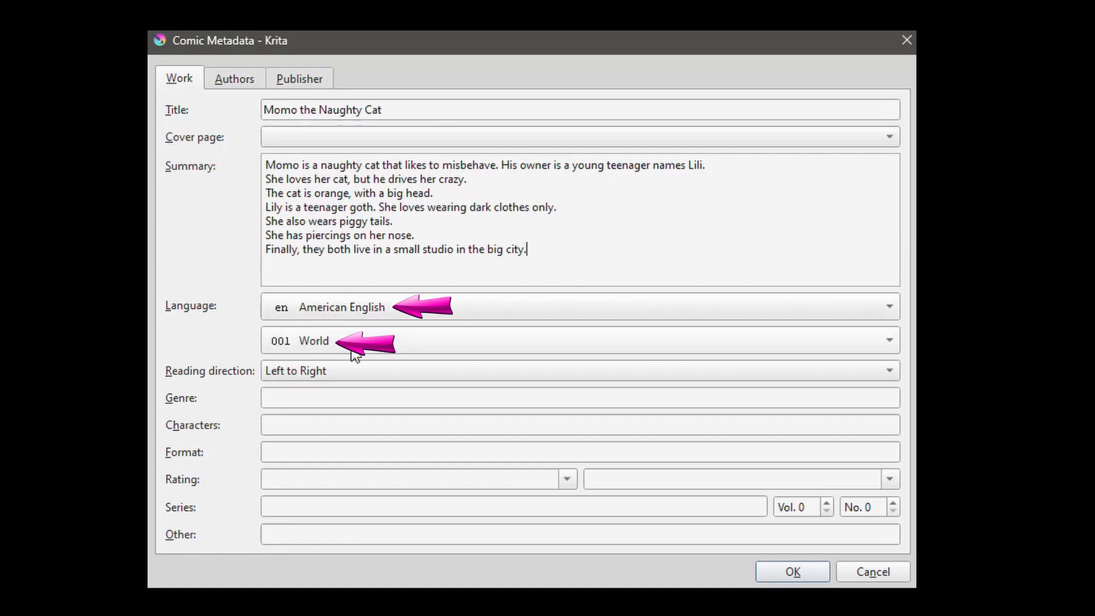
mouse_move(473, 355)
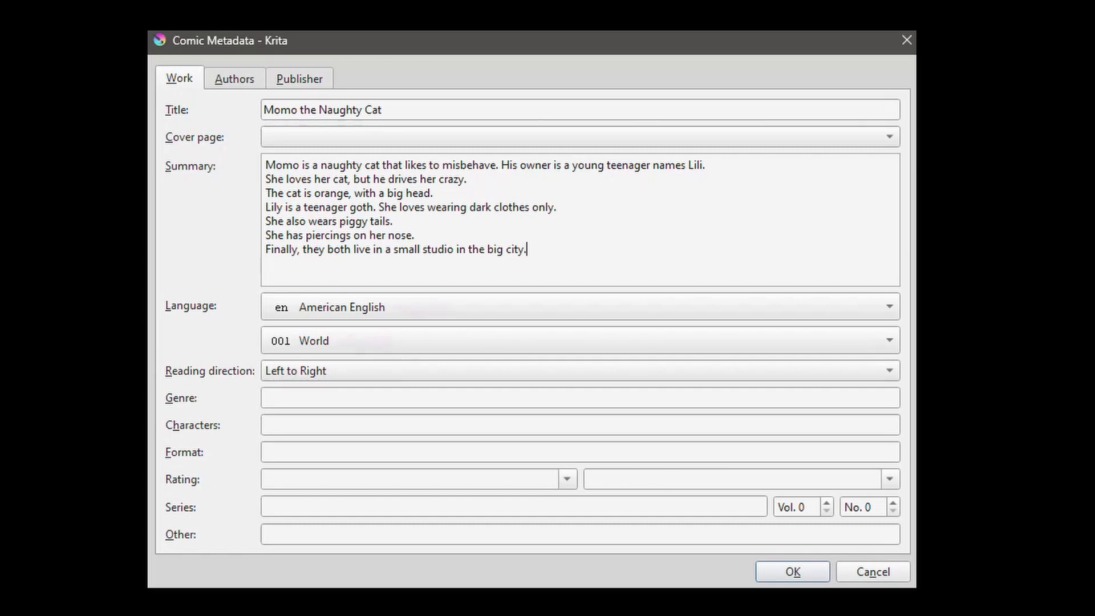
Set genre to 'funny' and characters to 'Momo, Lilly', keeping left-to-right reading direction.
left_click(890, 340)
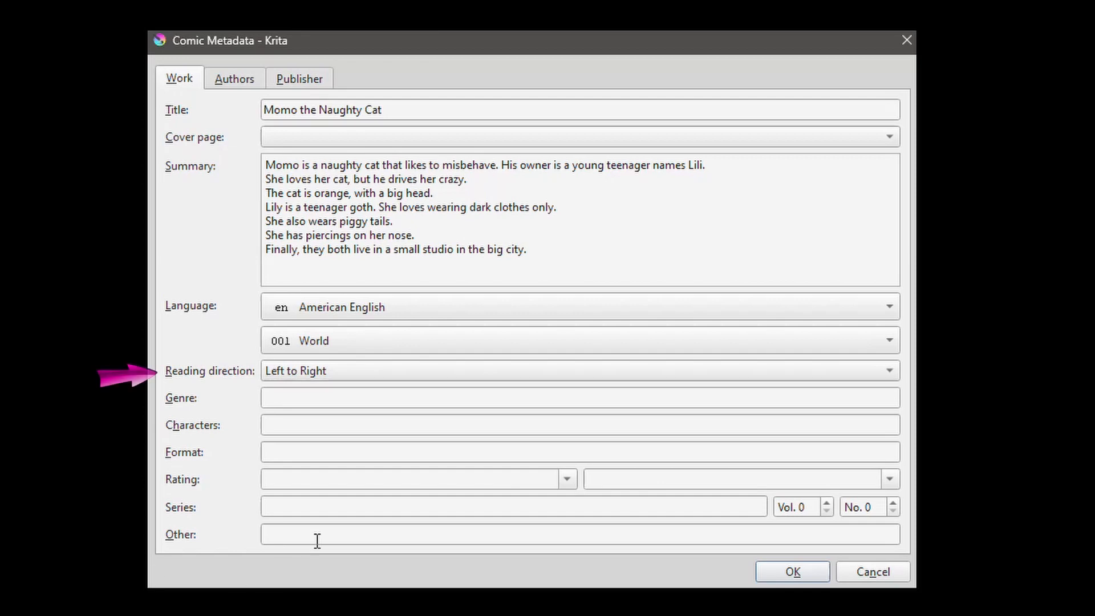
mouse_move(364, 379)
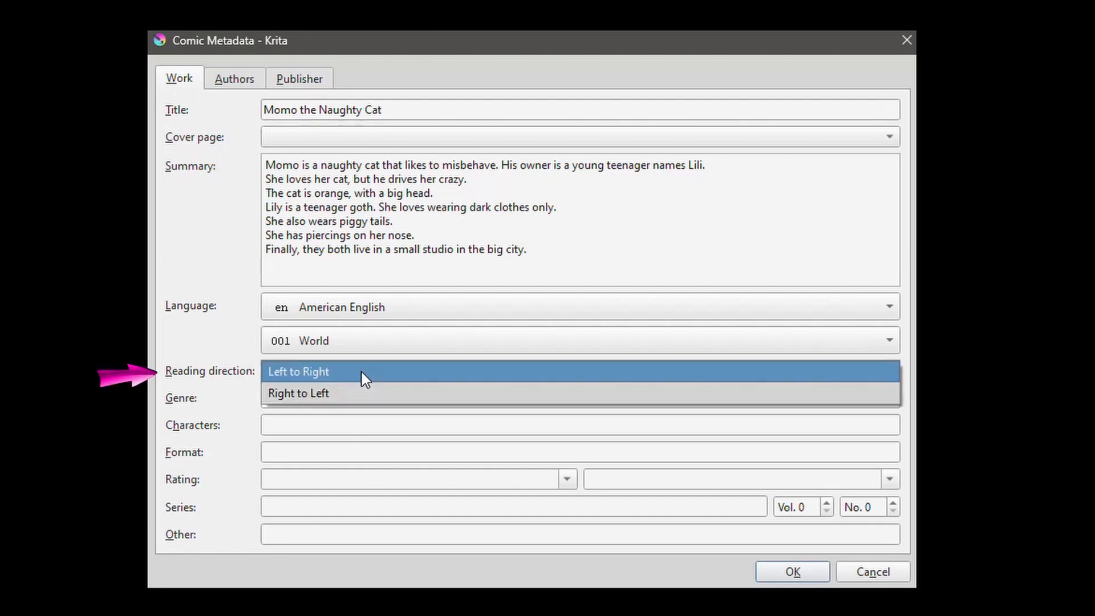
mouse_move(370, 393)
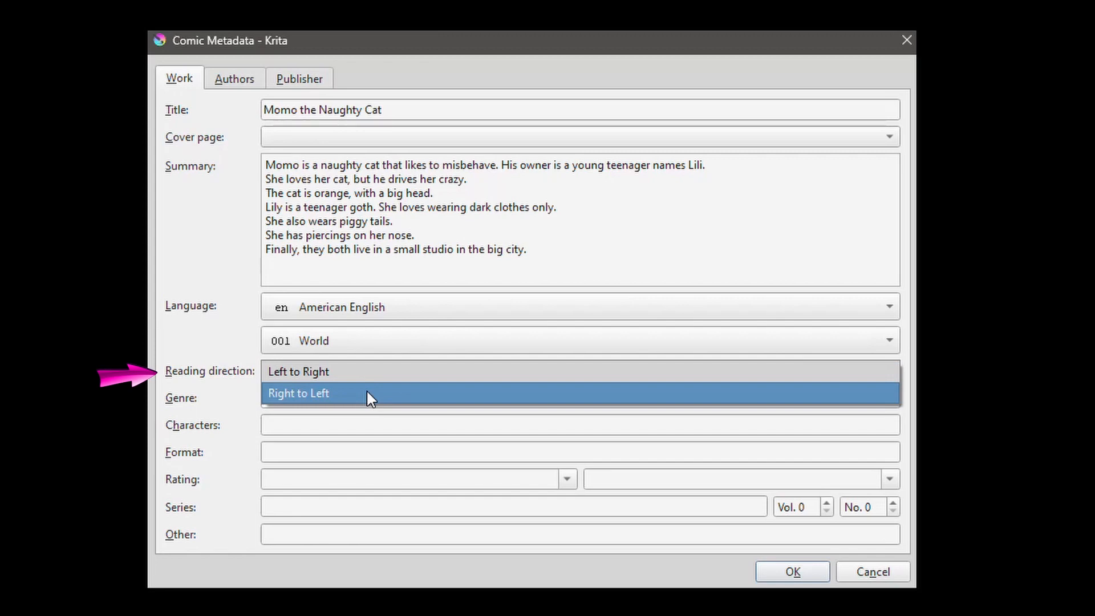
mouse_move(418, 371)
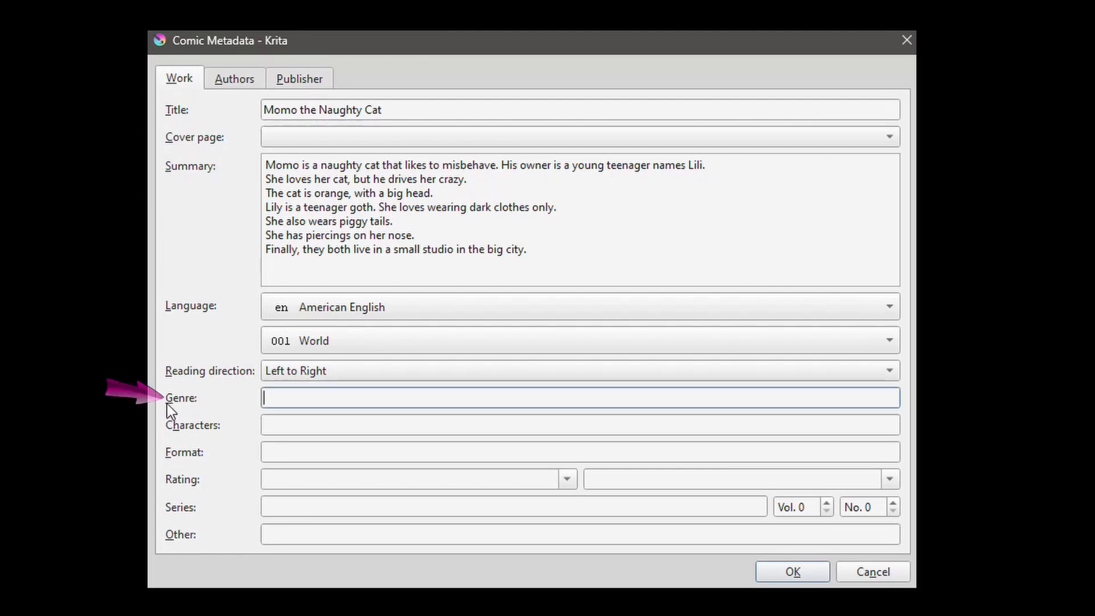
mouse_move(213, 414)
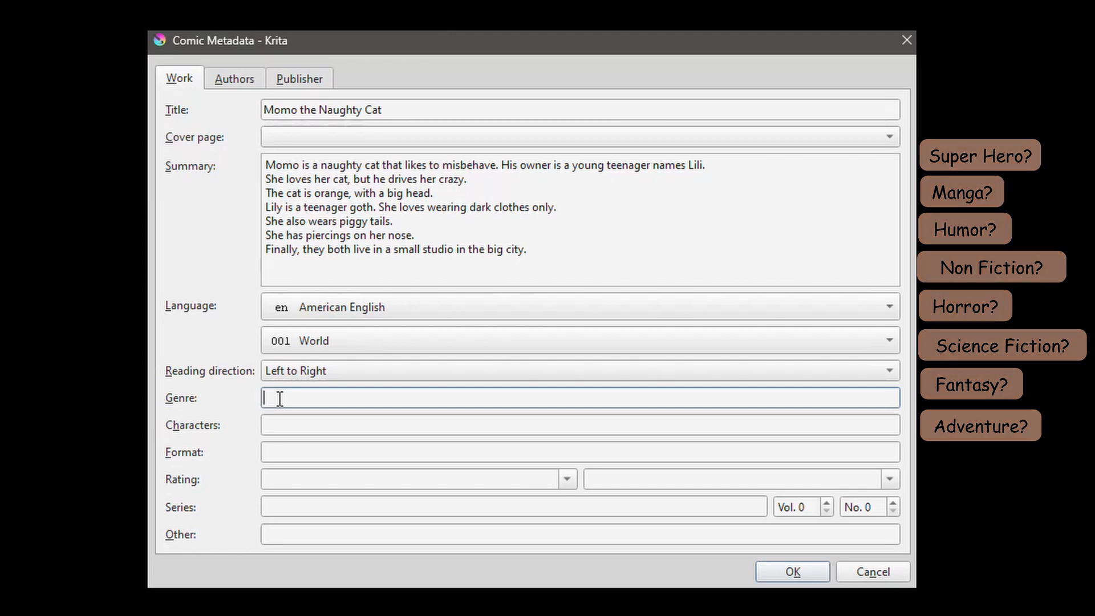
type("funny")
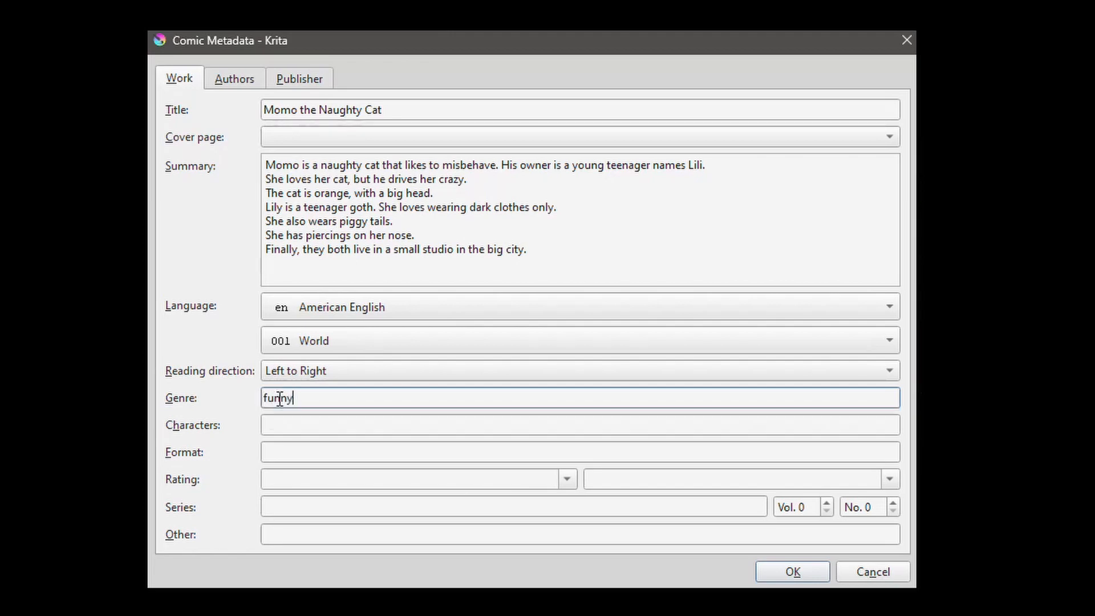
left_click(579, 424)
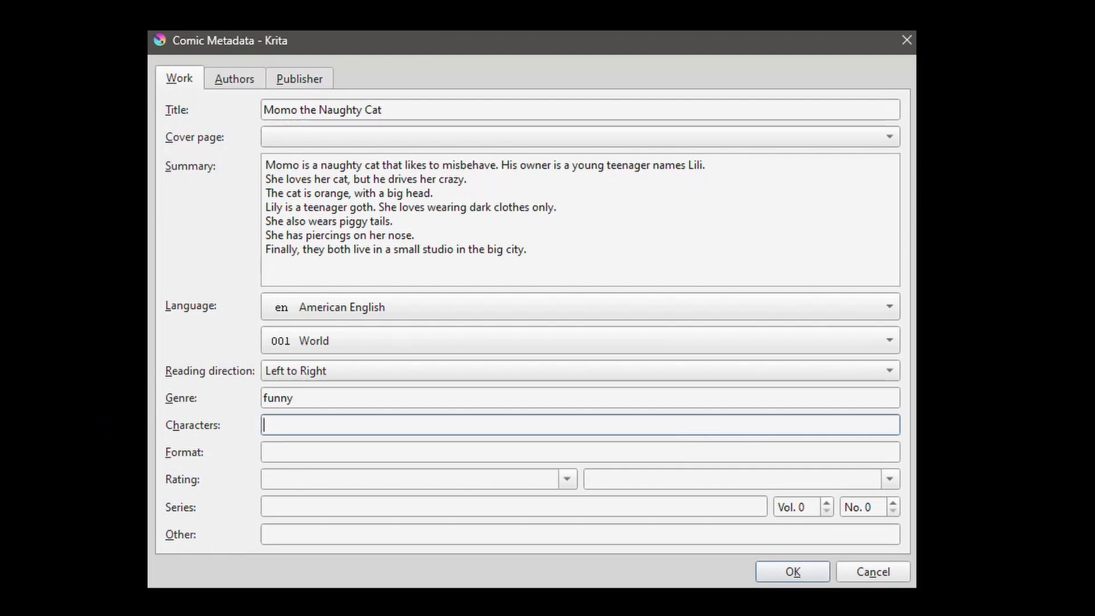
type("Momo")
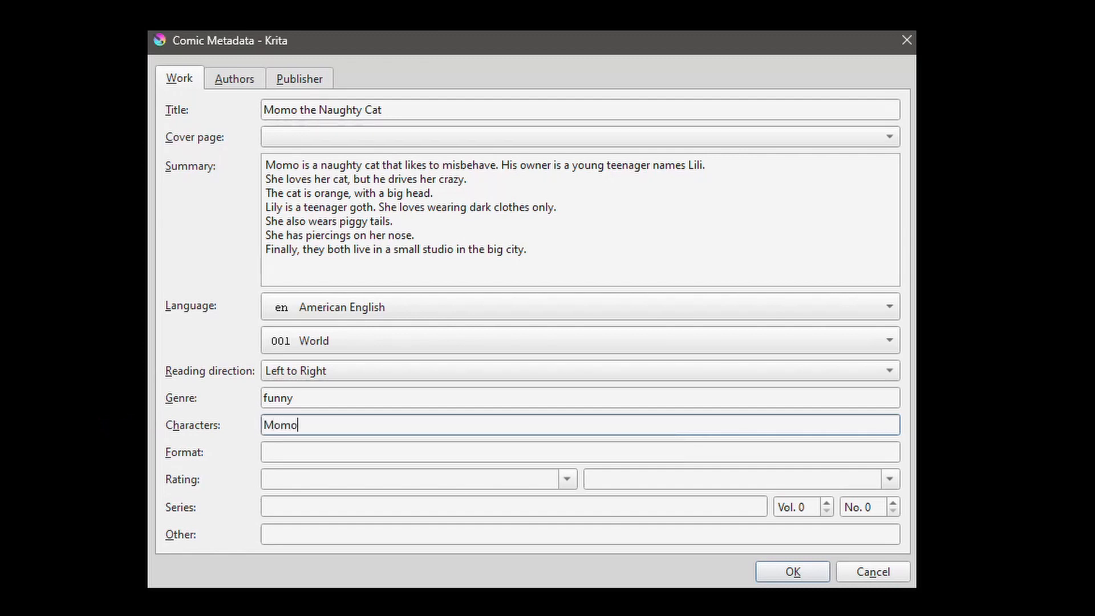
type(", Lil")
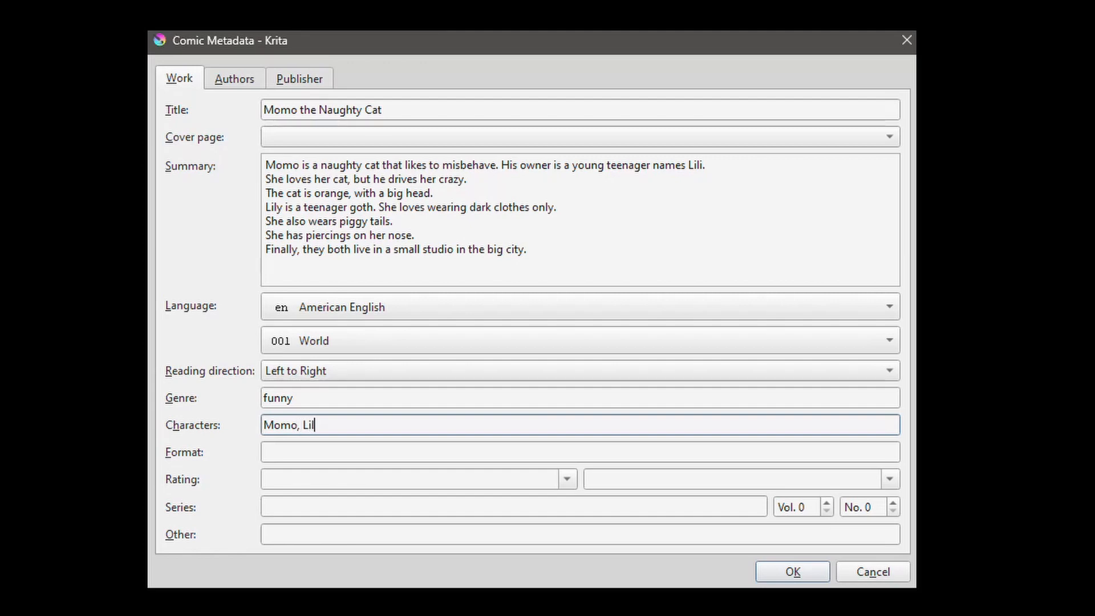
type("ly")
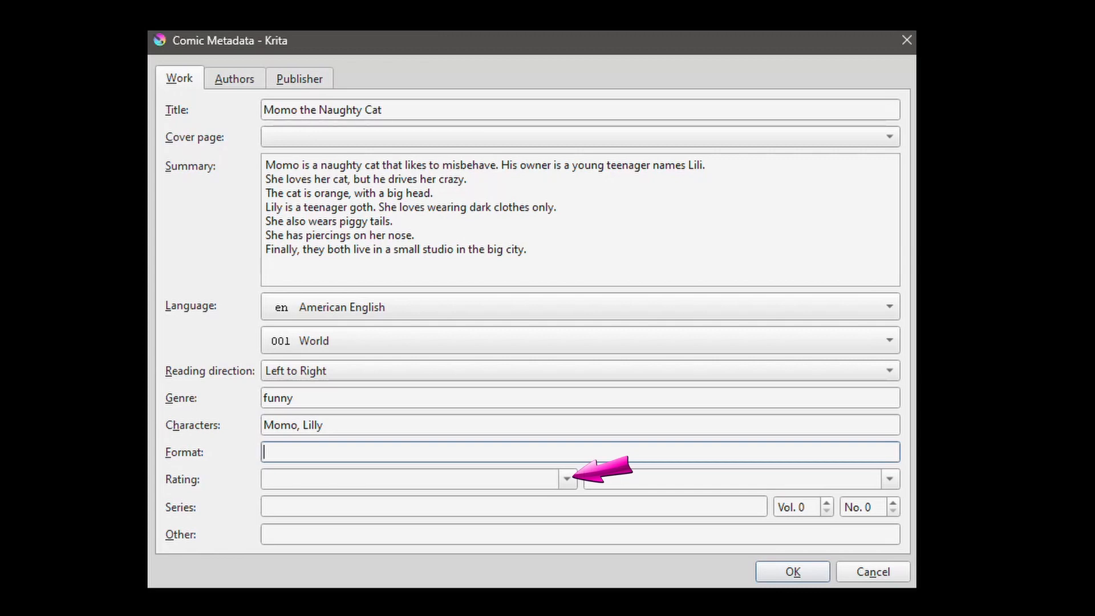
mouse_move(535, 475)
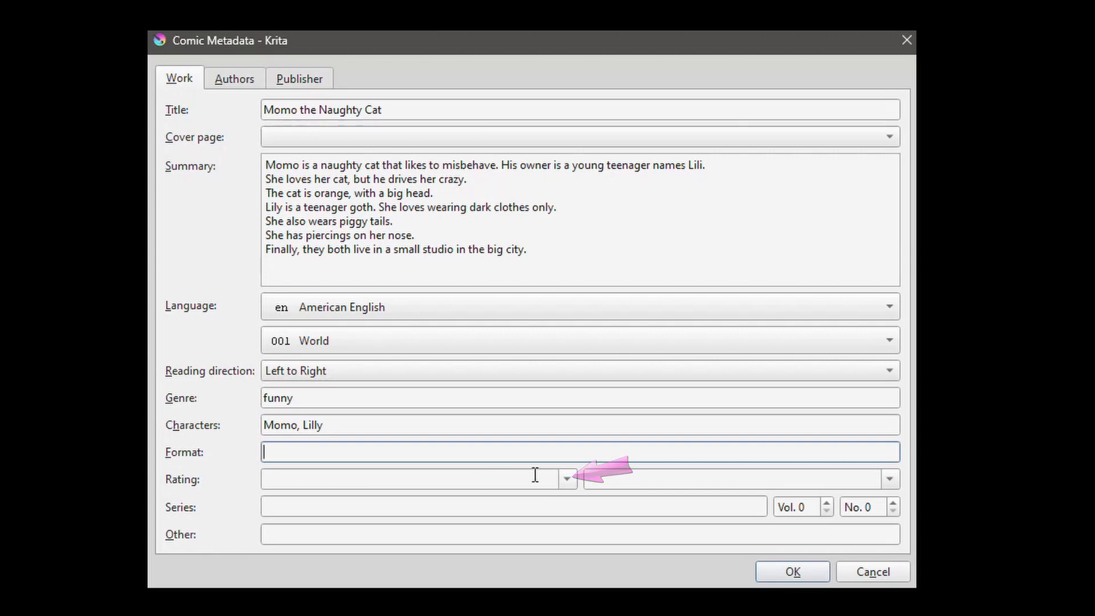
Browse the rating systems, then enter 'E for Everything' as the rating.
left_click(565, 479)
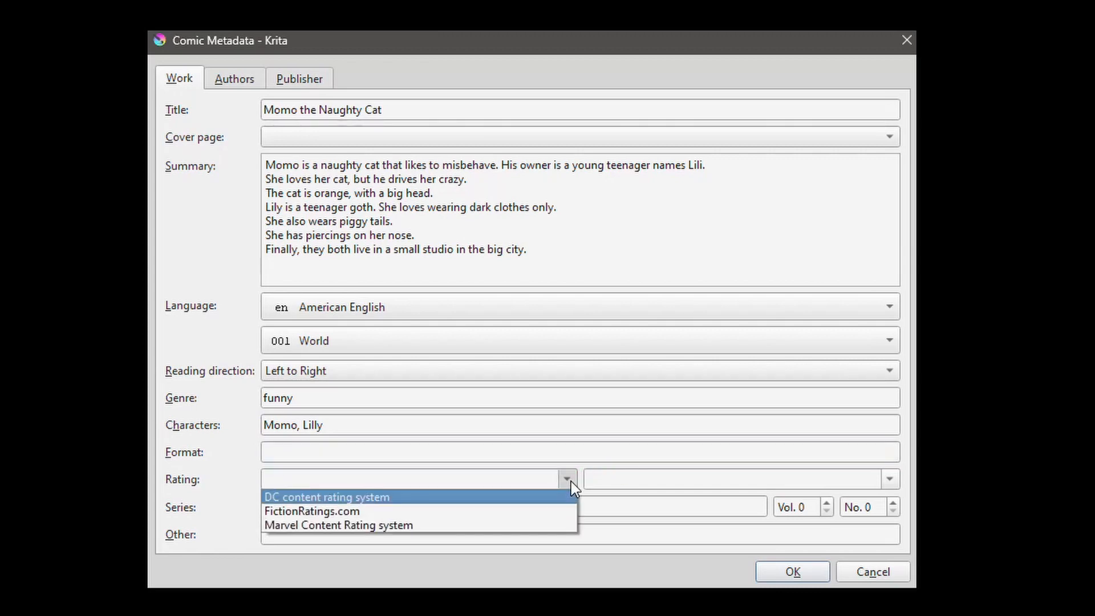
mouse_move(339, 524)
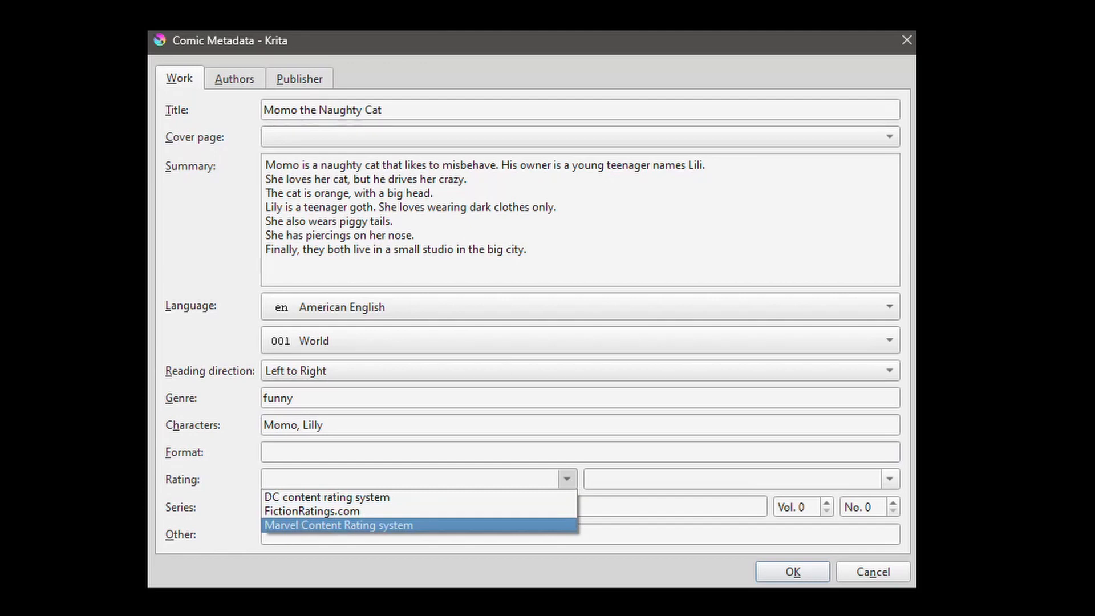
mouse_move(270, 497)
type("E for Ever")
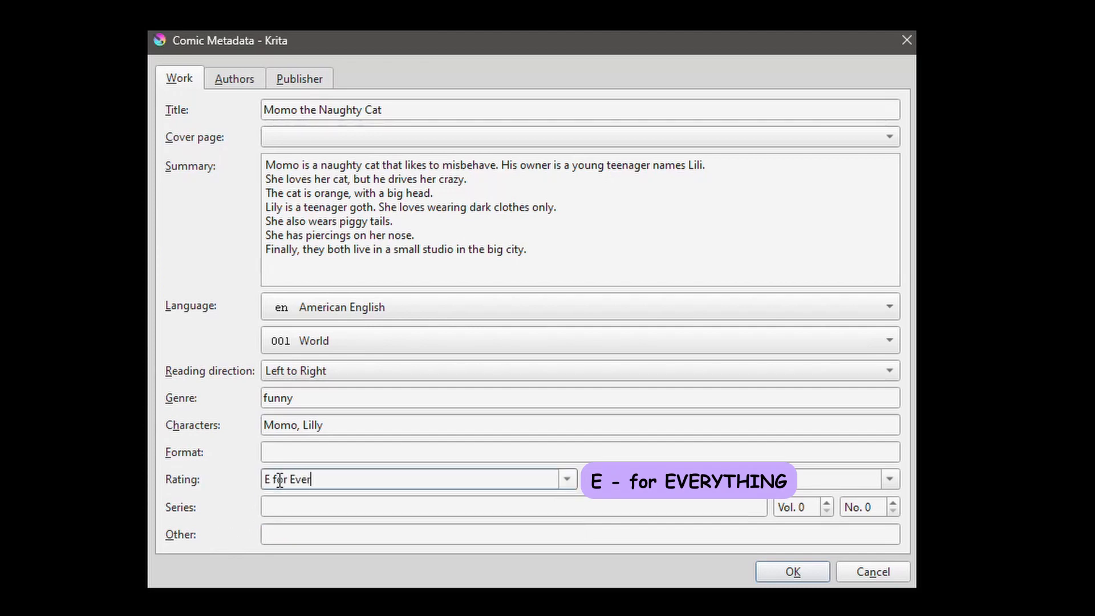
type("ything")
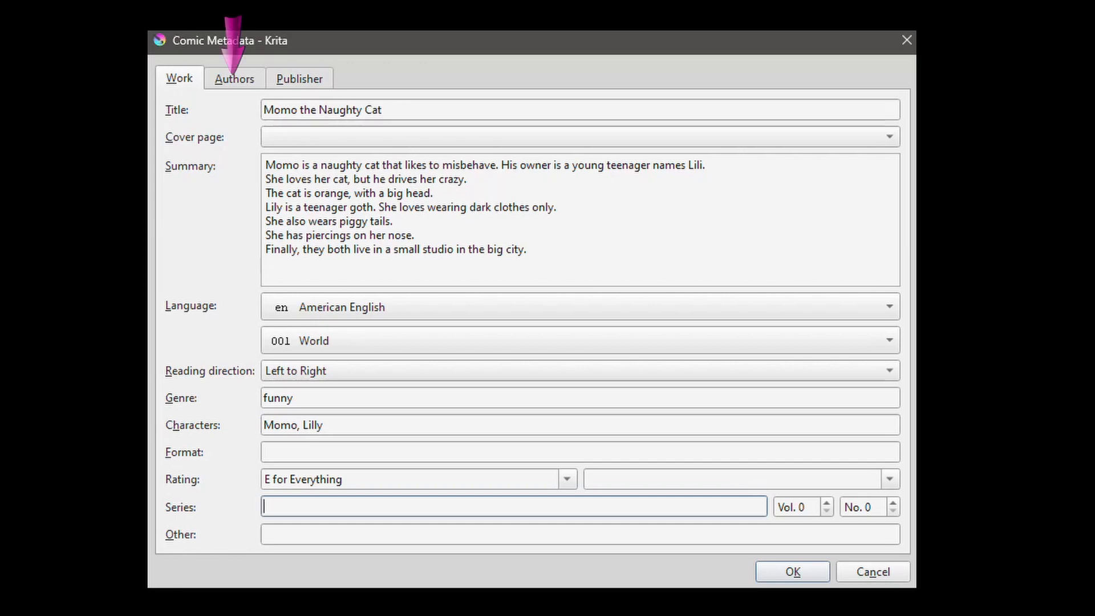
Fill in the first author: given name Corinne, family name XXX, role Creator and Illustrator.
left_click(234, 78)
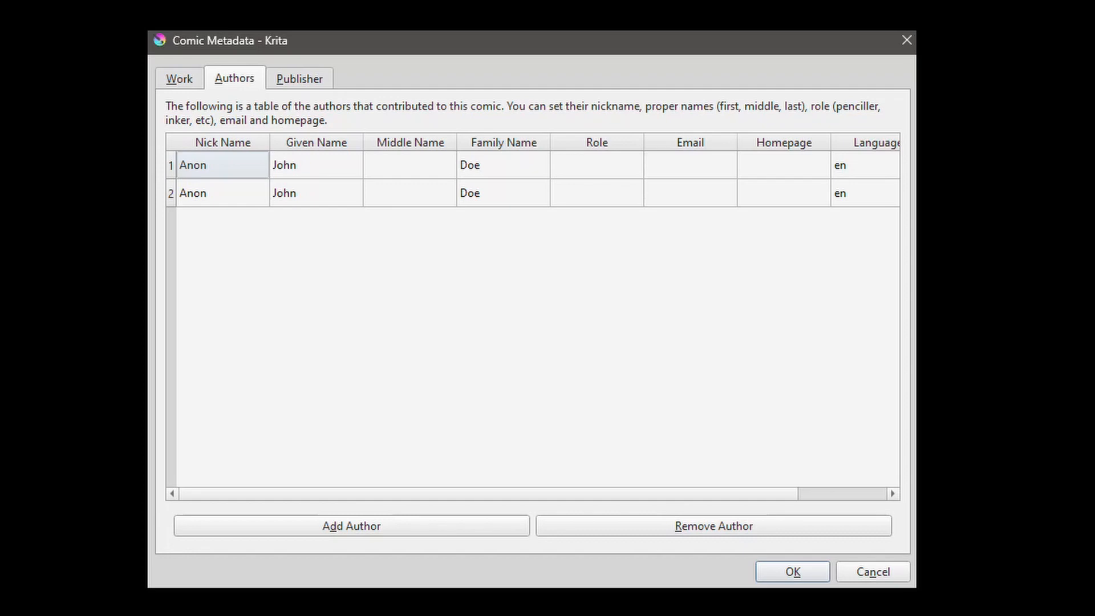
mouse_move(219, 174)
type("coco")
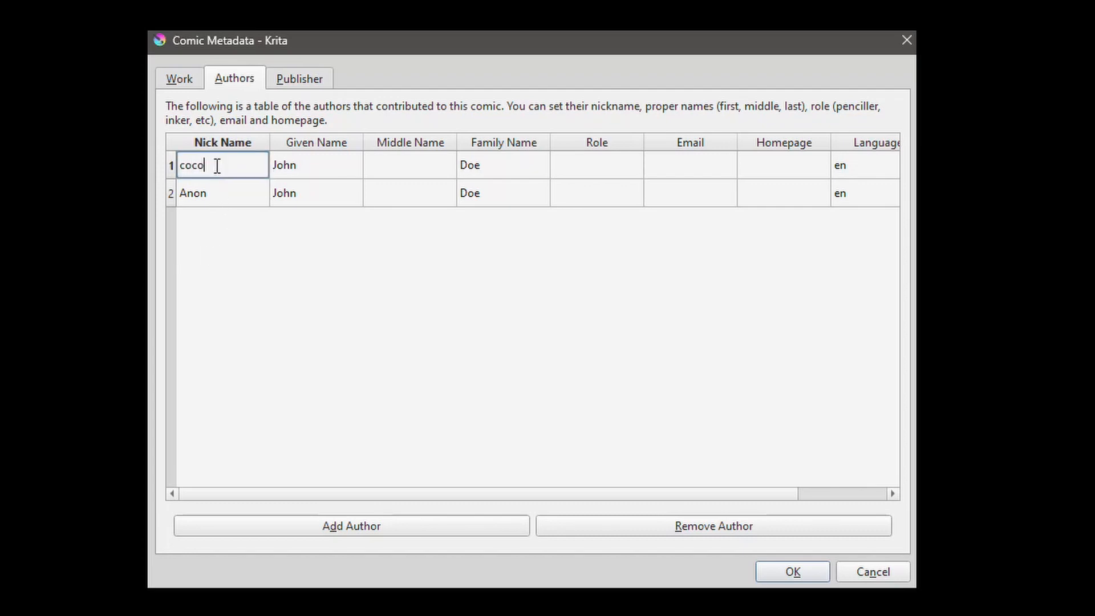
left_click(316, 165)
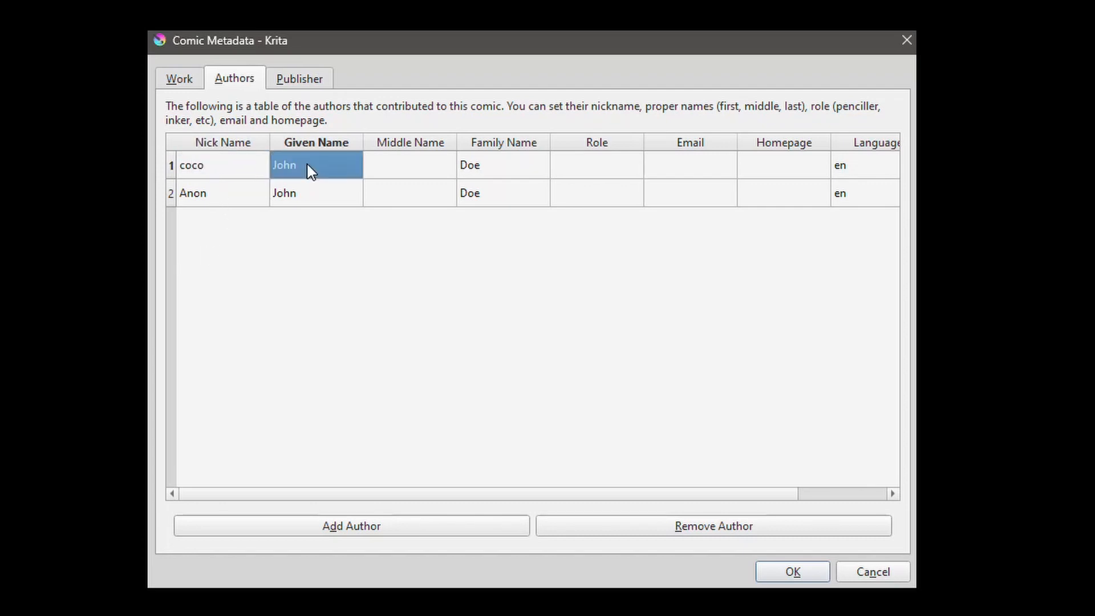
type("Corinn")
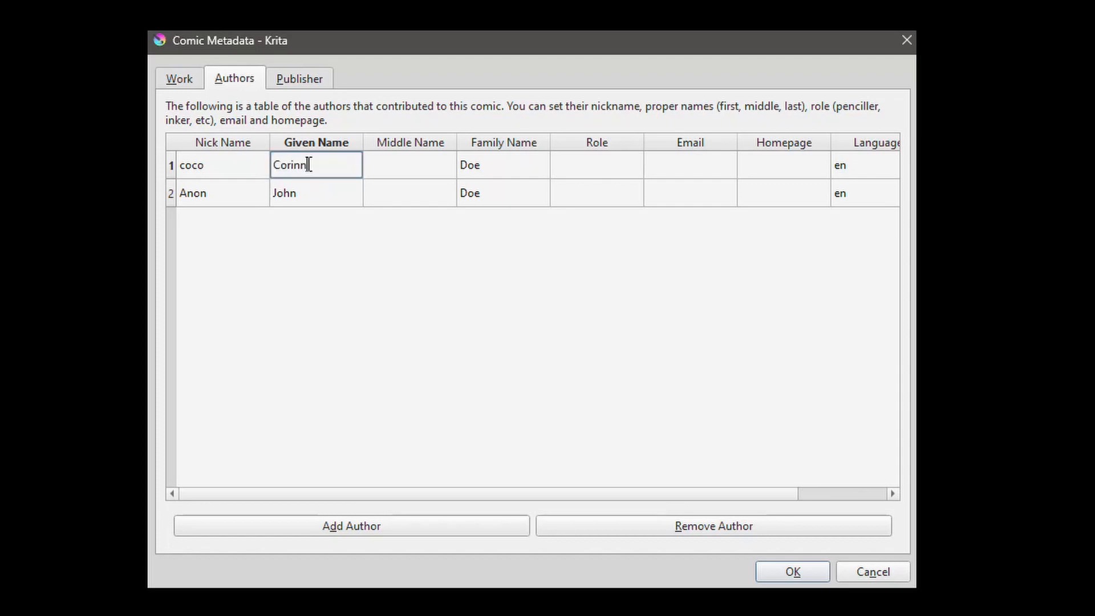
type("e")
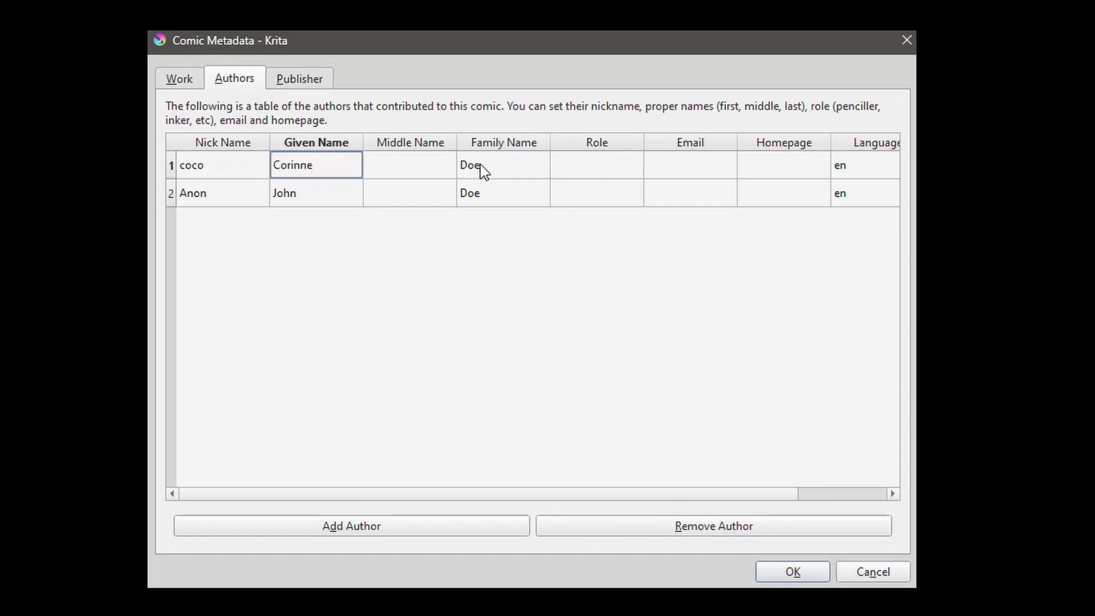
type("XX")
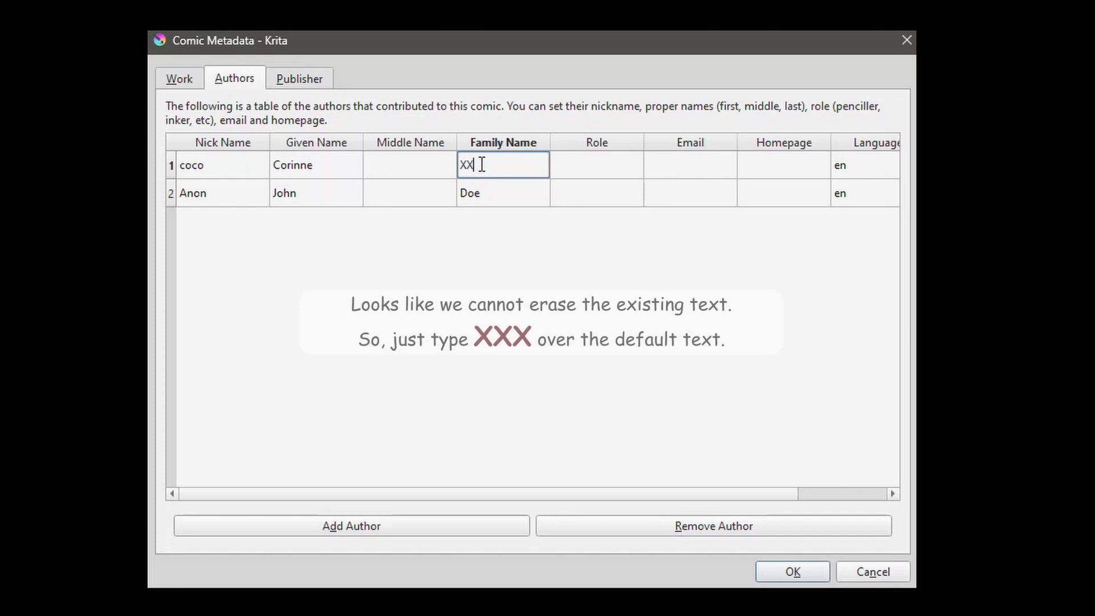
type("X")
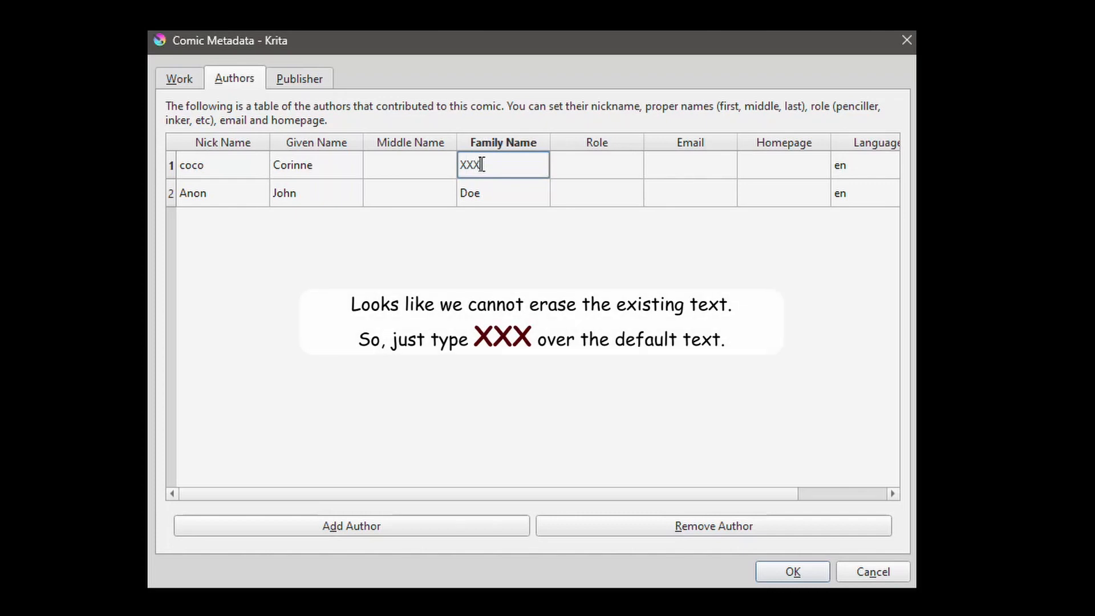
mouse_move(540, 164)
type("Cre")
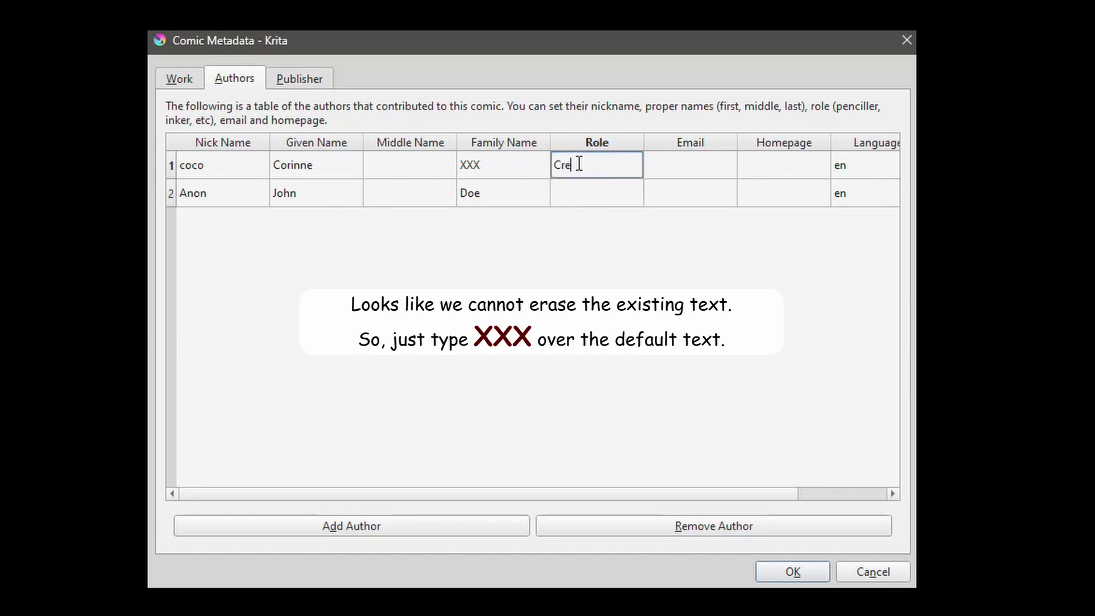
type("ator and I")
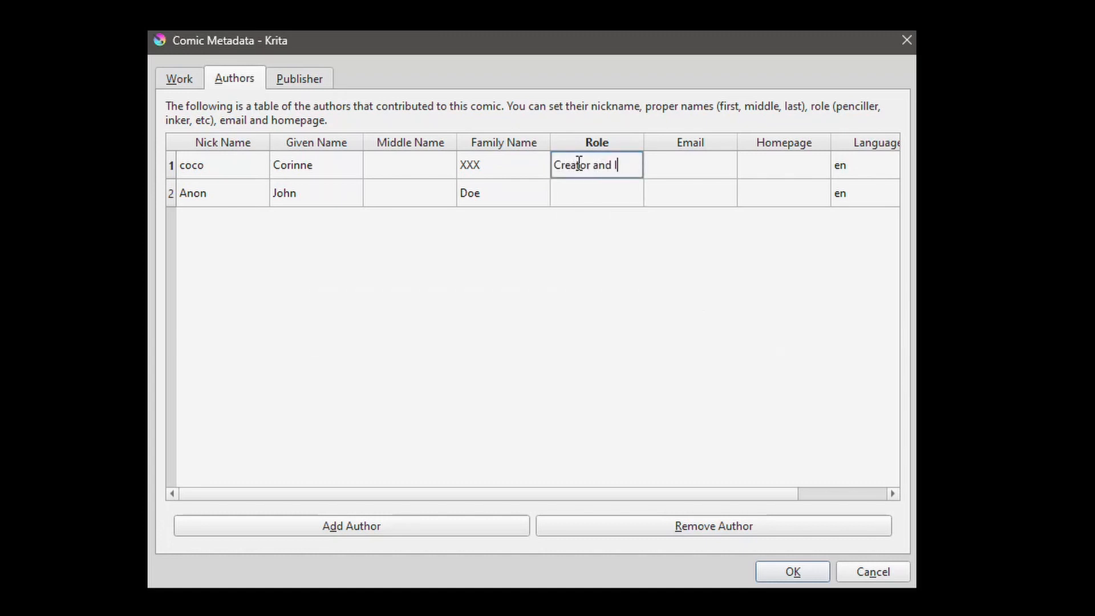
type("llustrator")
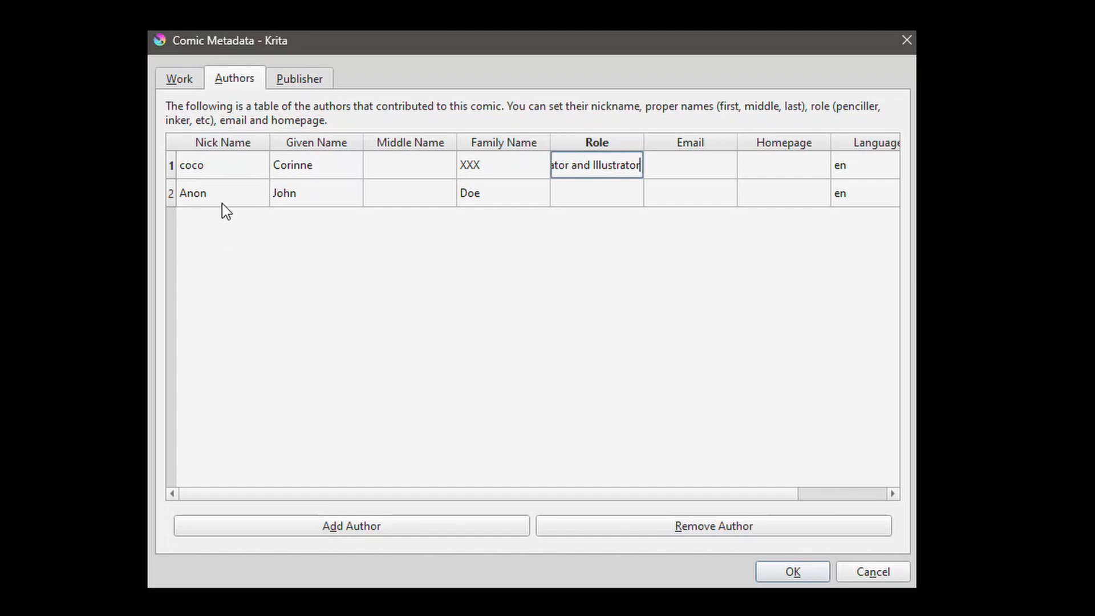
Fill in the second author as Mark with the role Writer.
left_click(202, 192)
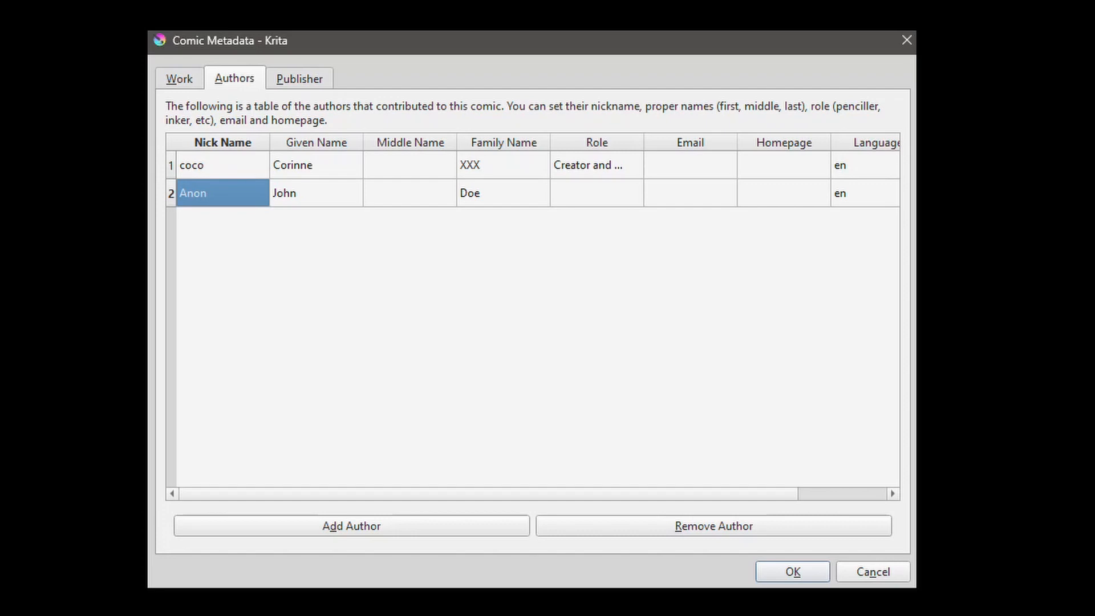
mouse_move(212, 224)
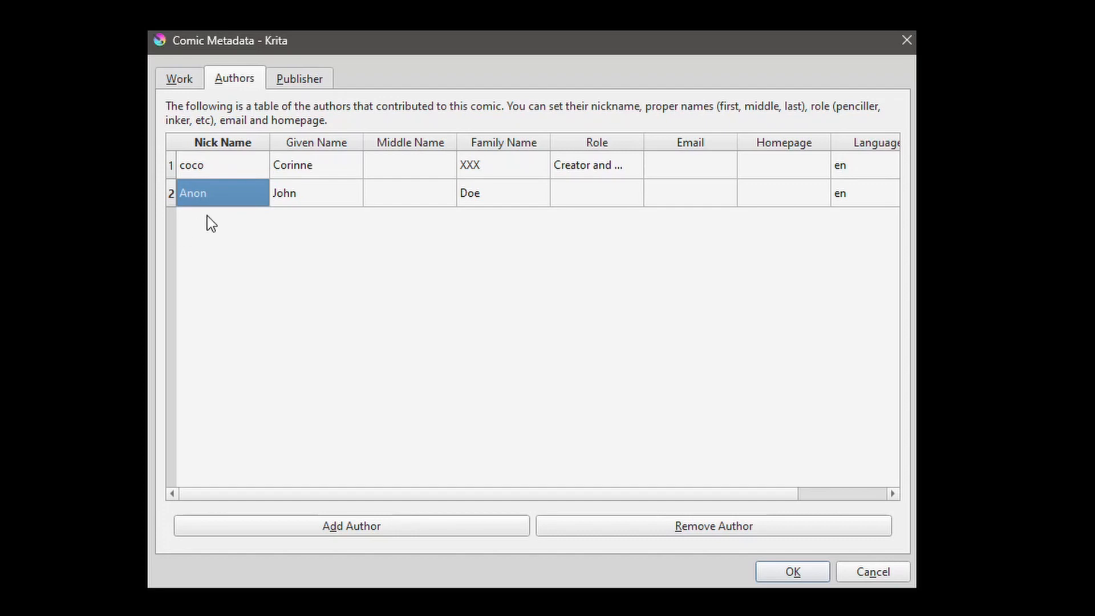
double_click(203, 193)
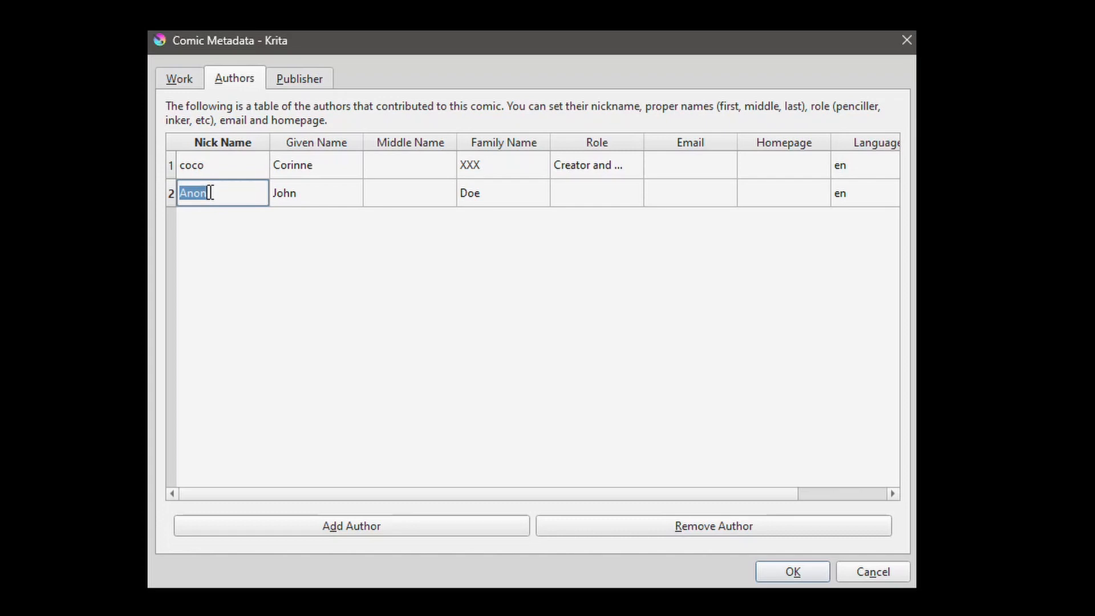
type("Mark")
type("XXX")
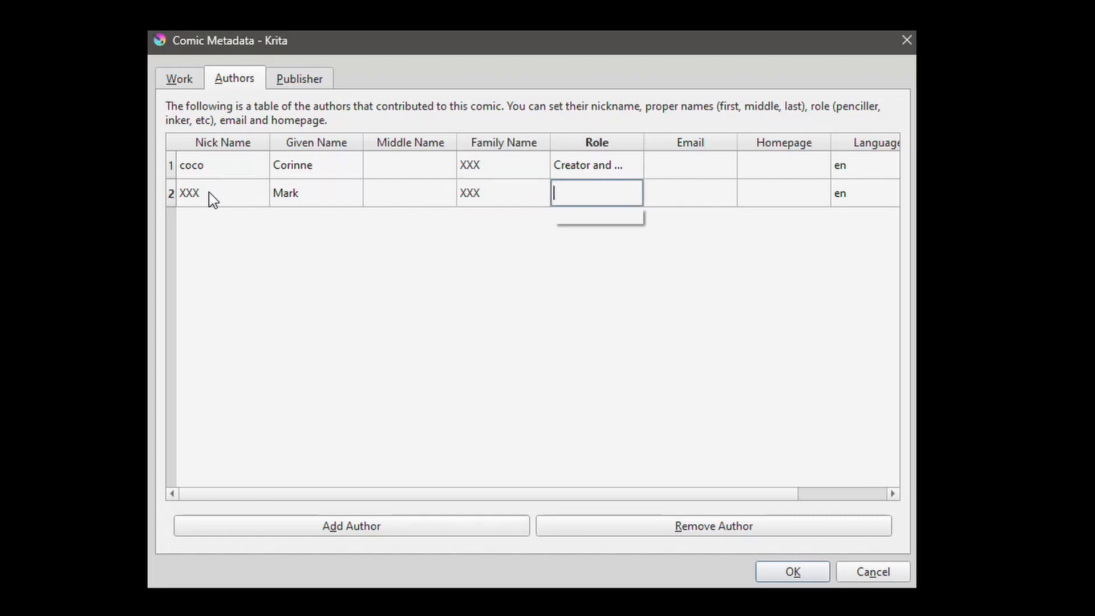
type("Writer")
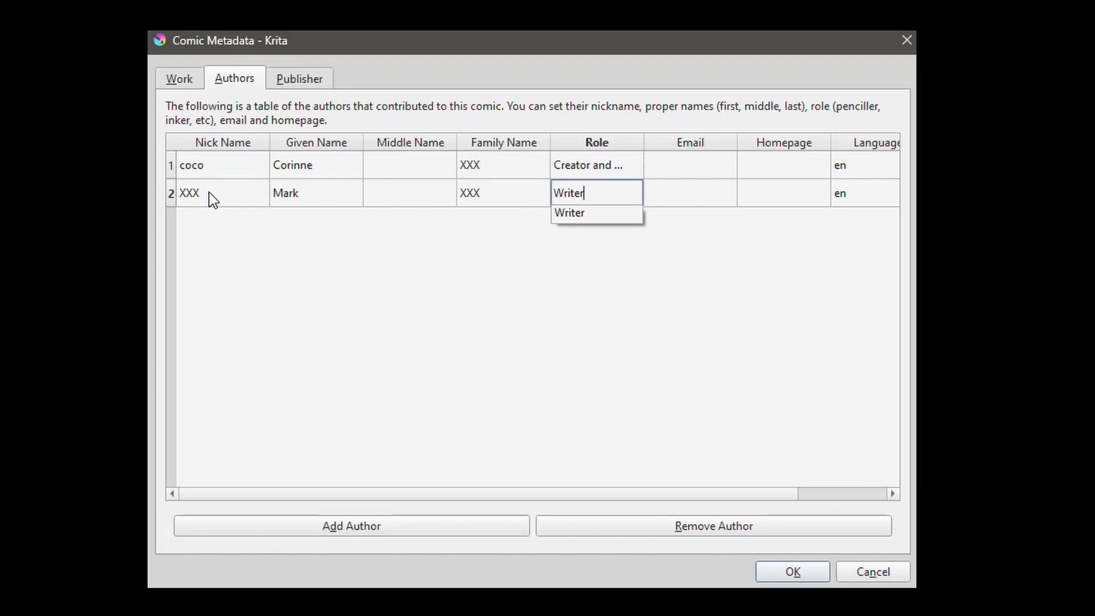
left_click(569, 212)
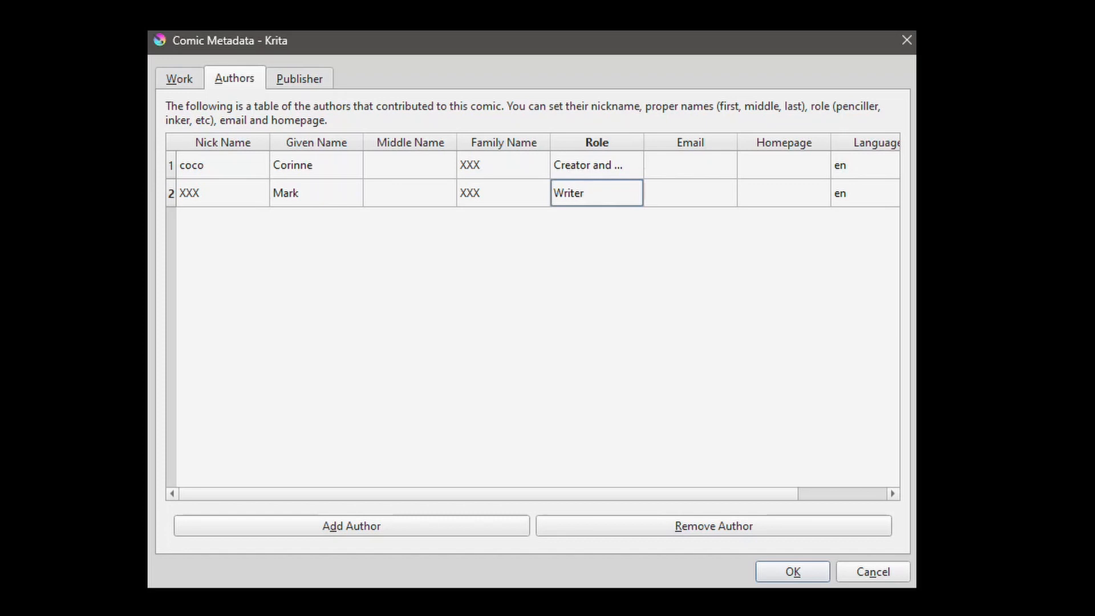
Add a third author, Sarah, with role Publicist, then remove that author entry.
left_click(596, 193)
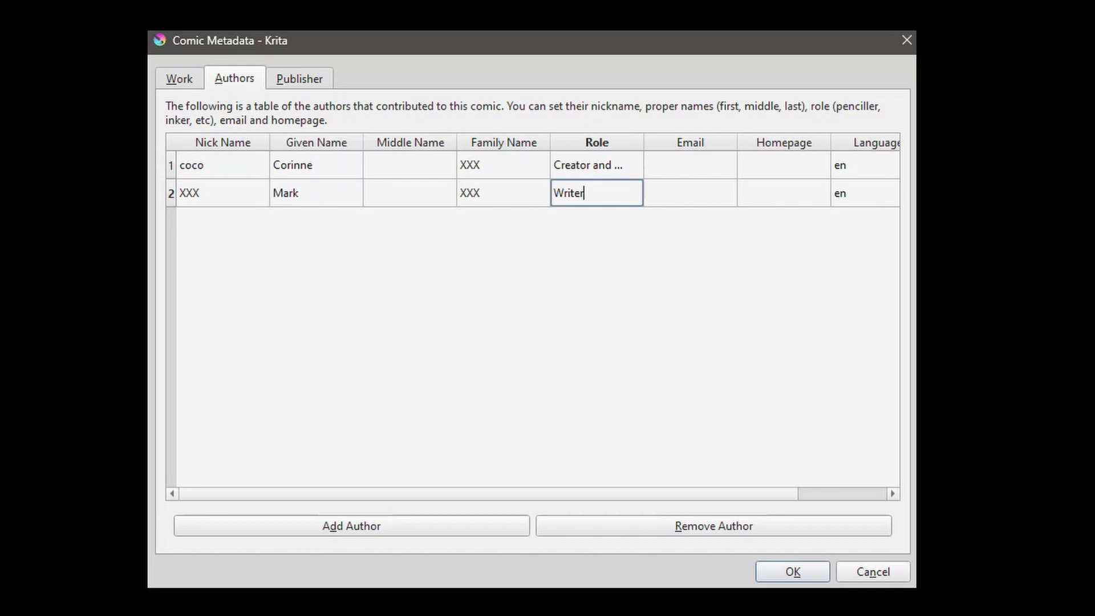
left_click(351, 526)
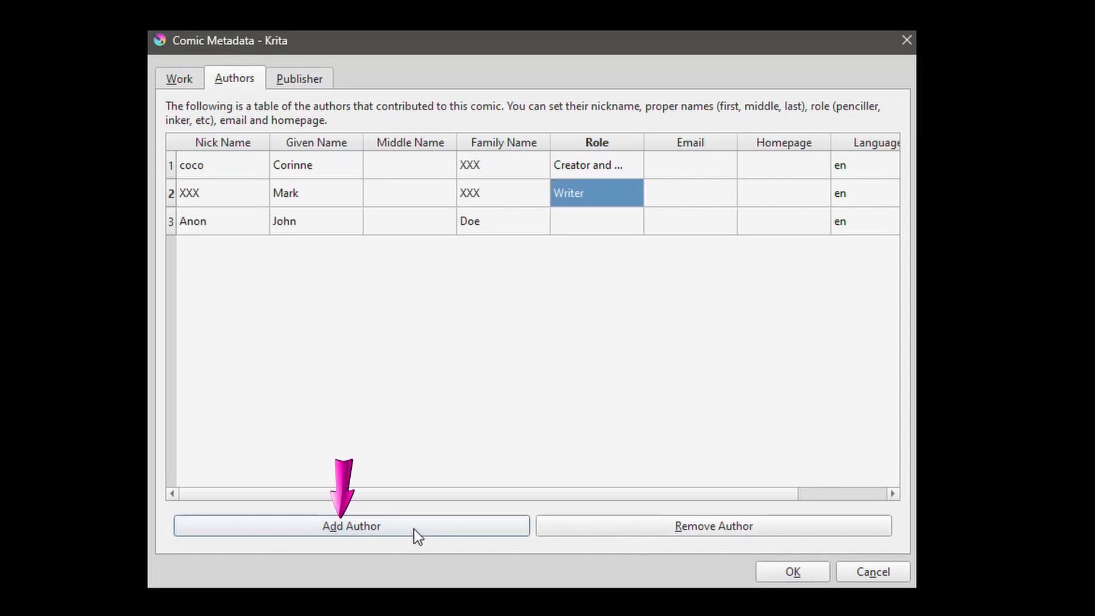
left_click(209, 221)
type("XXX")
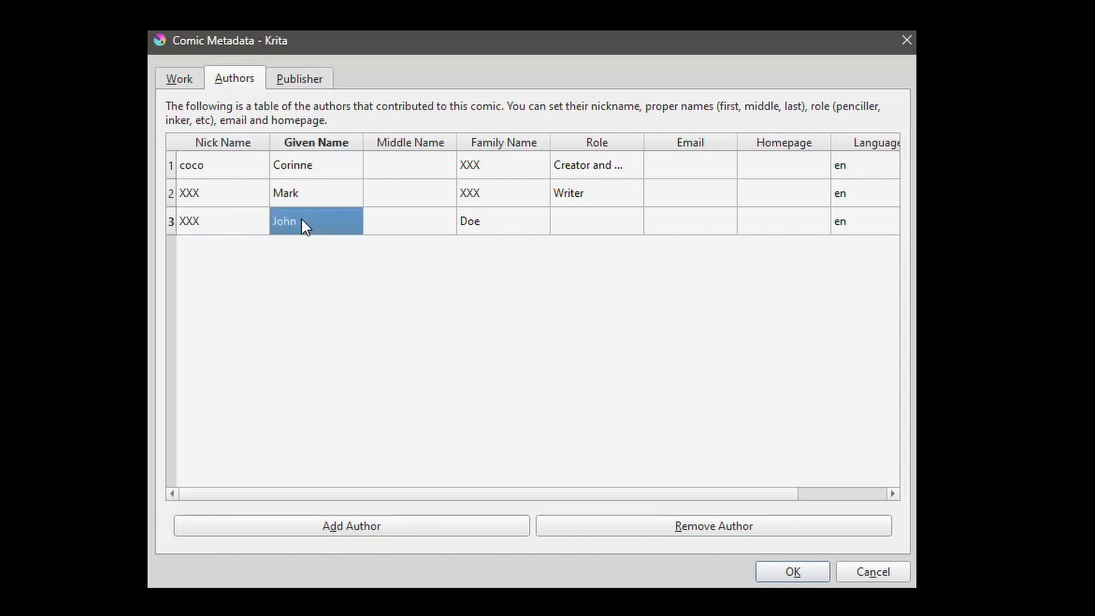
type("Sarah")
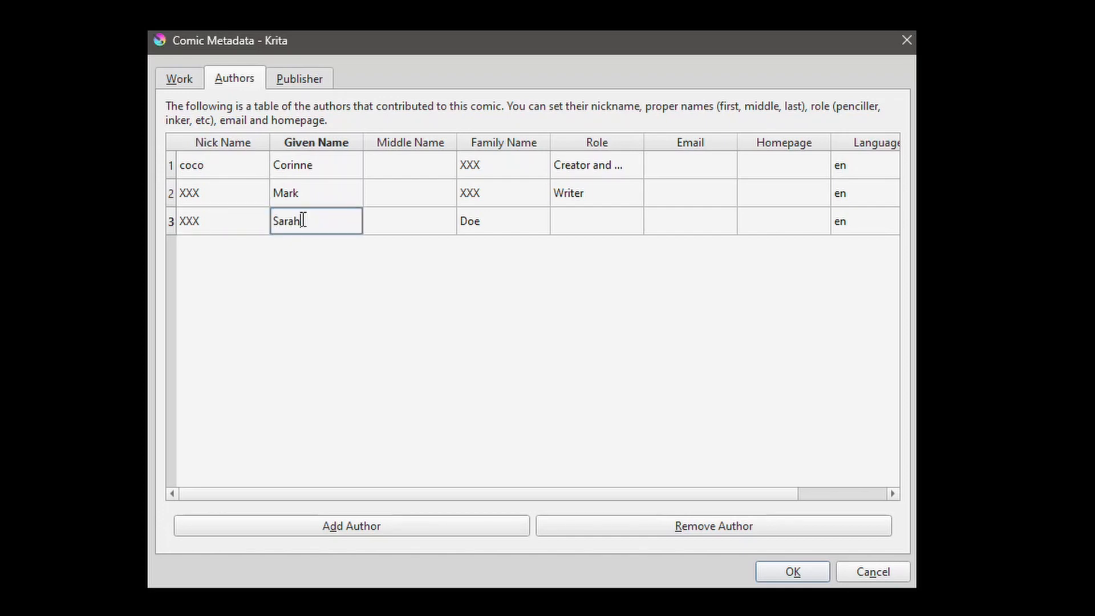
left_click(502, 220)
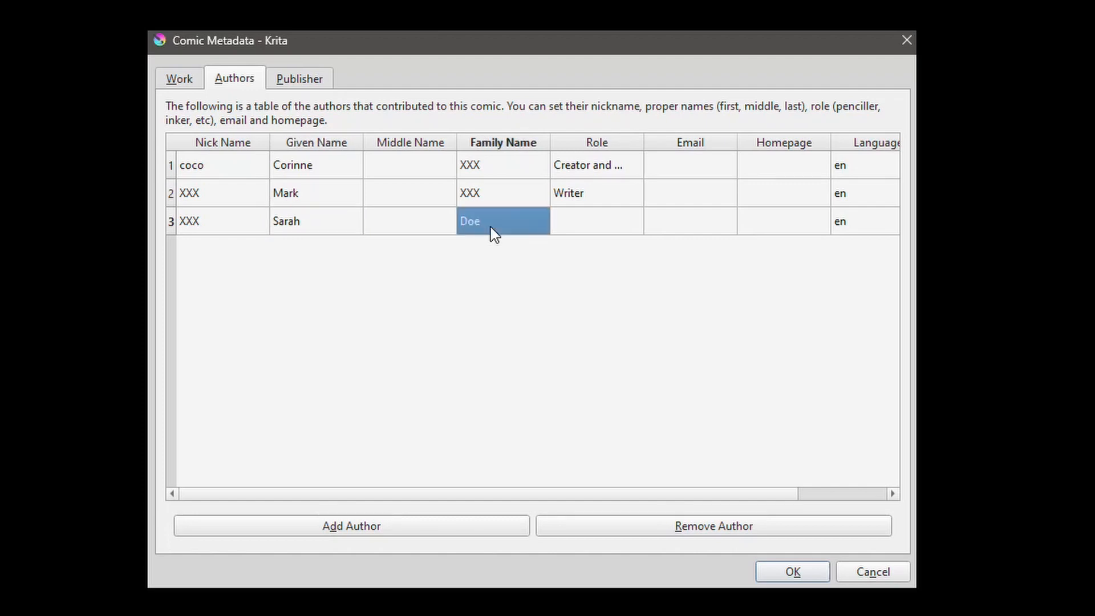
left_click(596, 220)
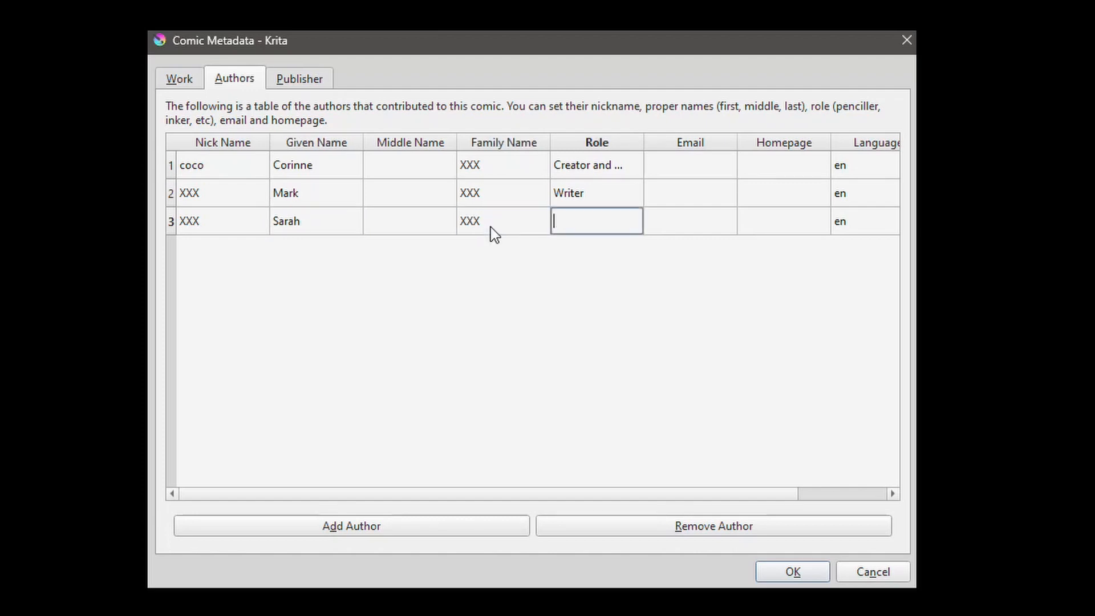
type("Publi")
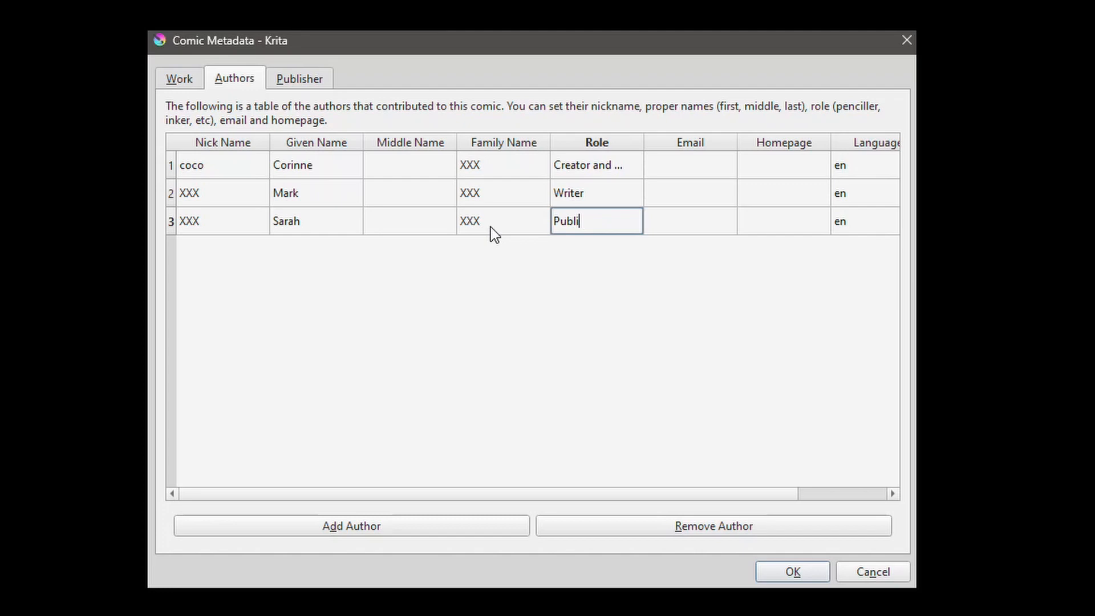
type("cist")
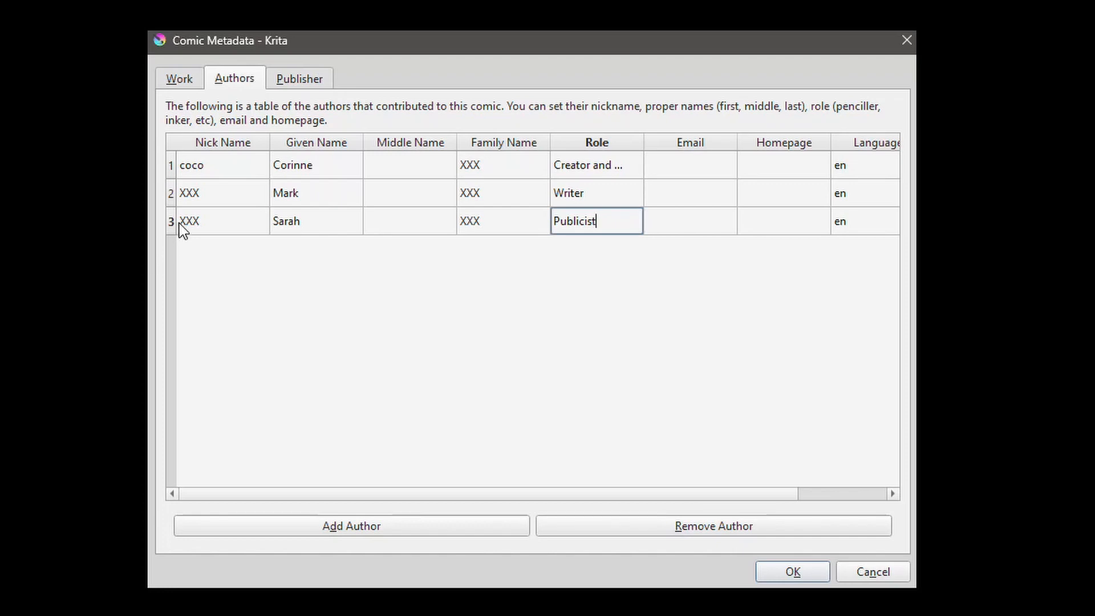
left_click(171, 220)
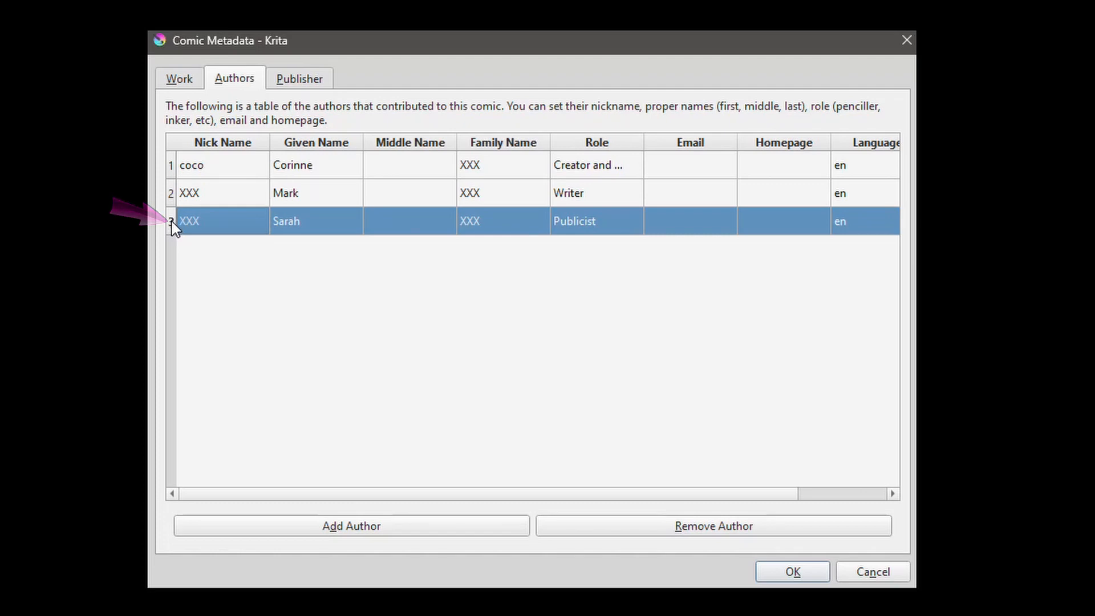
mouse_move(688, 405)
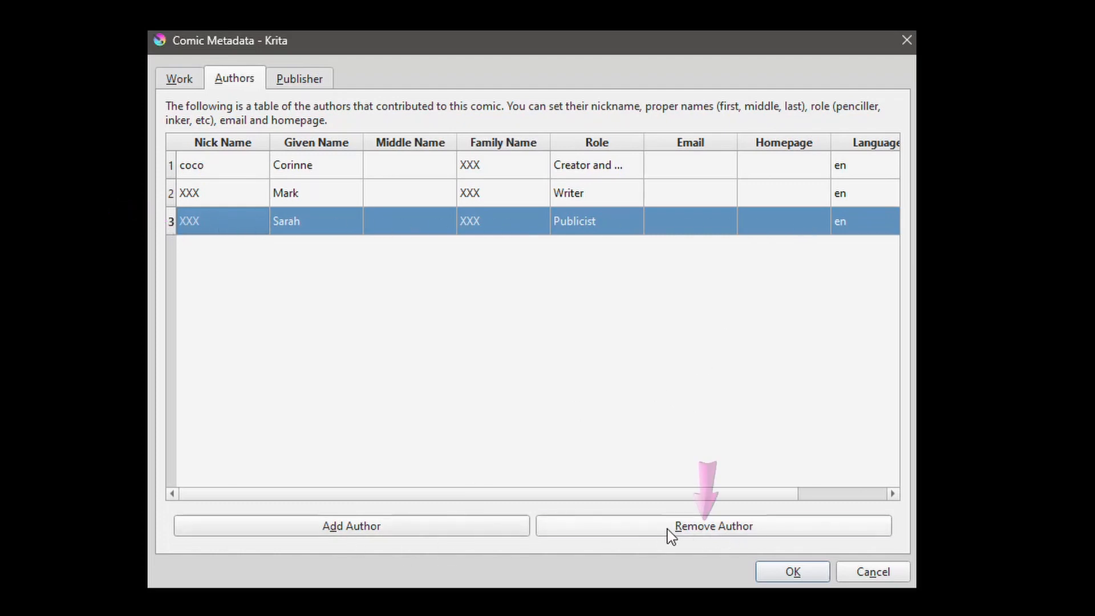
left_click(713, 526)
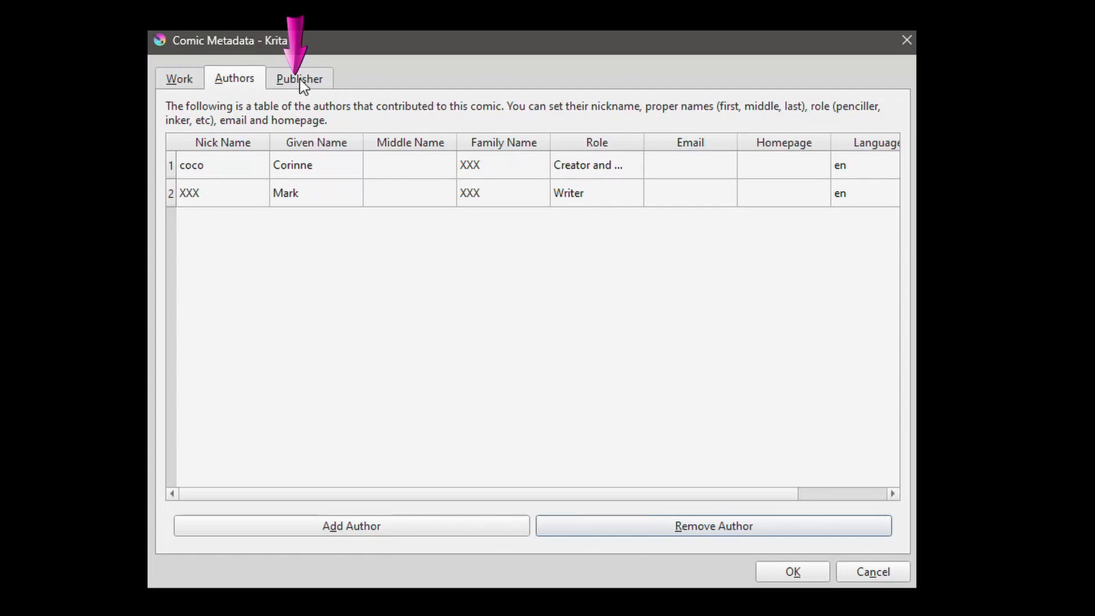
Look at the Publisher details, then finish the Comic Project Setup wizard.
left_click(299, 78)
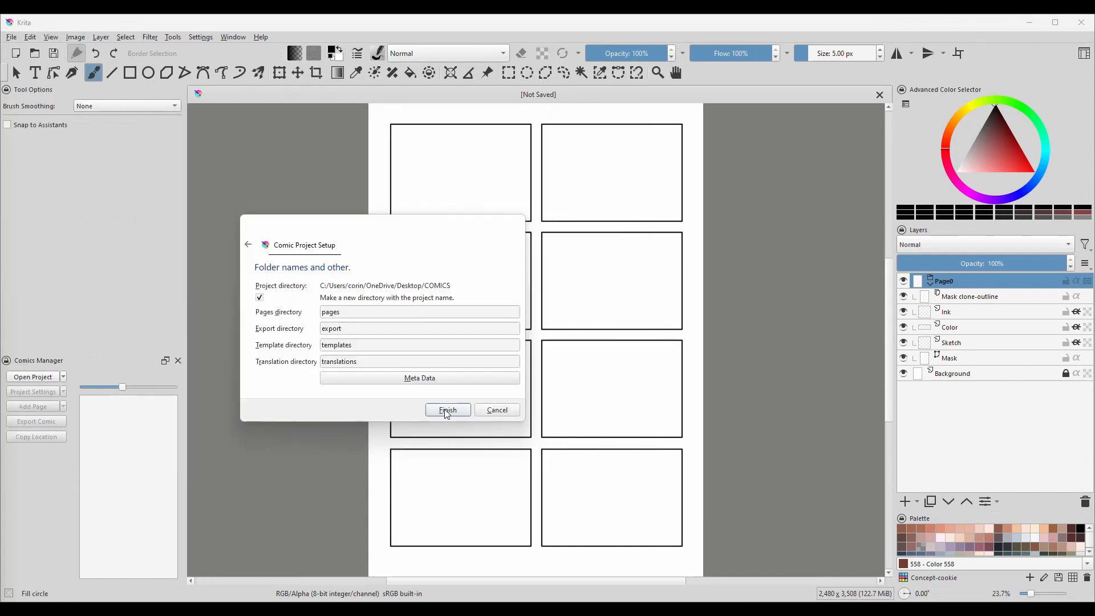
left_click(447, 410)
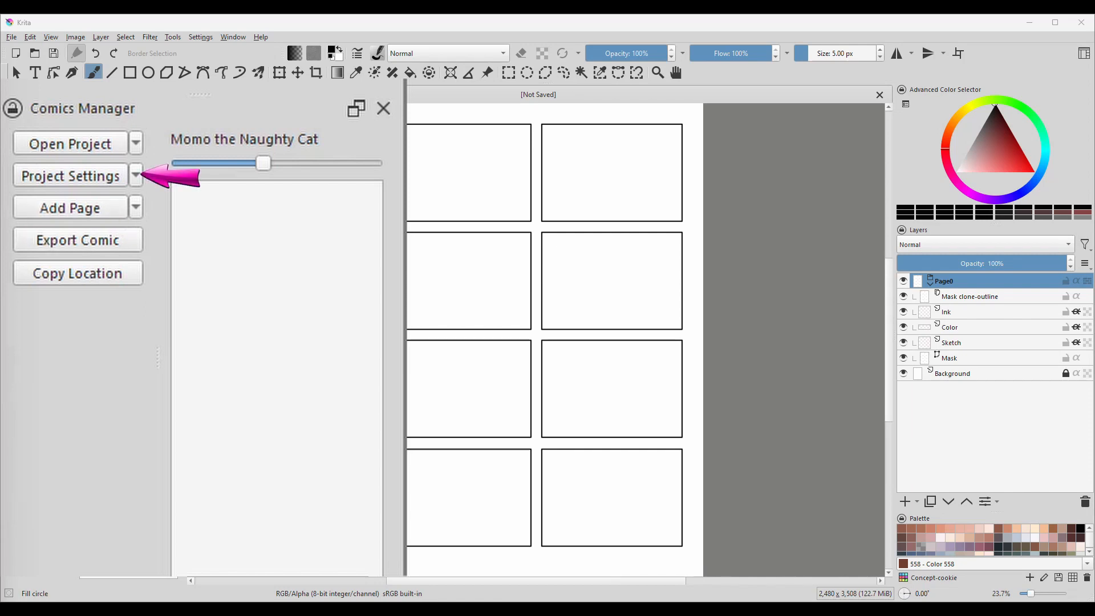
Review the metadata's Authors and Work tabs, close it, and open Project Settings.
left_click(135, 175)
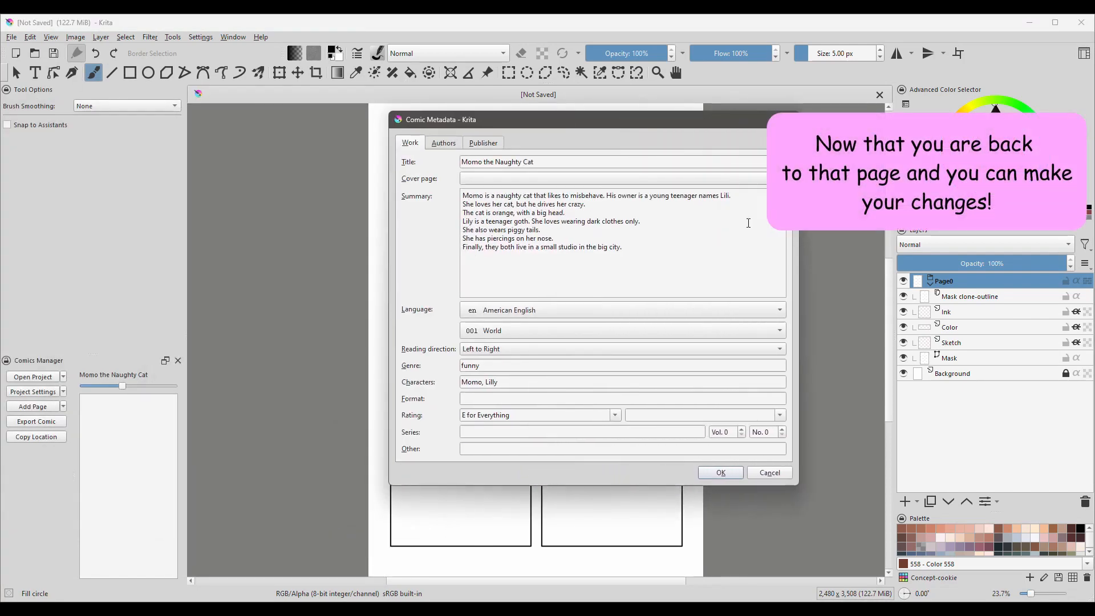
left_click(442, 143)
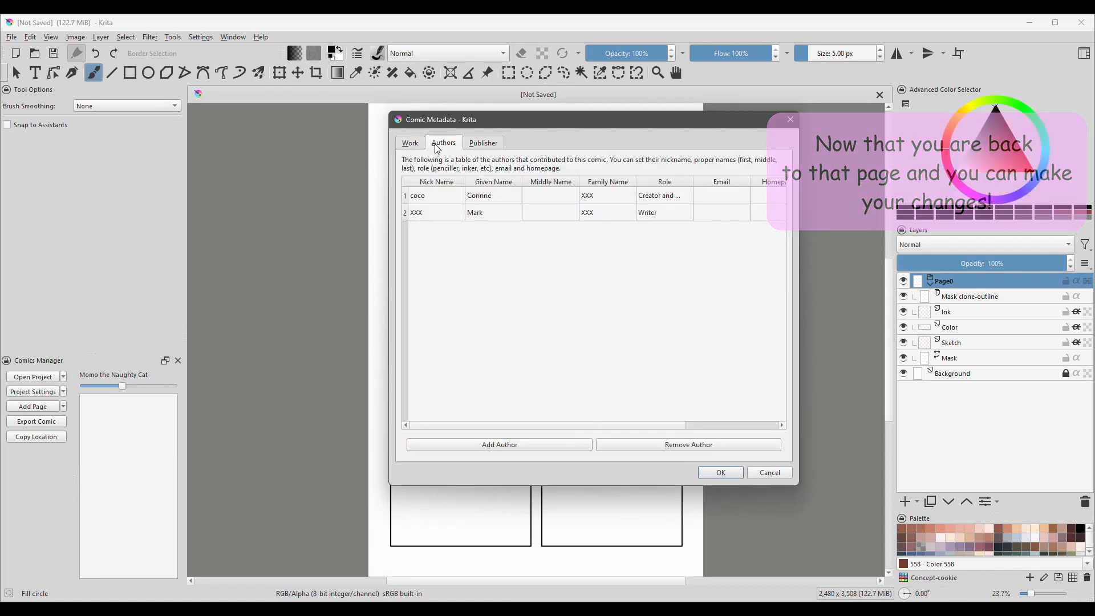
left_click(410, 143)
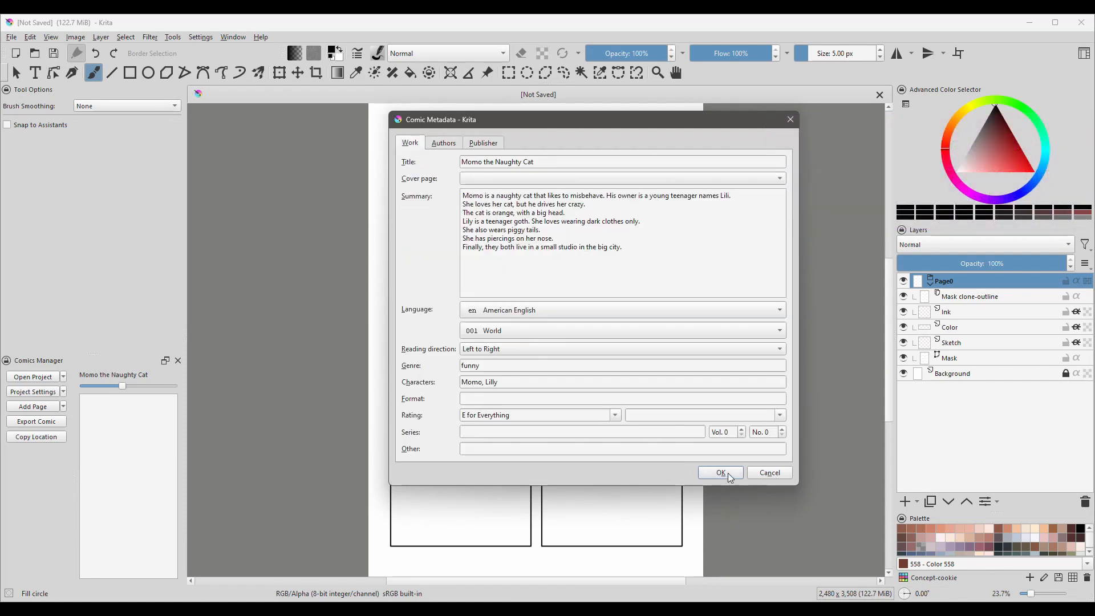
left_click(720, 473)
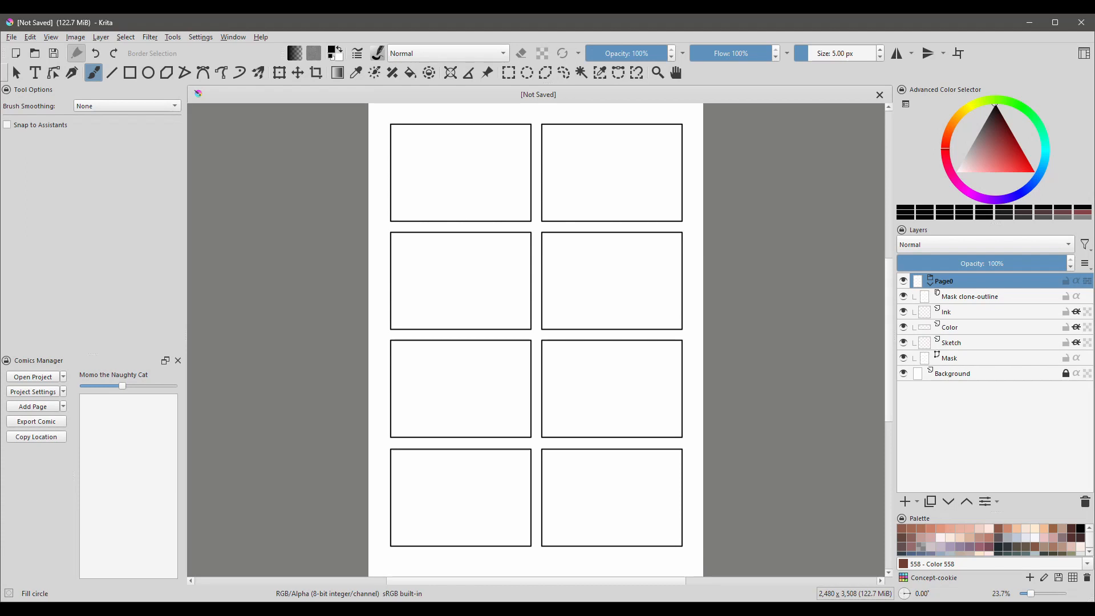
left_click(128, 196)
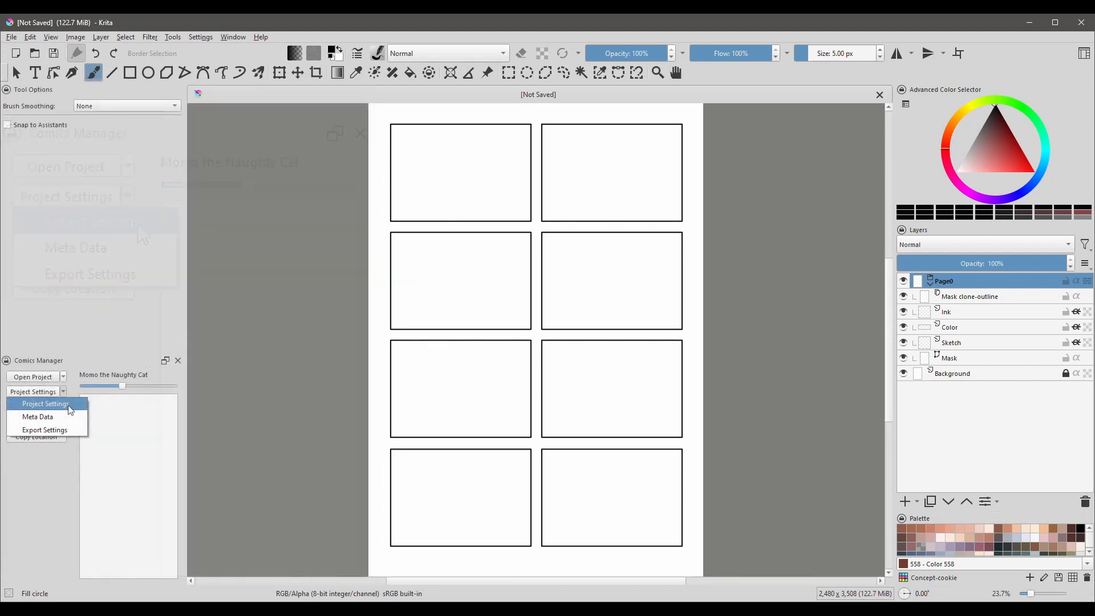
left_click(45, 404)
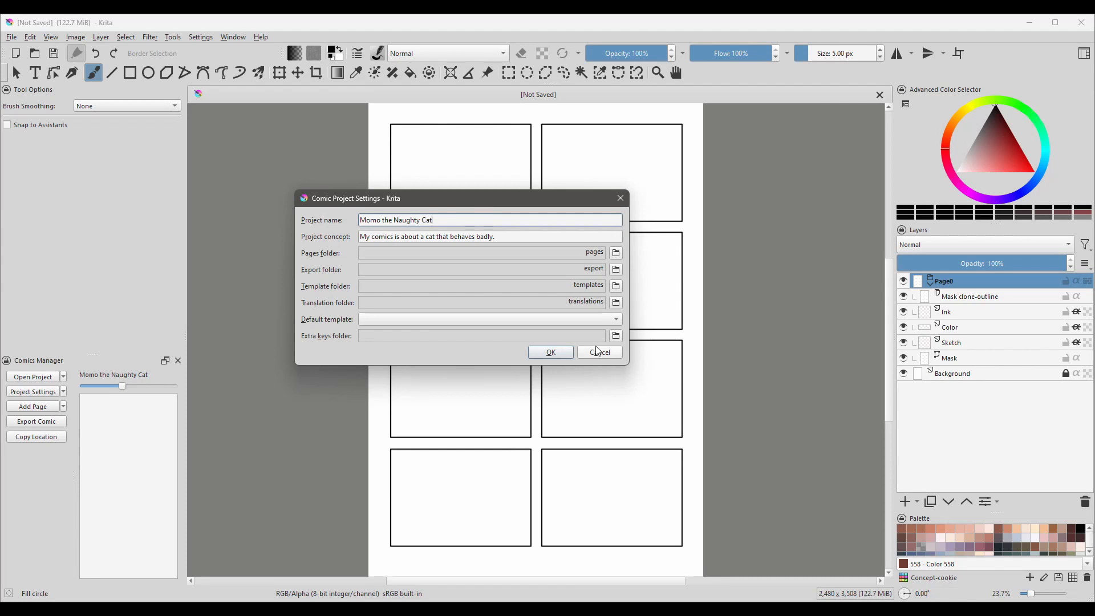
Cancel the Comic Project Settings dialog and reopen the project settings dropdown.
left_click(550, 351)
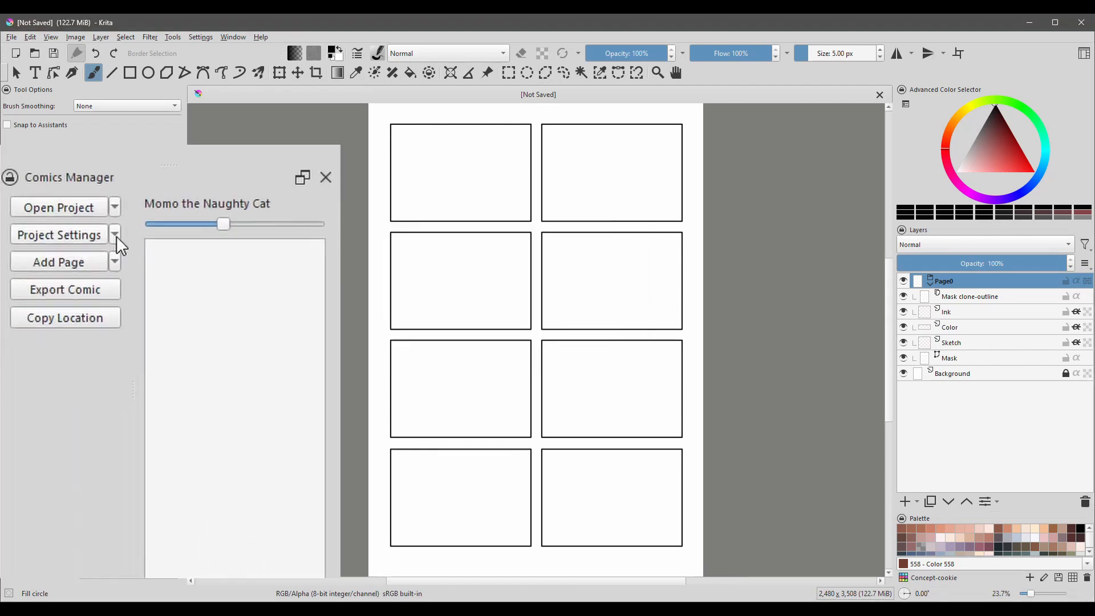
left_click(114, 235)
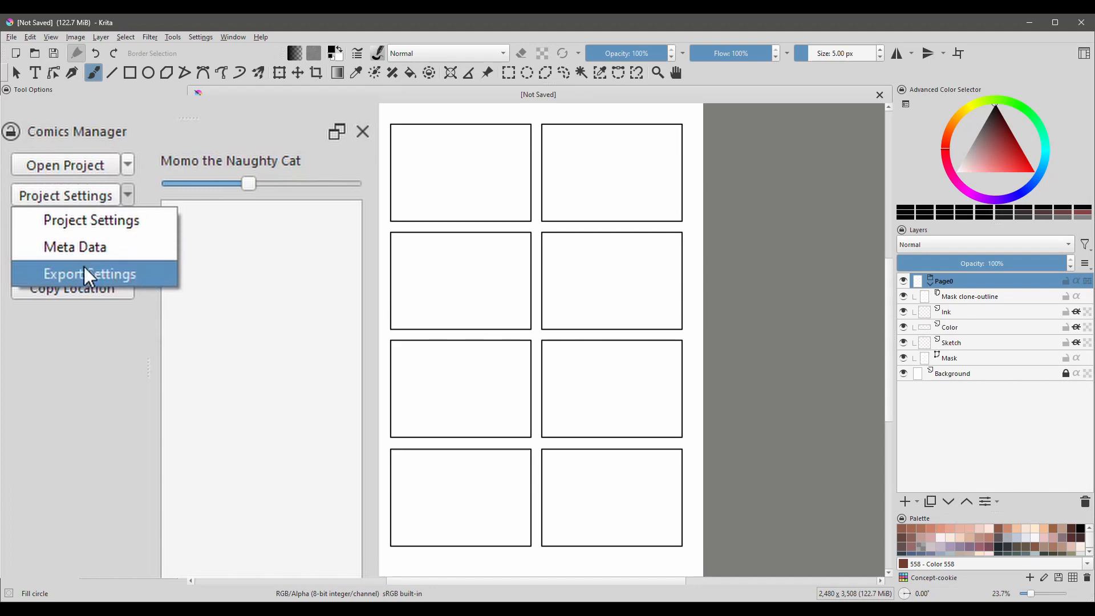
mouse_move(137, 289)
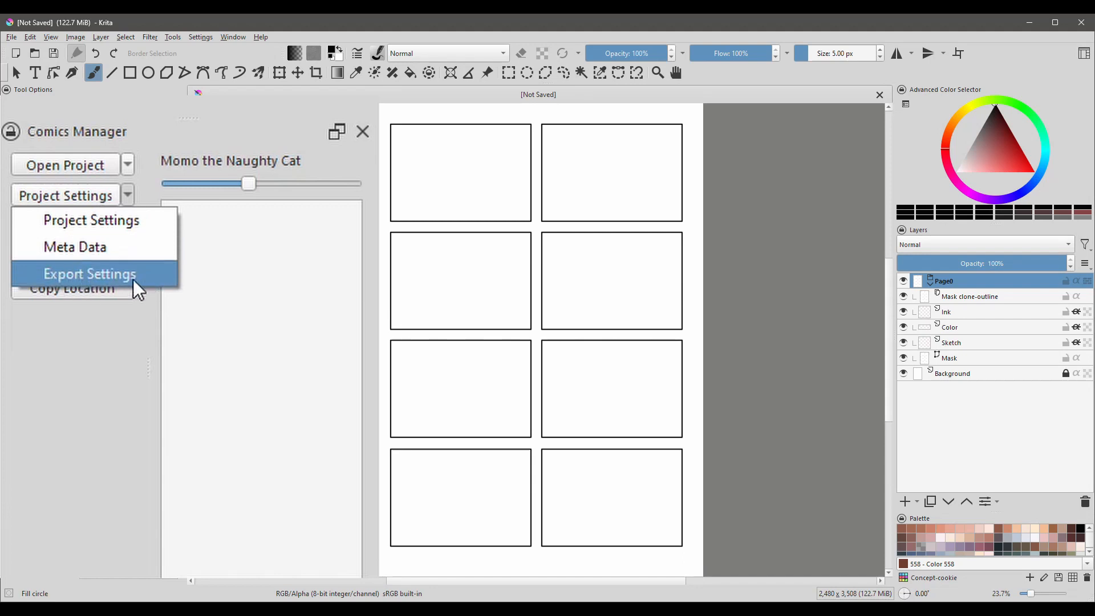
mouse_move(147, 286)
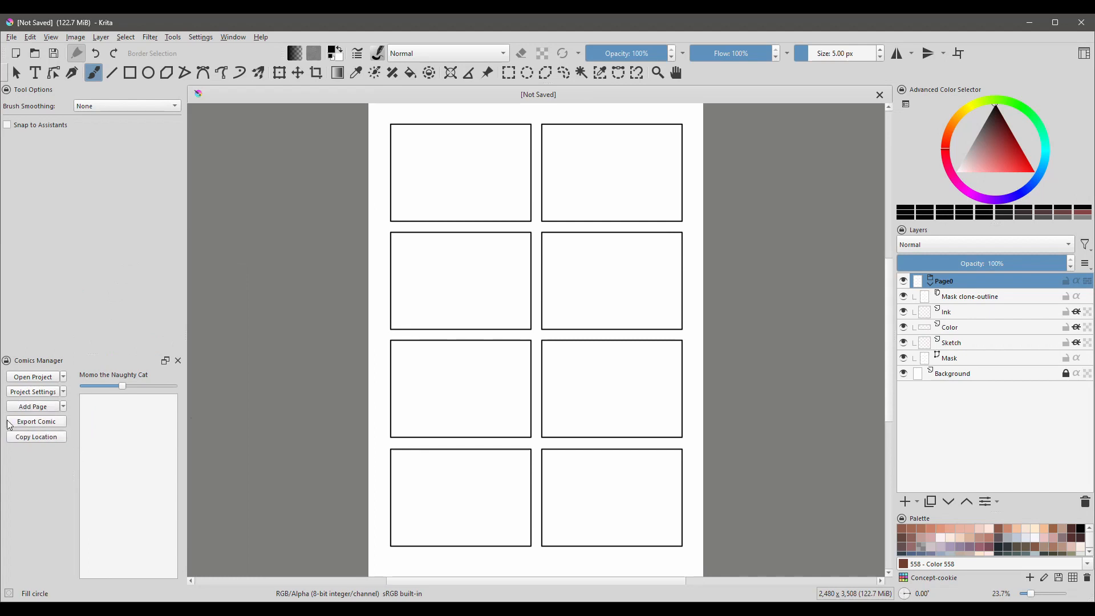
mouse_move(55, 486)
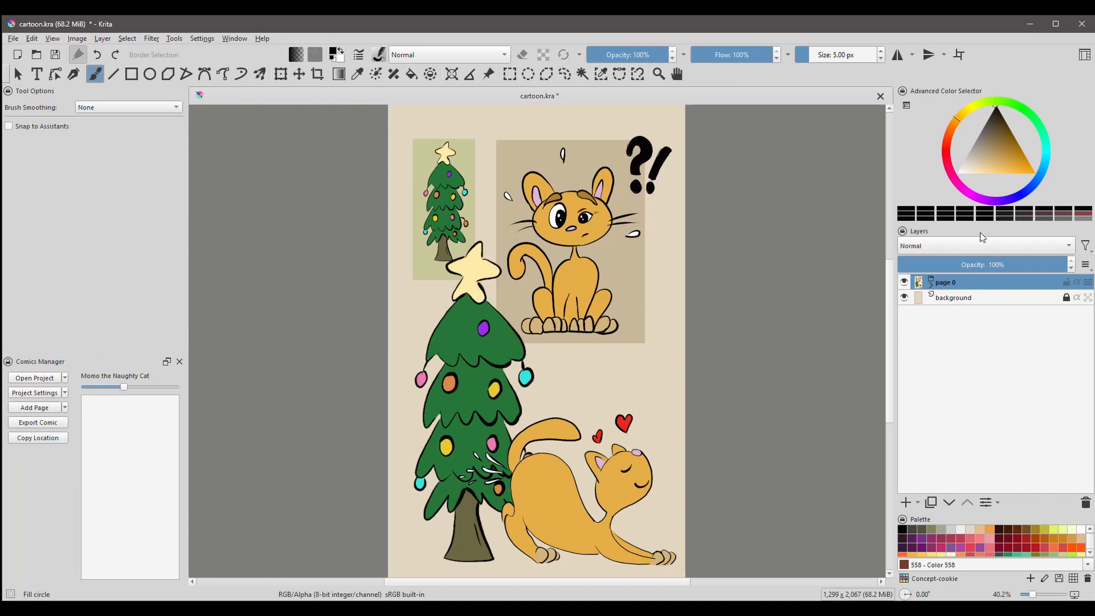
Expand the page 0 group, select its Boxes layer, and start renaming page 0.
left_click(931, 281)
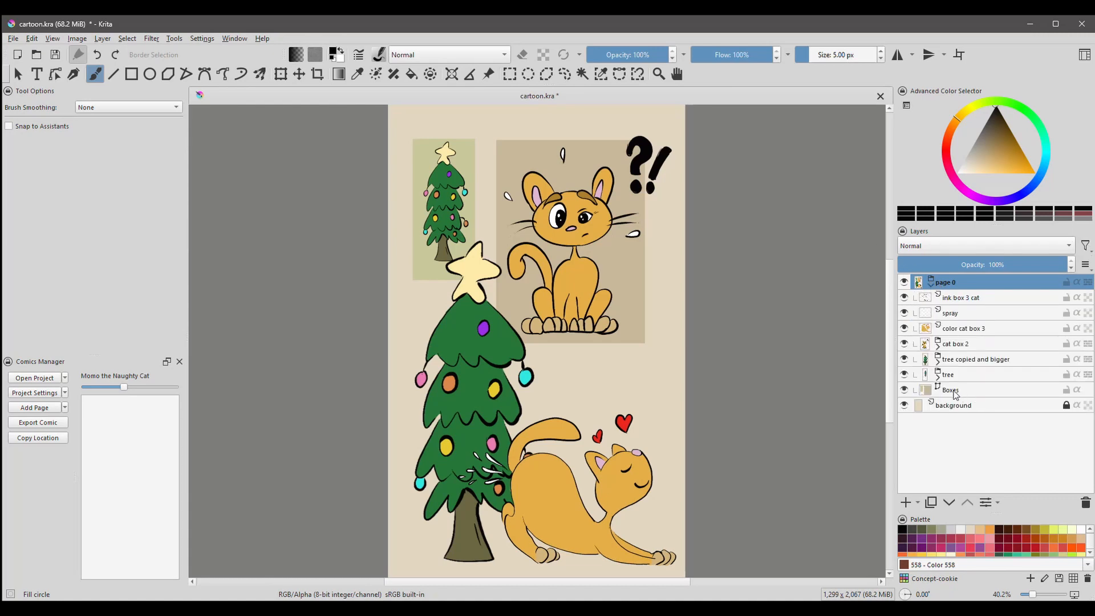
left_click(951, 389)
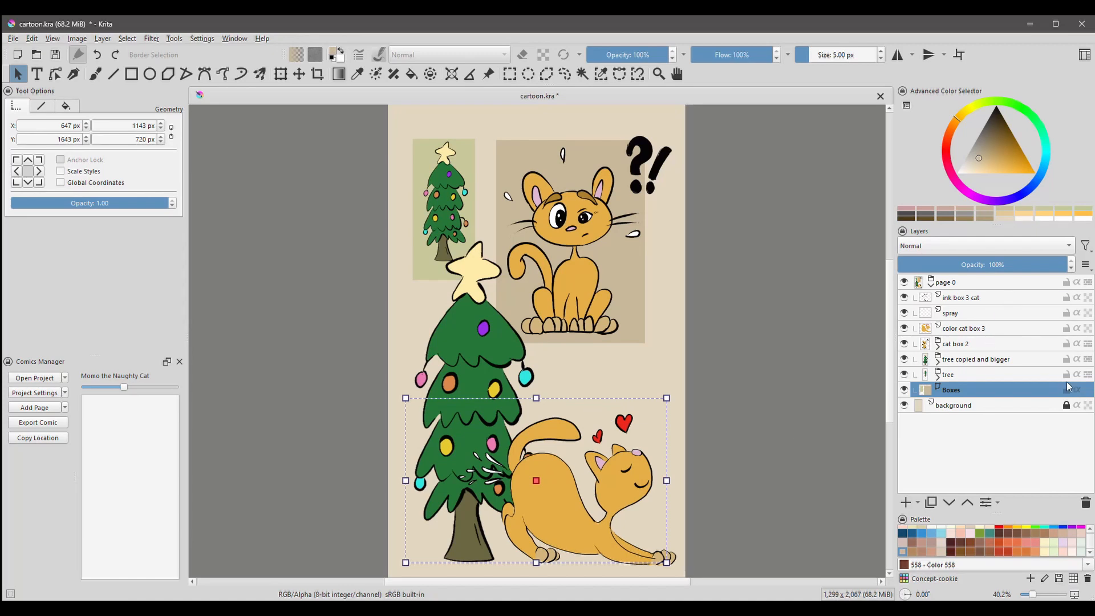
mouse_move(1029, 464)
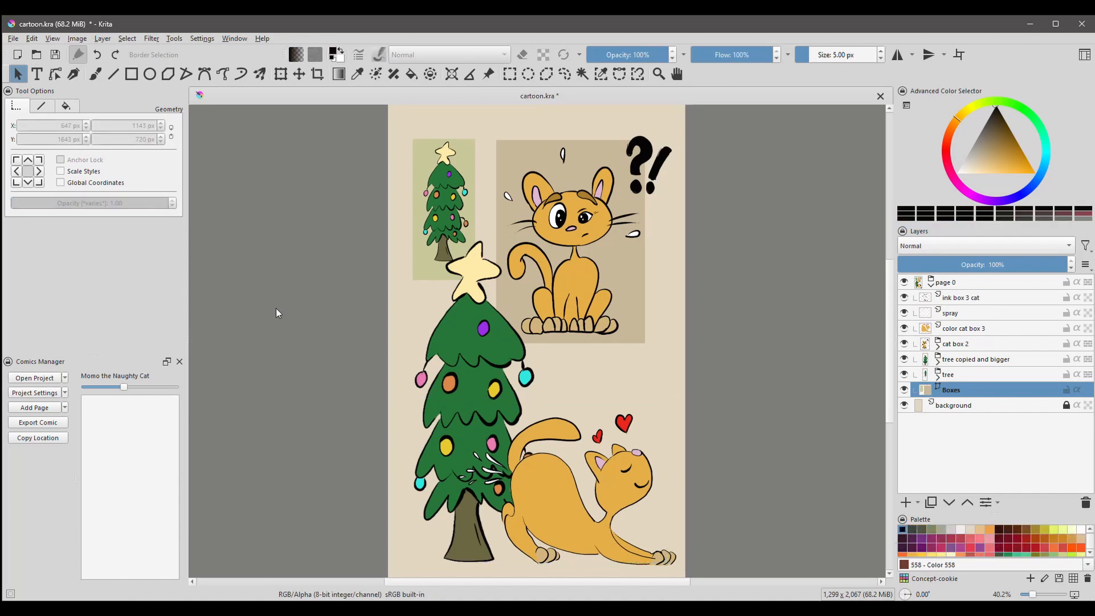
double_click(946, 282)
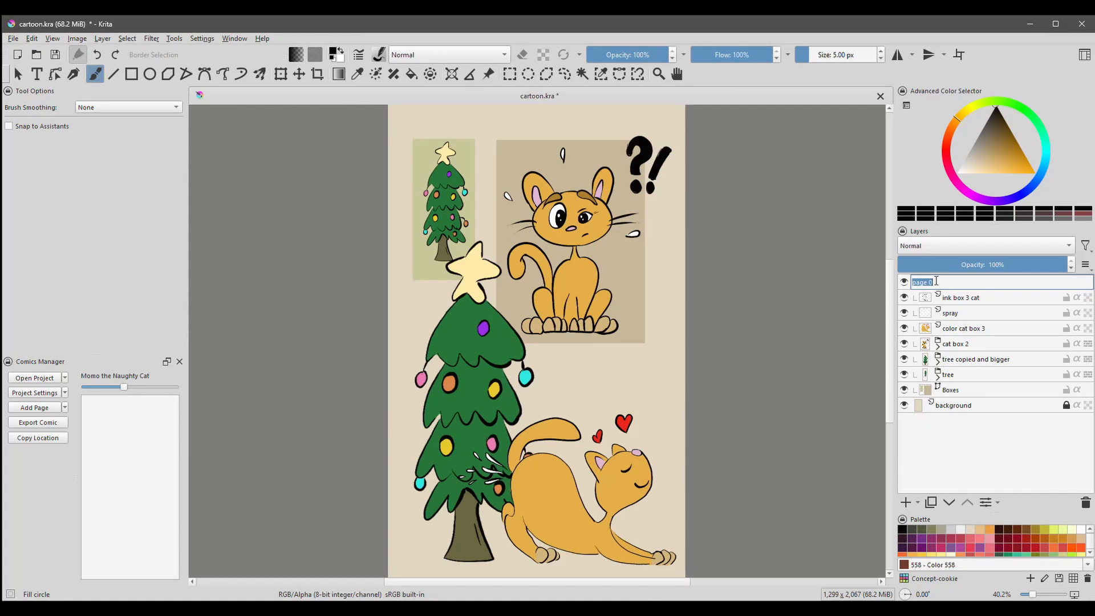
Enter 'Momo and the Christmas tree page 1' as the page 0 group's name.
type("Momo")
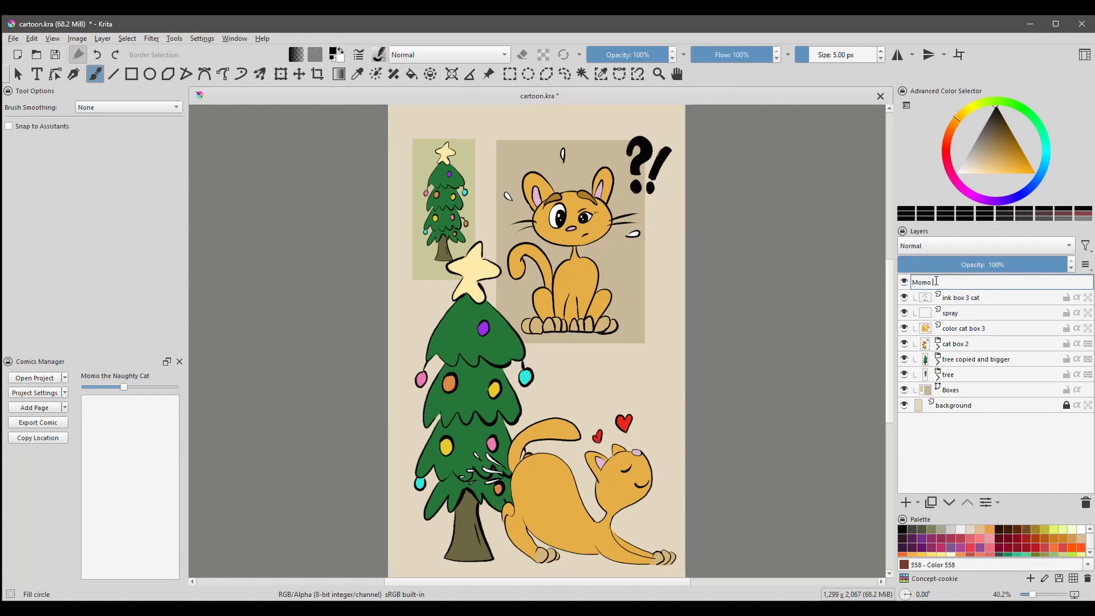
type("and the")
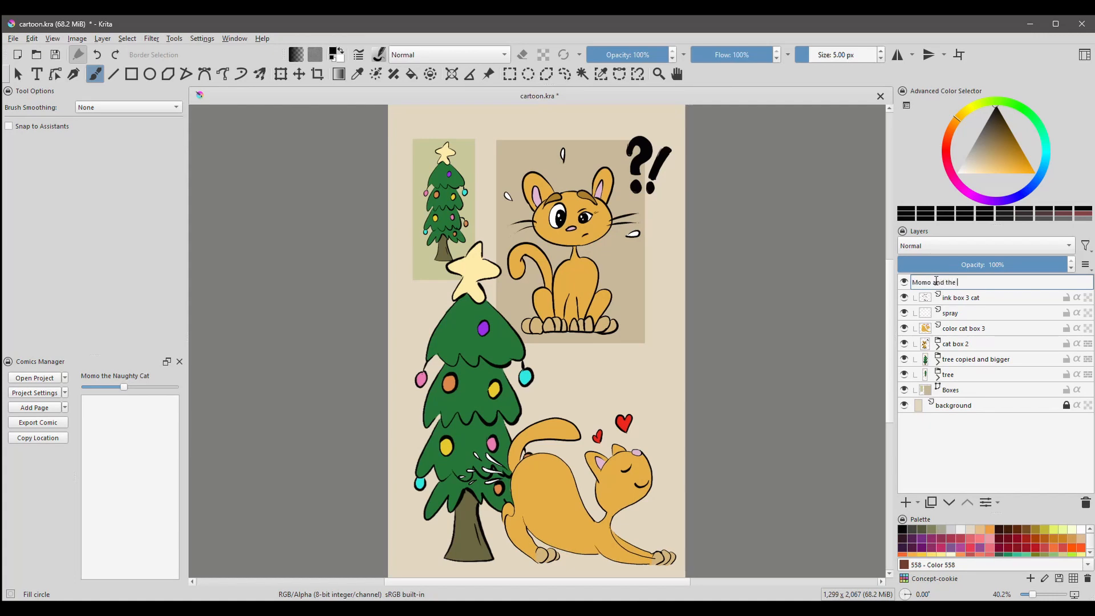
type("Christmas")
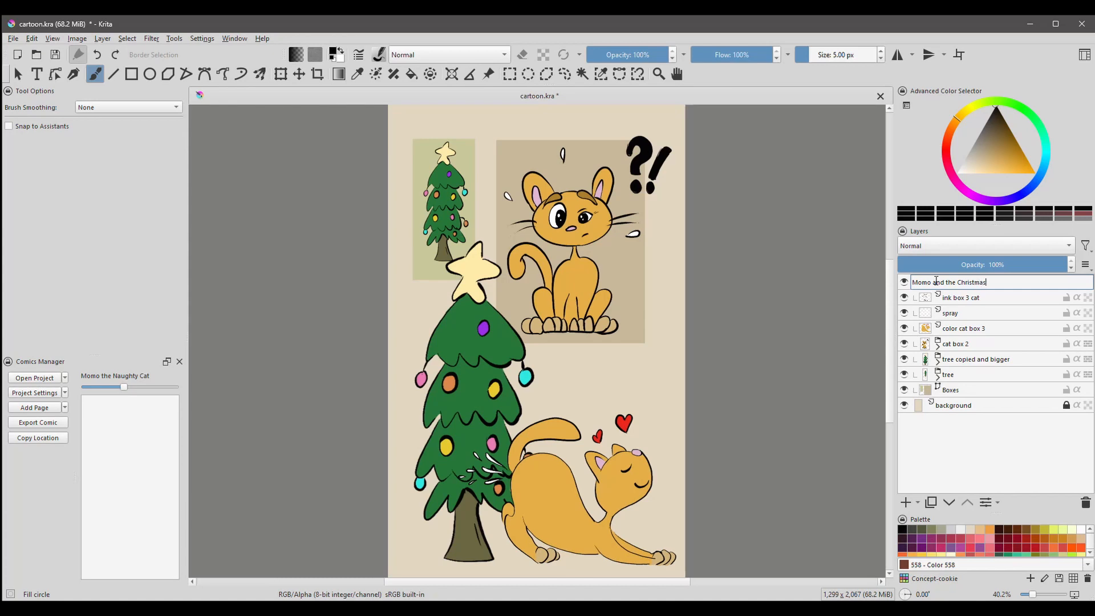
type("tree pa")
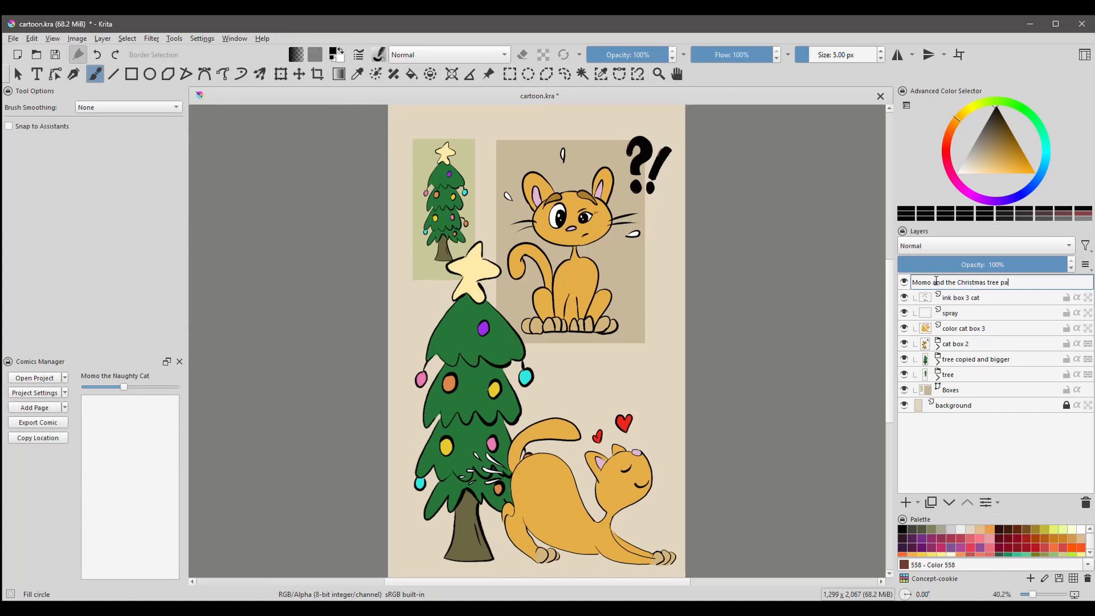
key("Return")
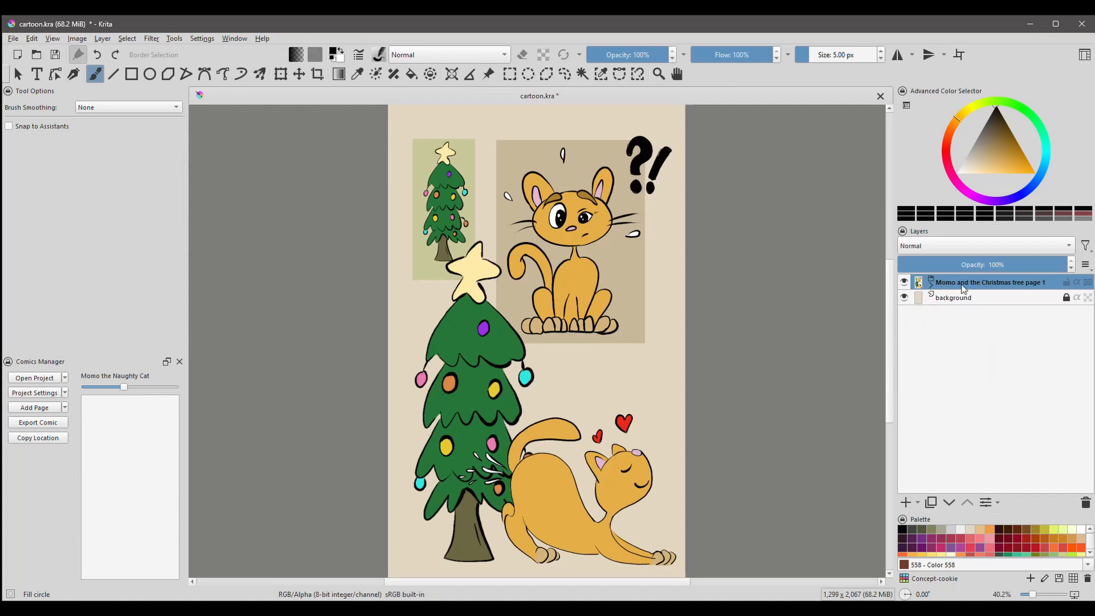
mouse_move(968, 349)
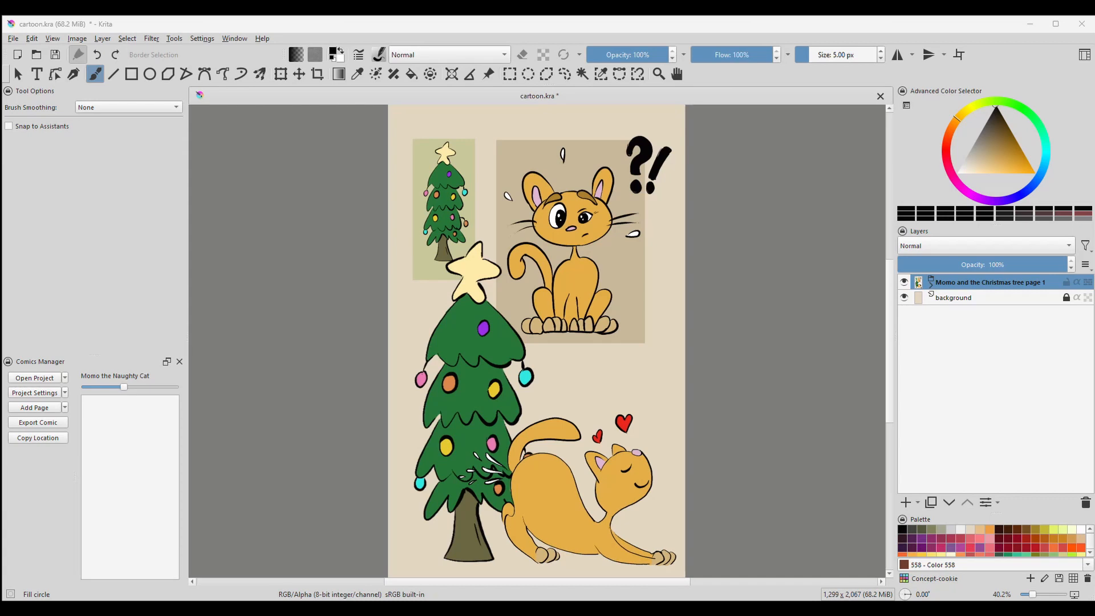
mouse_move(82, 443)
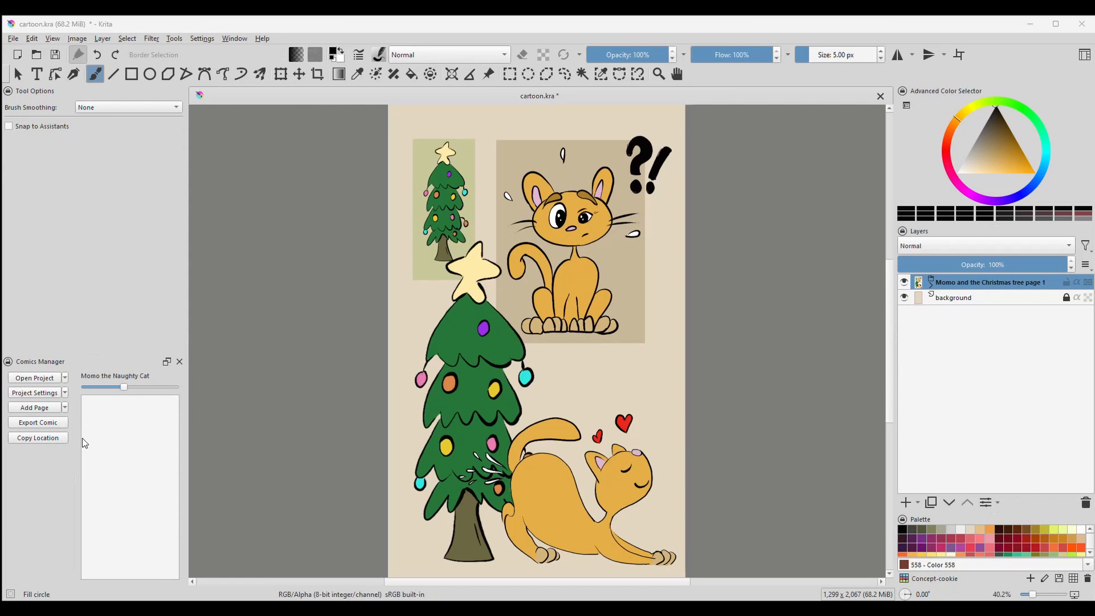
Attempt the comic export, then close the missing-pages script error report.
left_click(38, 422)
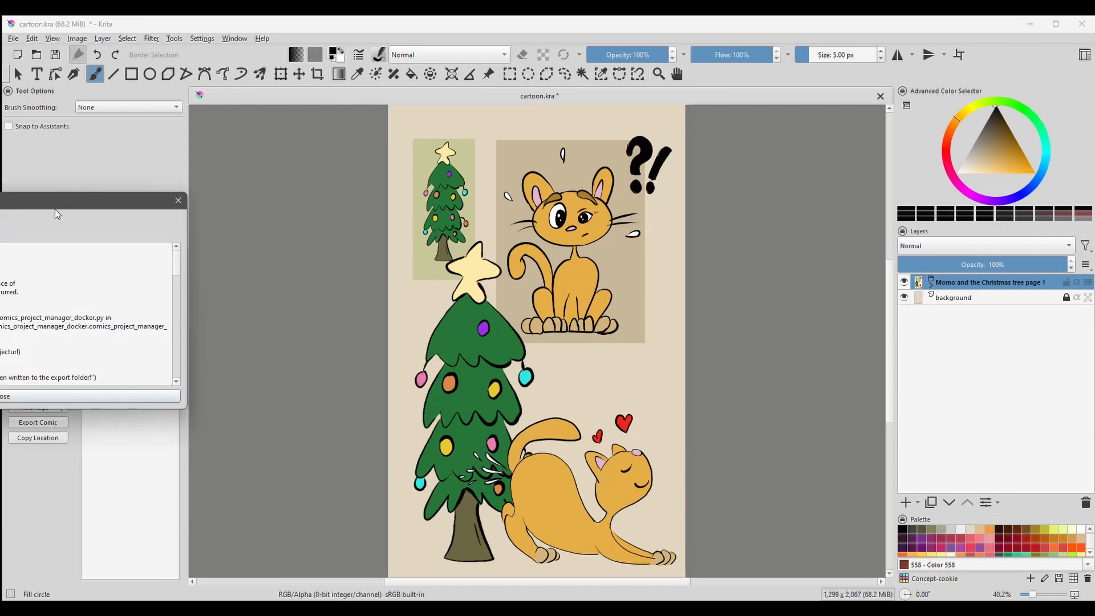
left_click(37, 422)
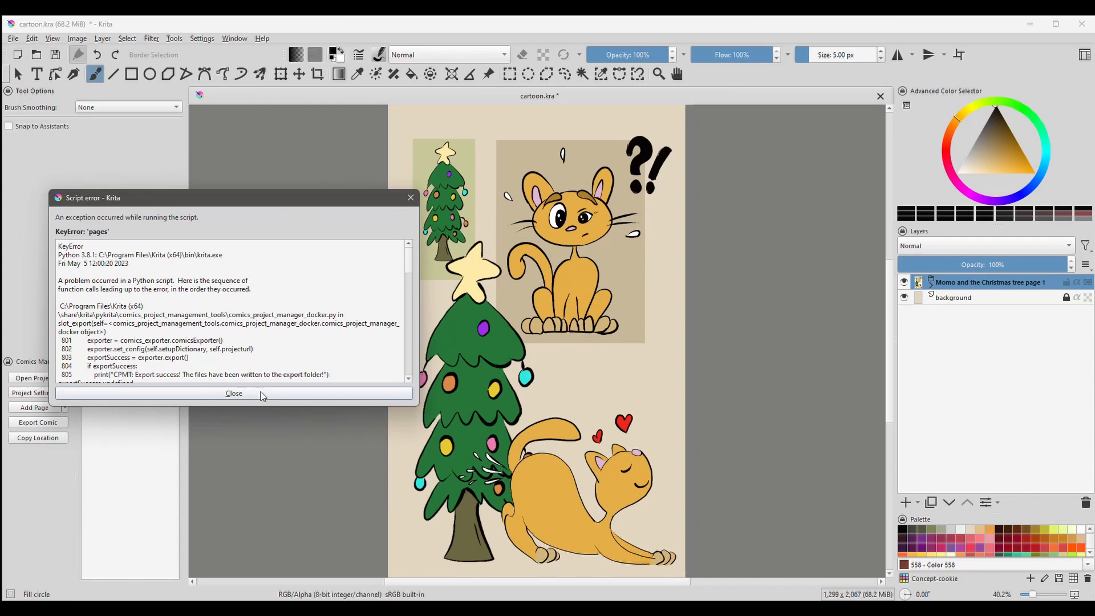
left_click(234, 393)
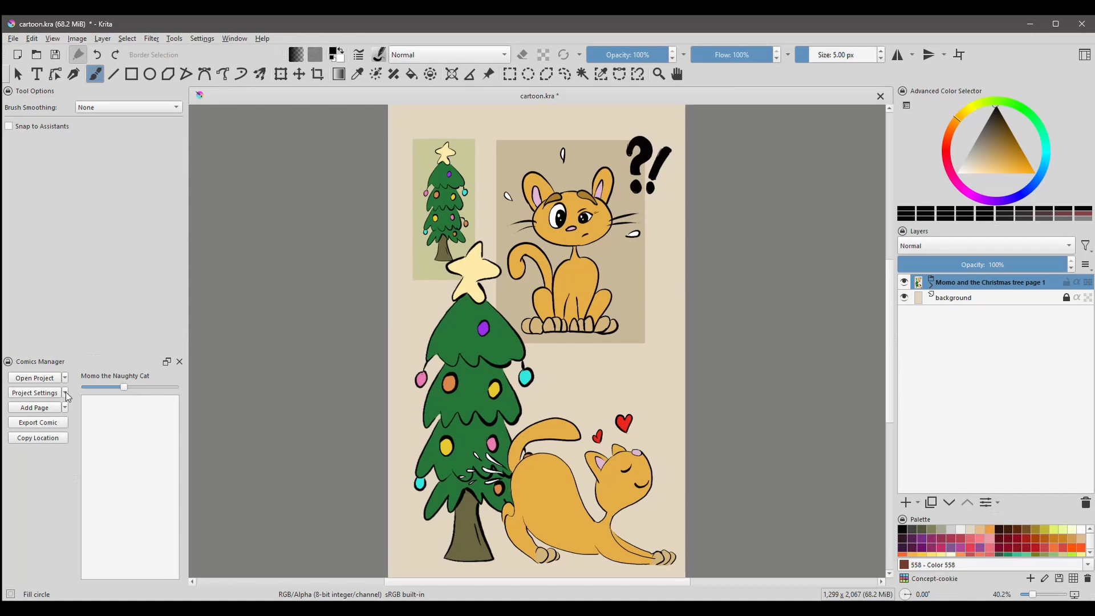
Open comic Export Settings and browse the General, CBZ, ACBF, EPUB and TIFF tabs.
left_click(63, 392)
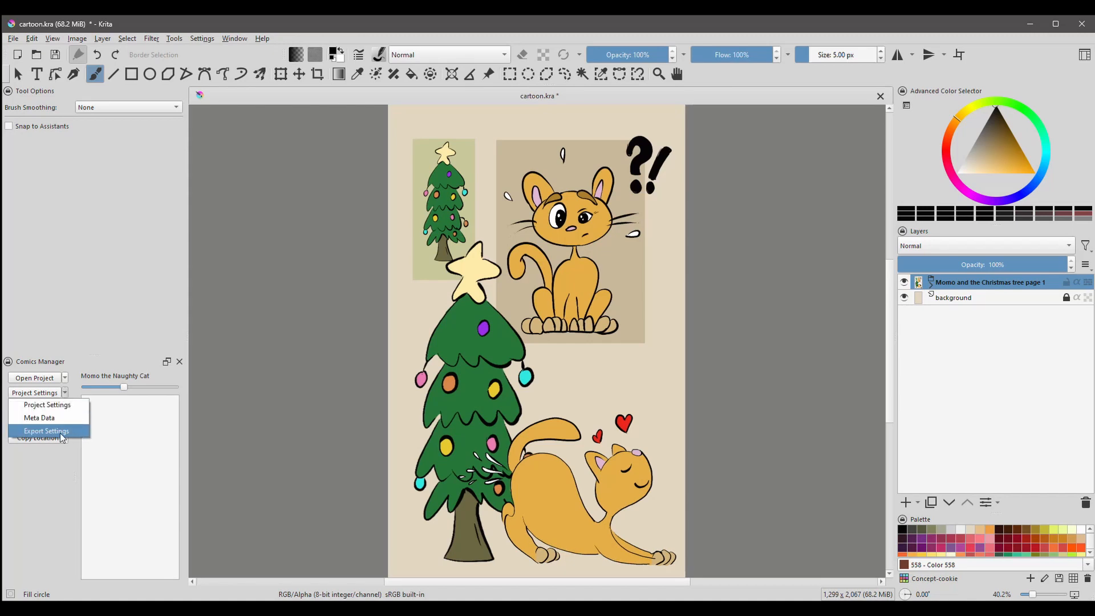
left_click(46, 431)
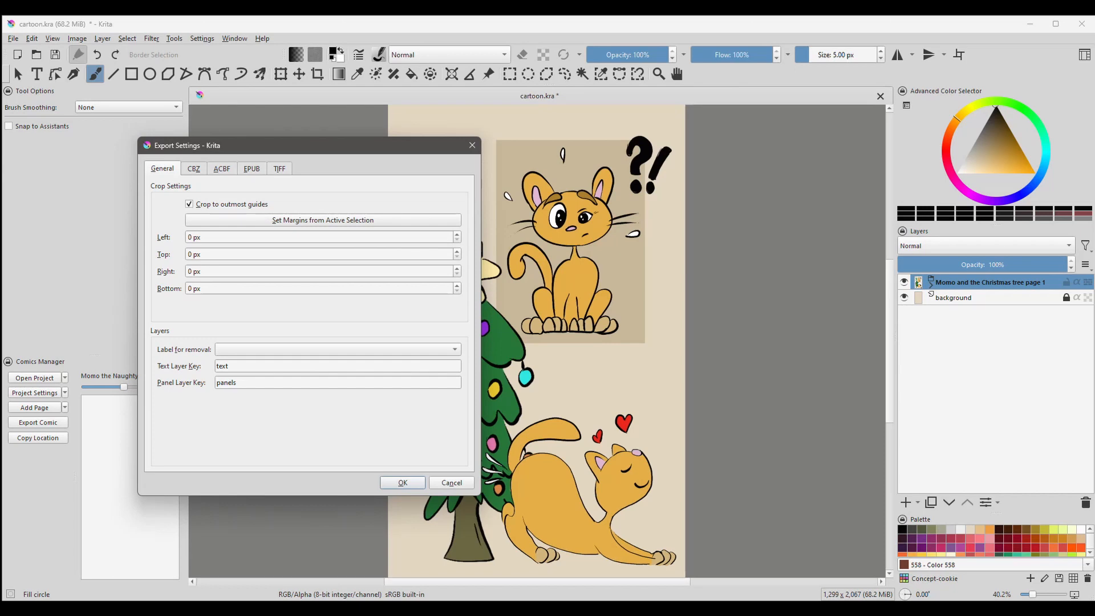
left_click(193, 168)
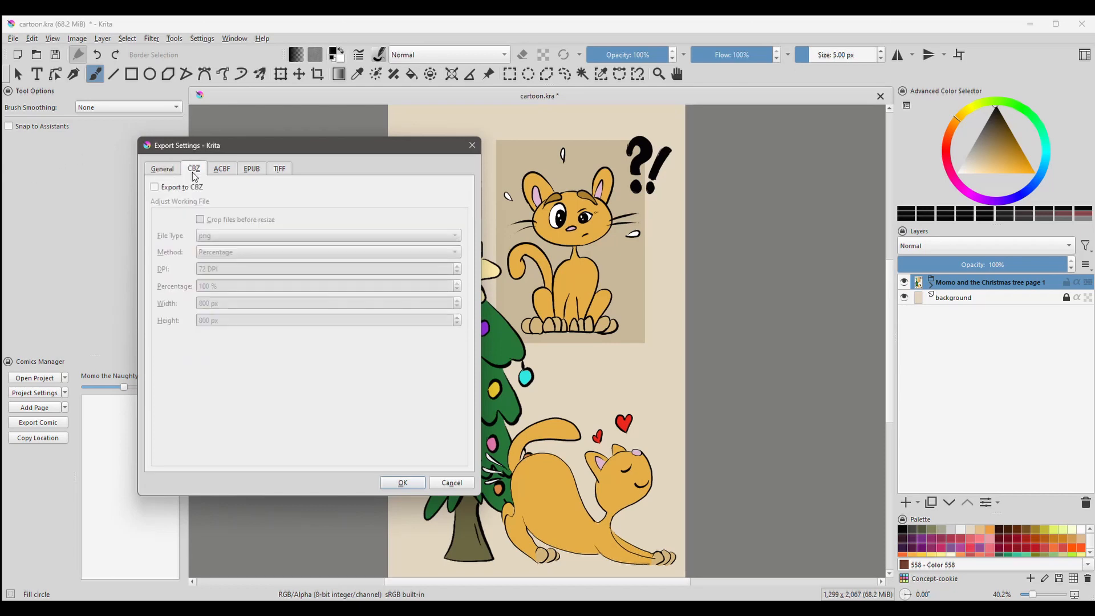
left_click(221, 169)
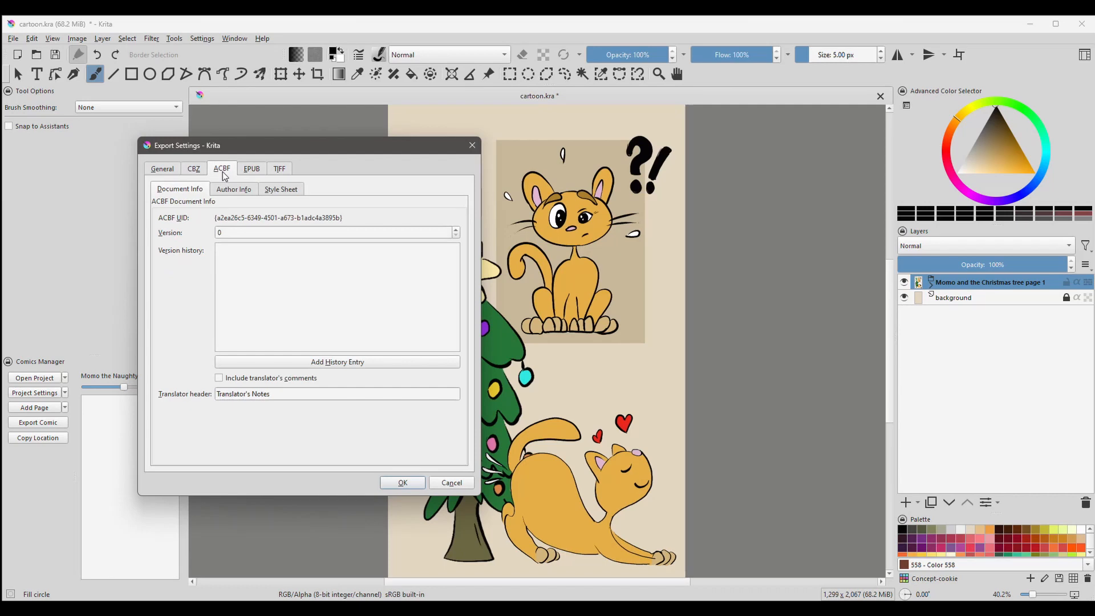
left_click(250, 168)
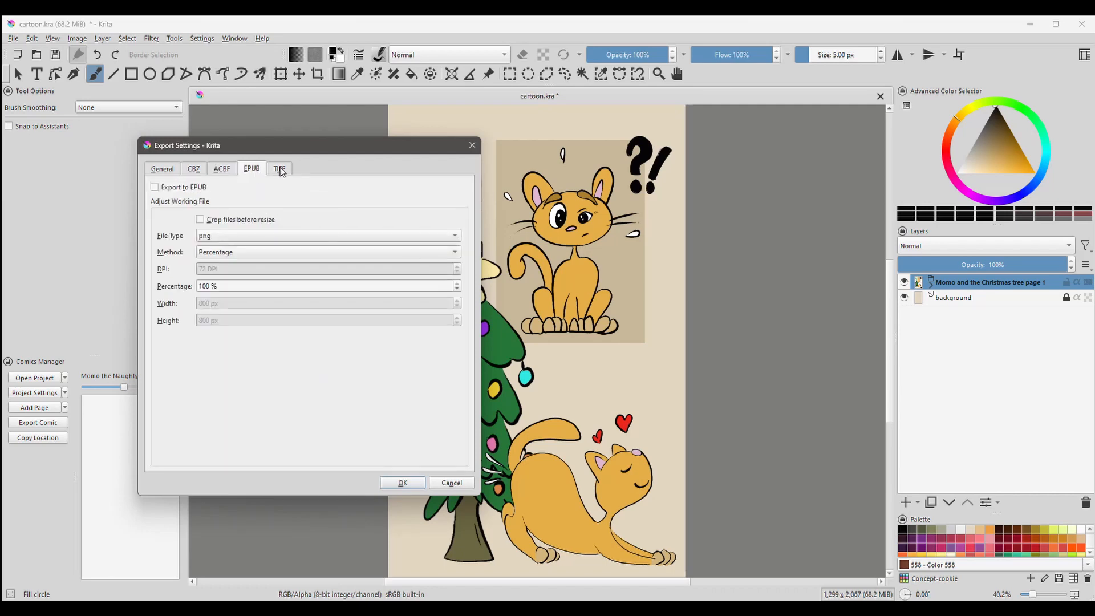
left_click(280, 168)
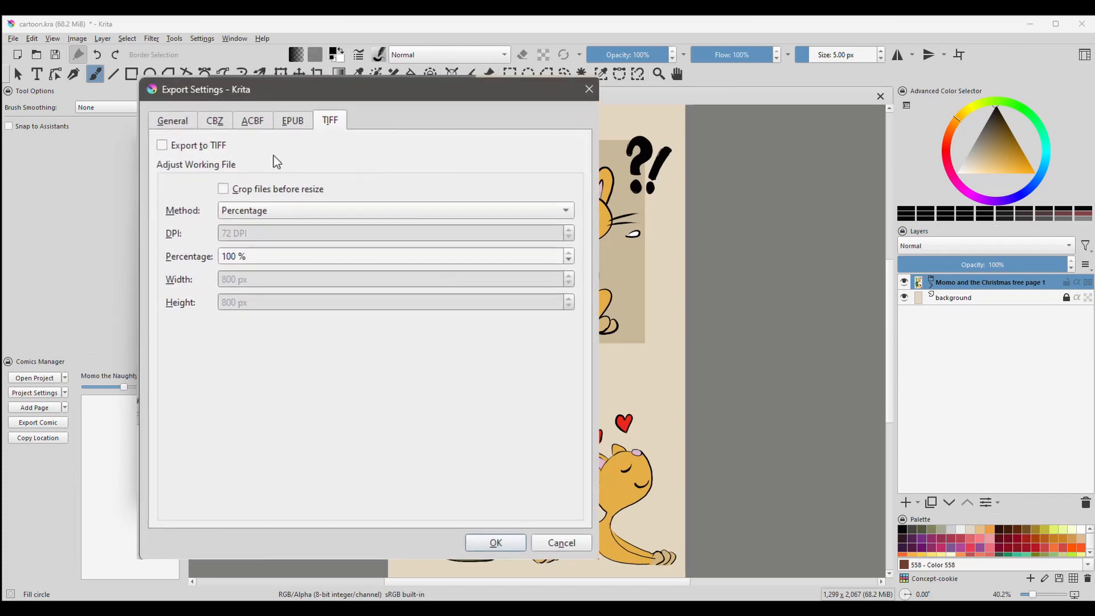
left_click(172, 120)
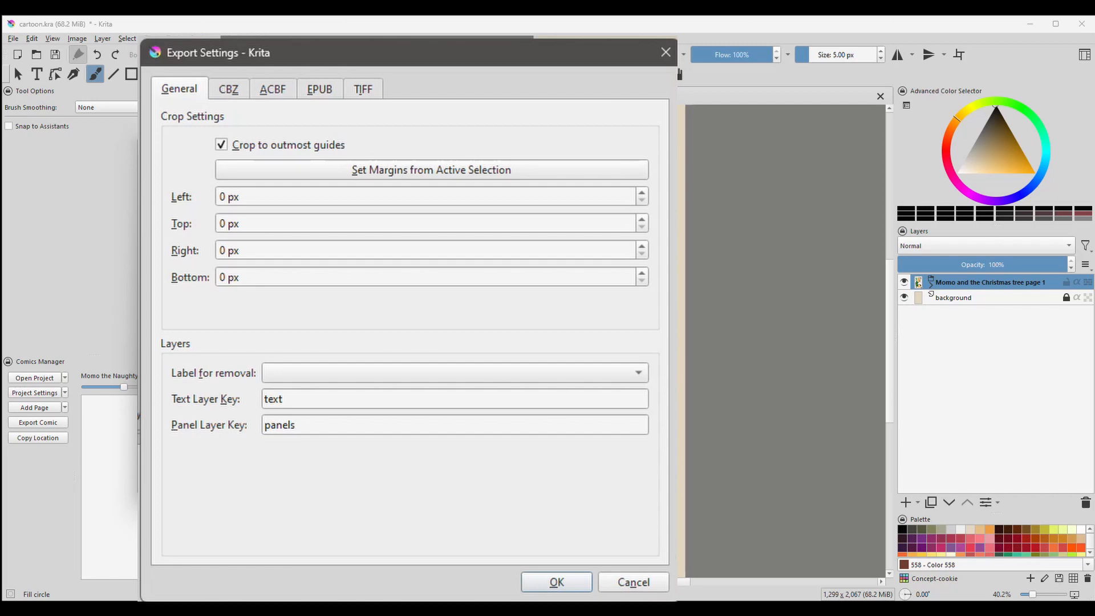
left_click(362, 89)
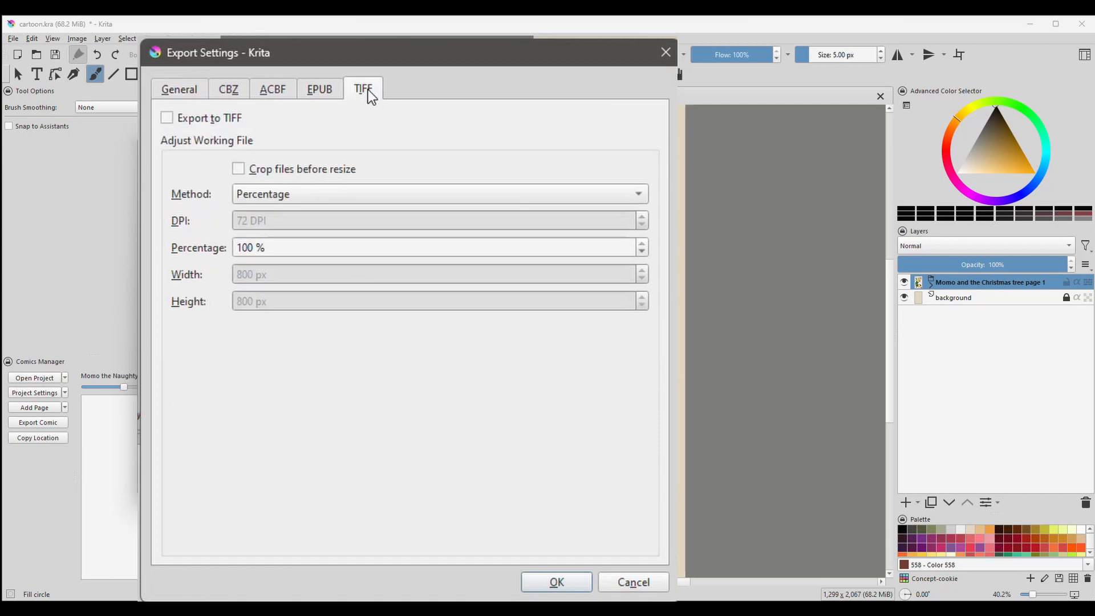
mouse_move(371, 97)
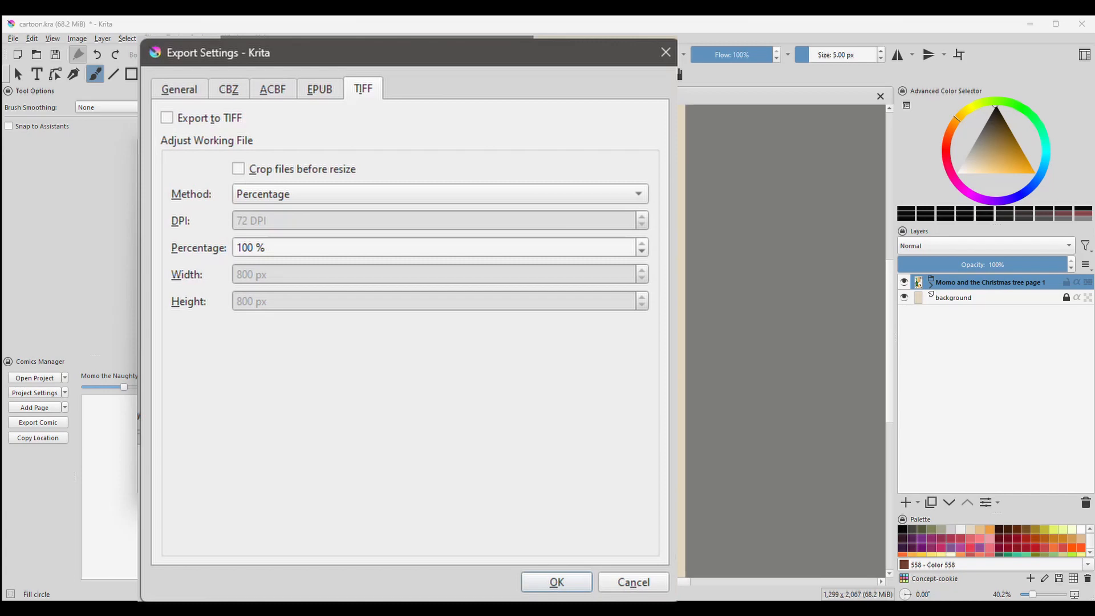
mouse_move(412, 124)
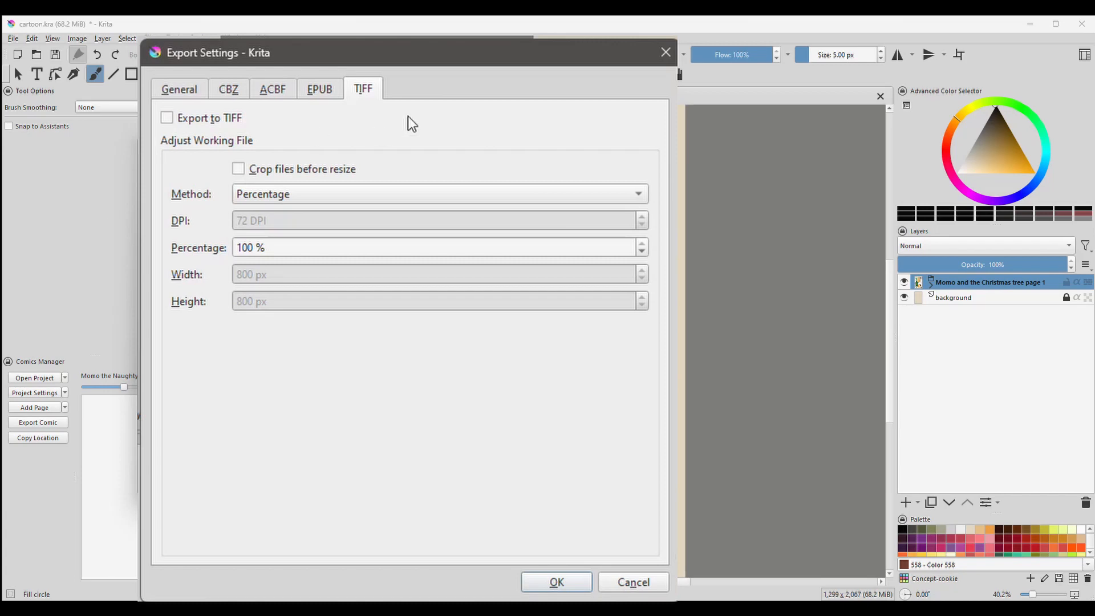
Enable Export to TIFF with crop before resize, resizing by DPI at 300.
left_click(167, 118)
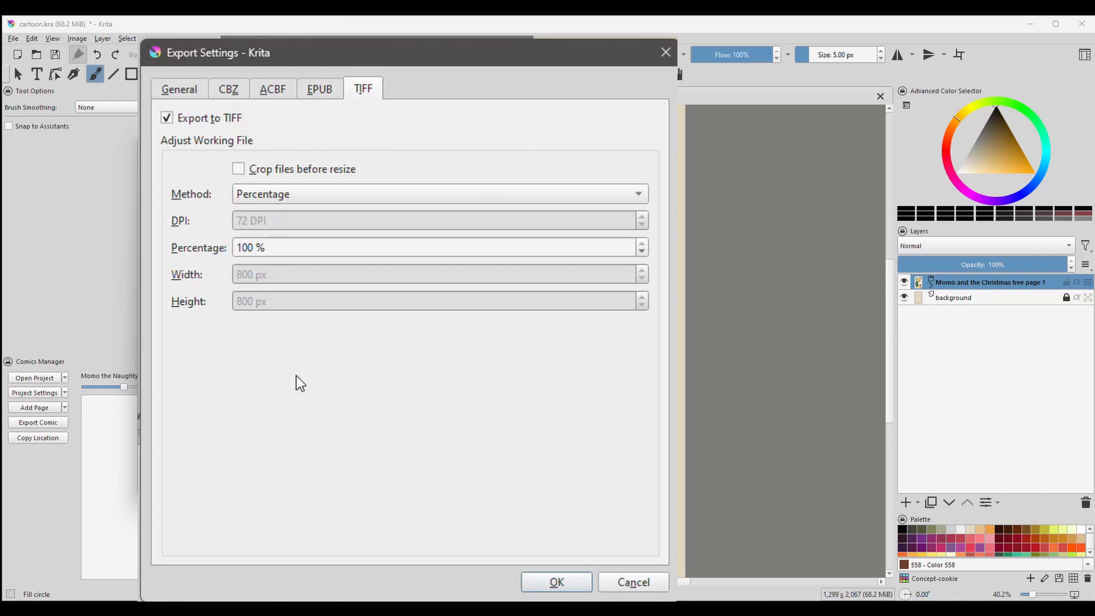
mouse_move(285, 466)
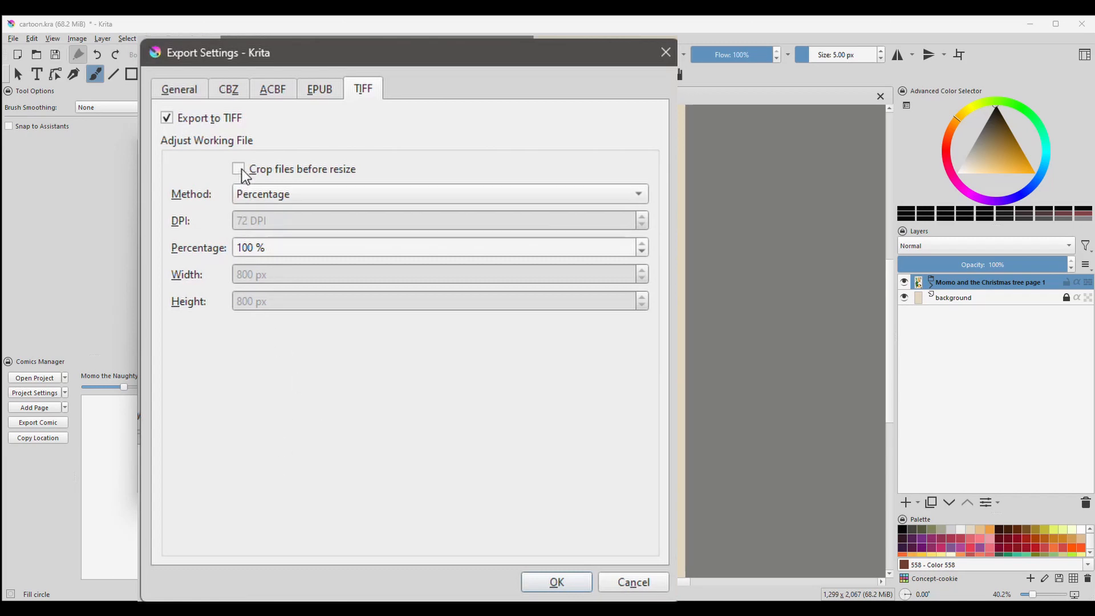
left_click(439, 194)
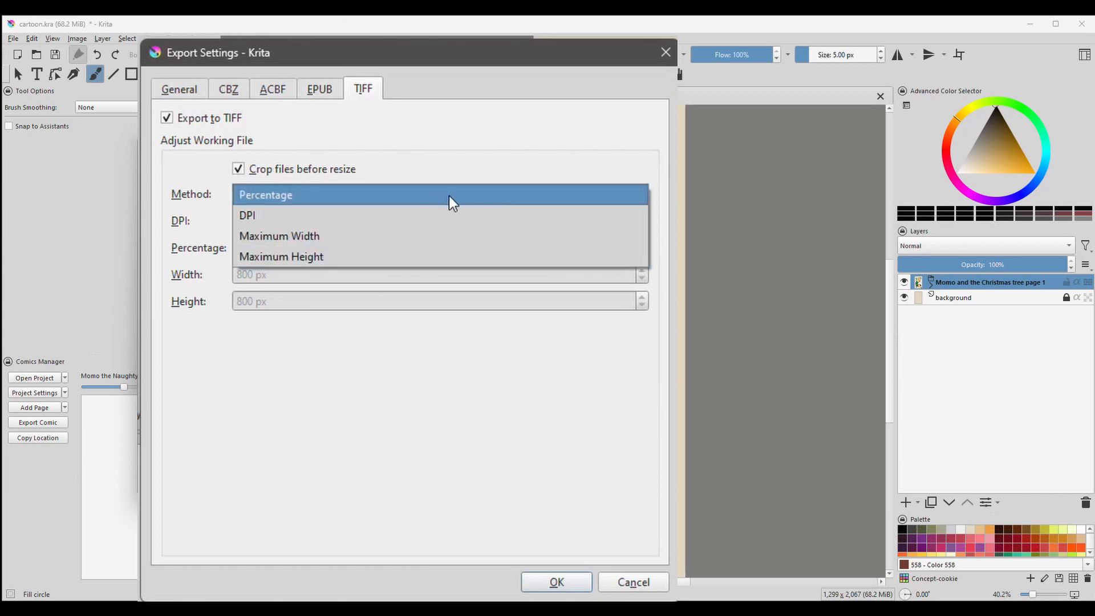
mouse_move(337, 191)
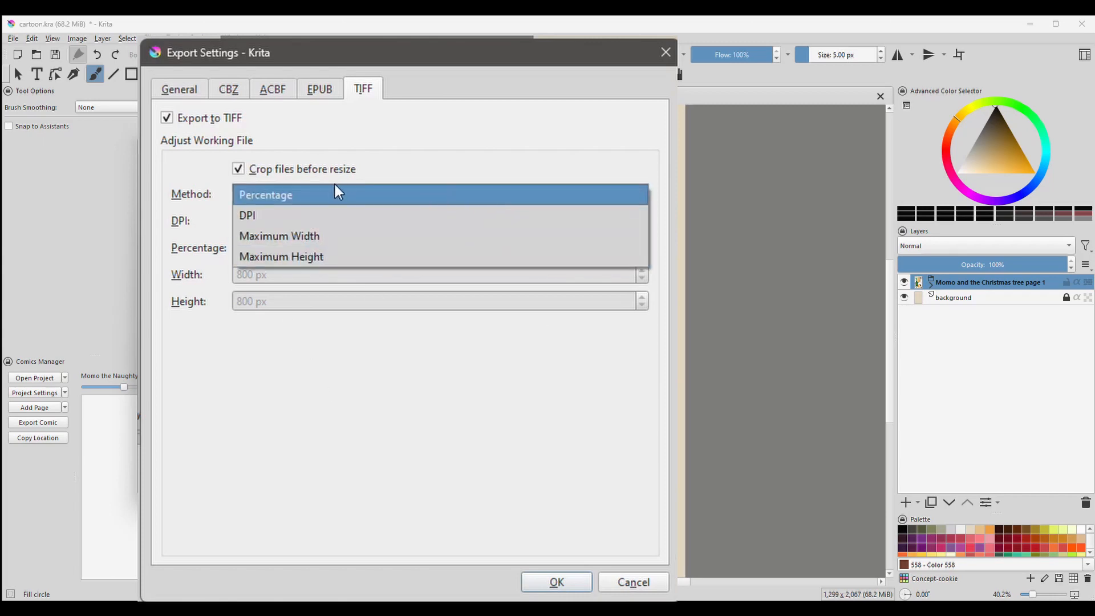
mouse_move(258, 219)
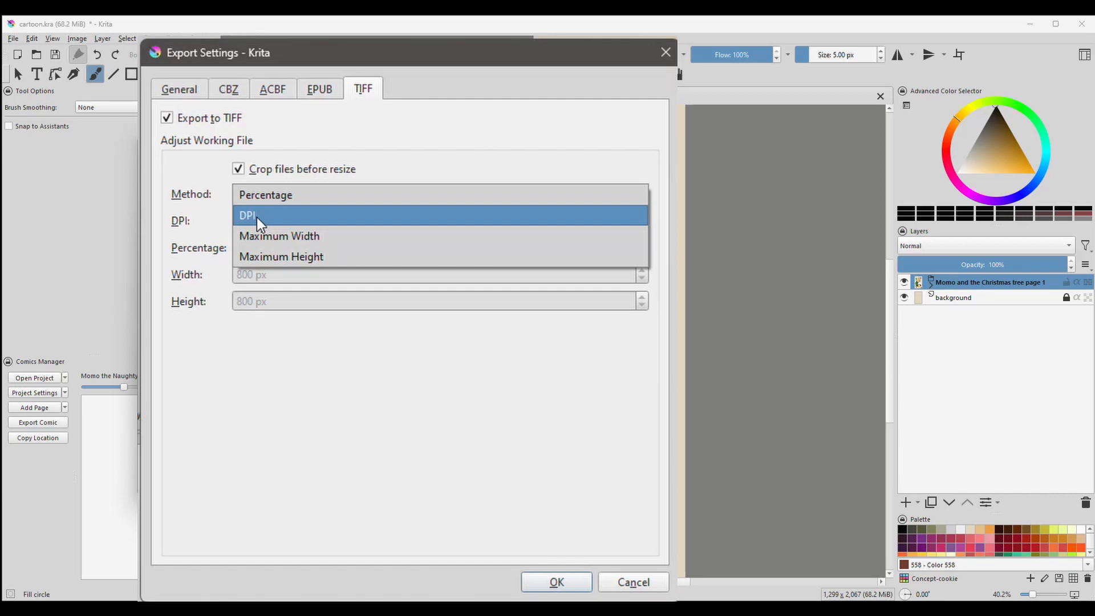
left_click(247, 215)
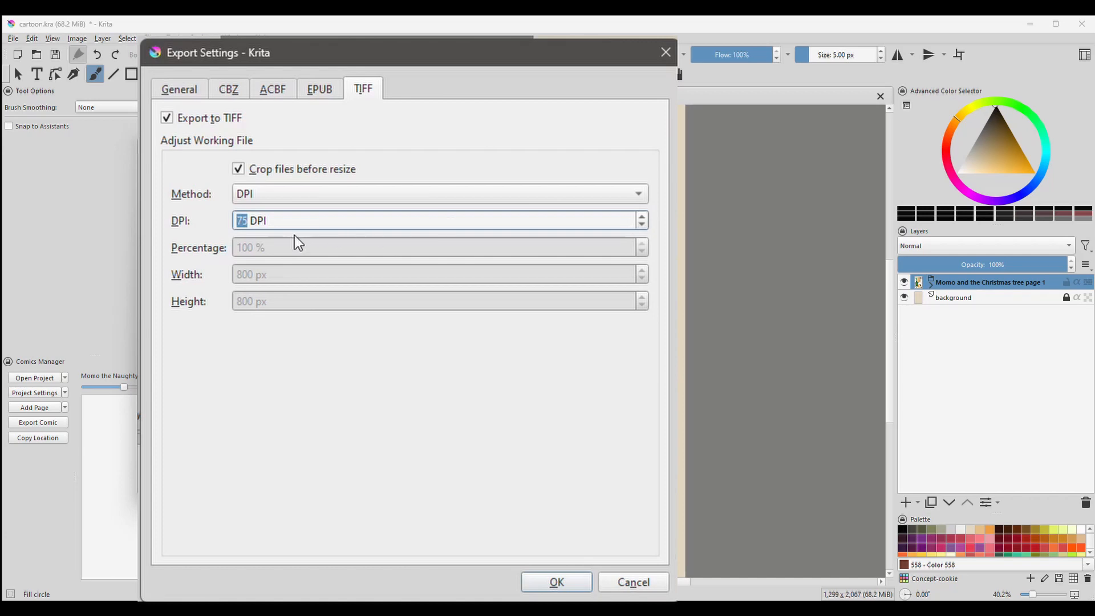
type("300")
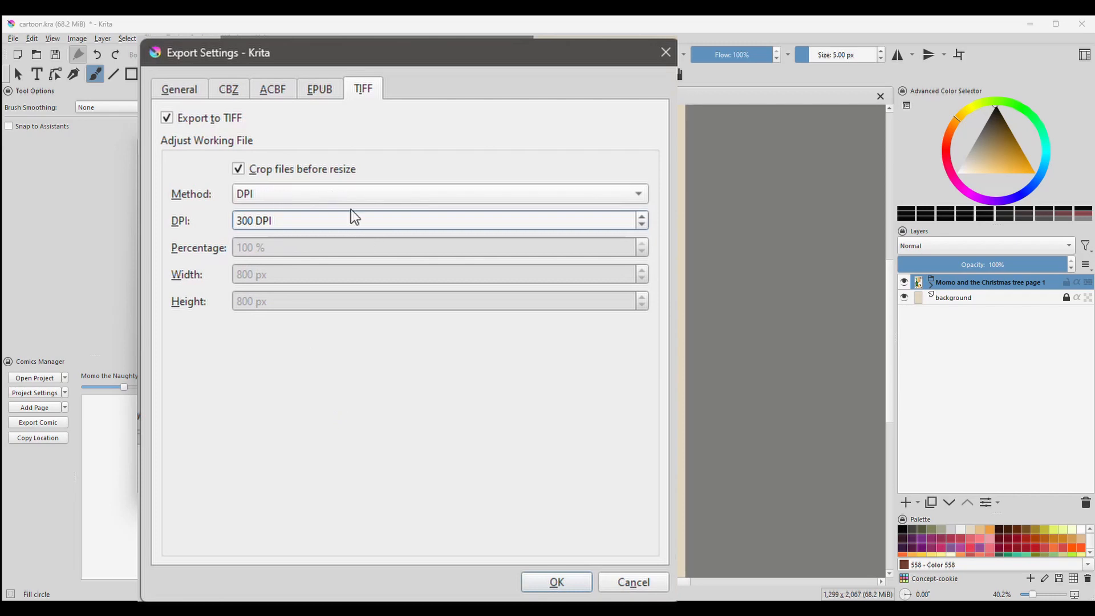
mouse_move(546, 256)
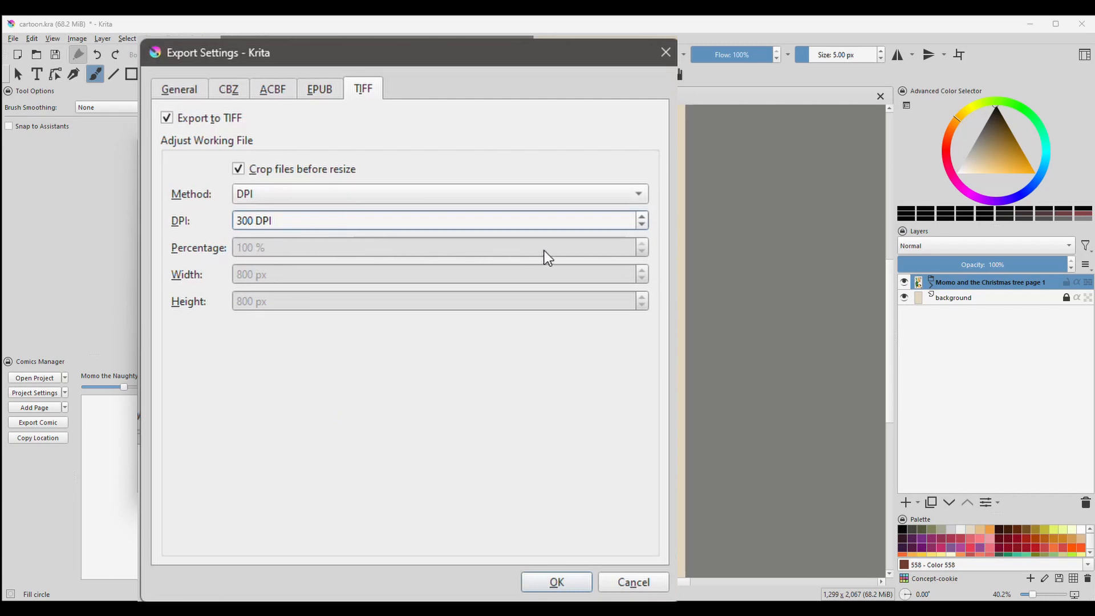
Try percentage, width and height resize methods, return to DPI, confirm, and export the comic.
left_click(438, 193)
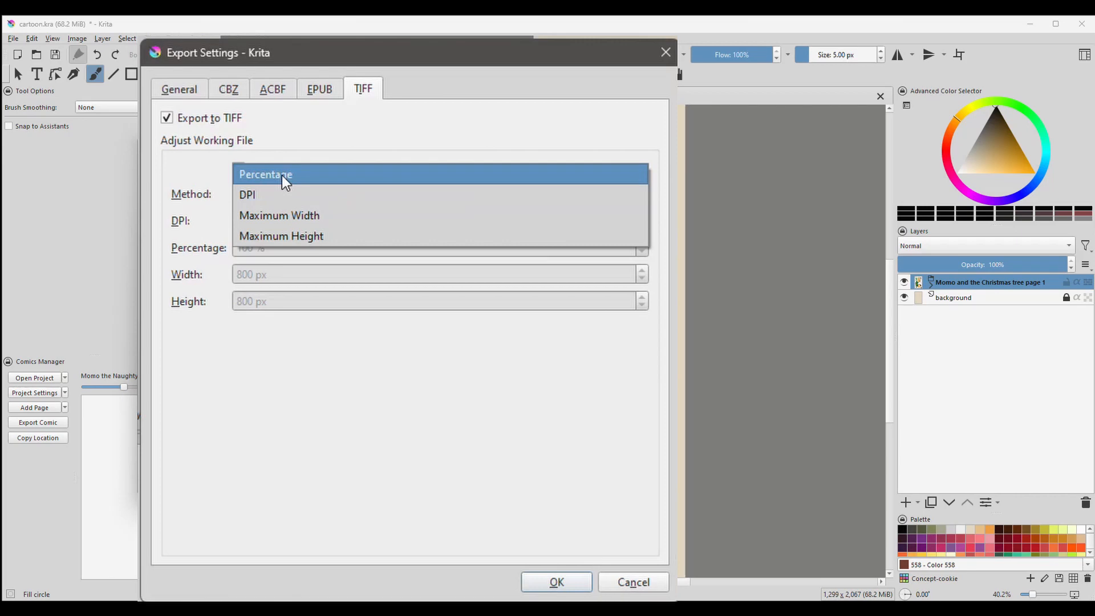
left_click(264, 174)
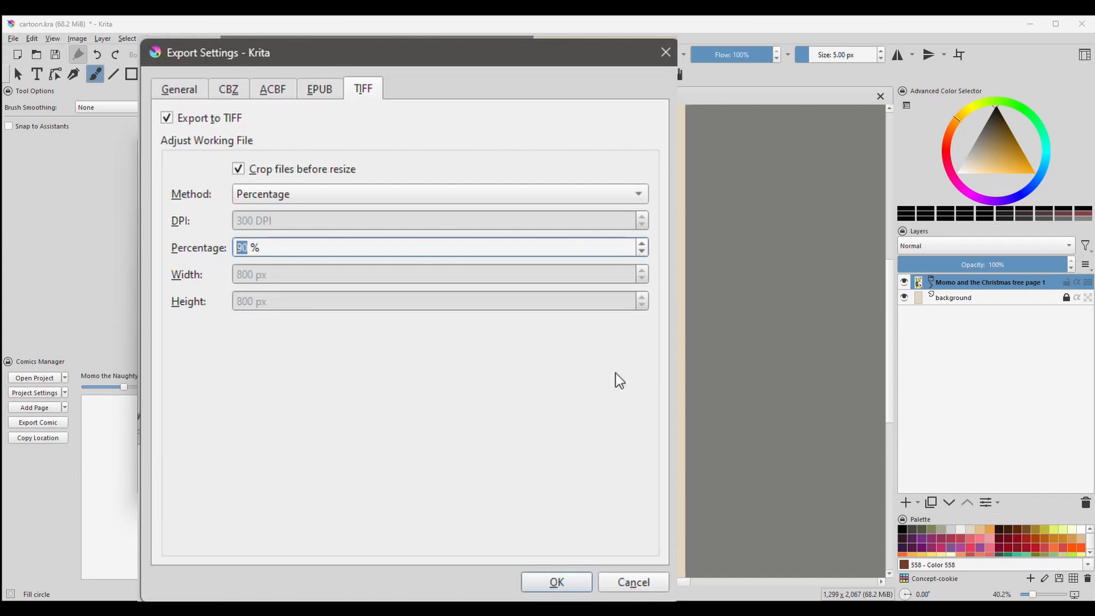
mouse_move(541, 201)
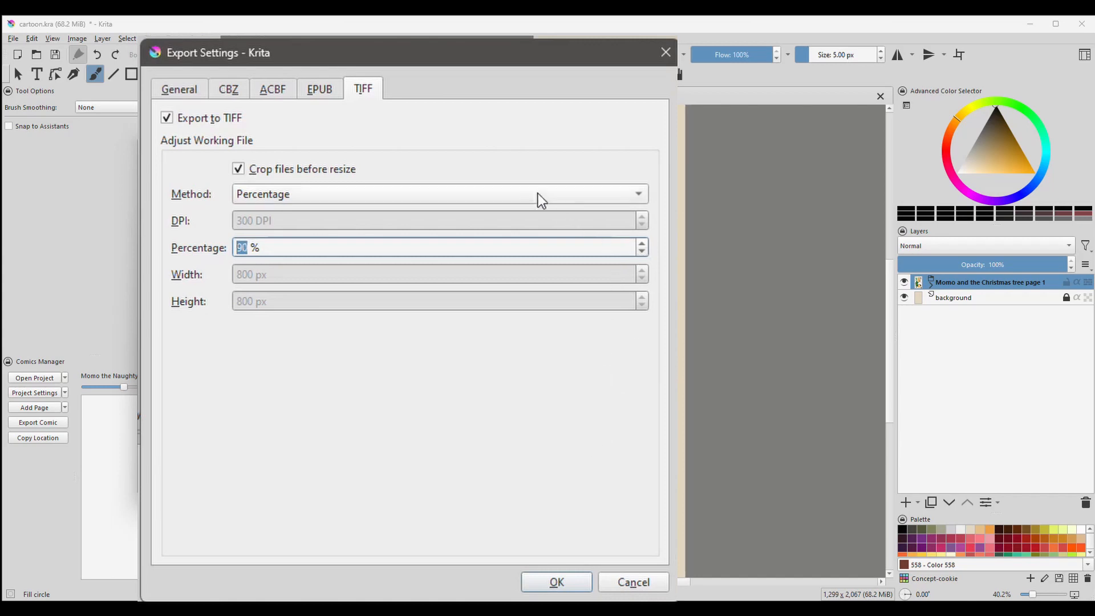
left_click(439, 193)
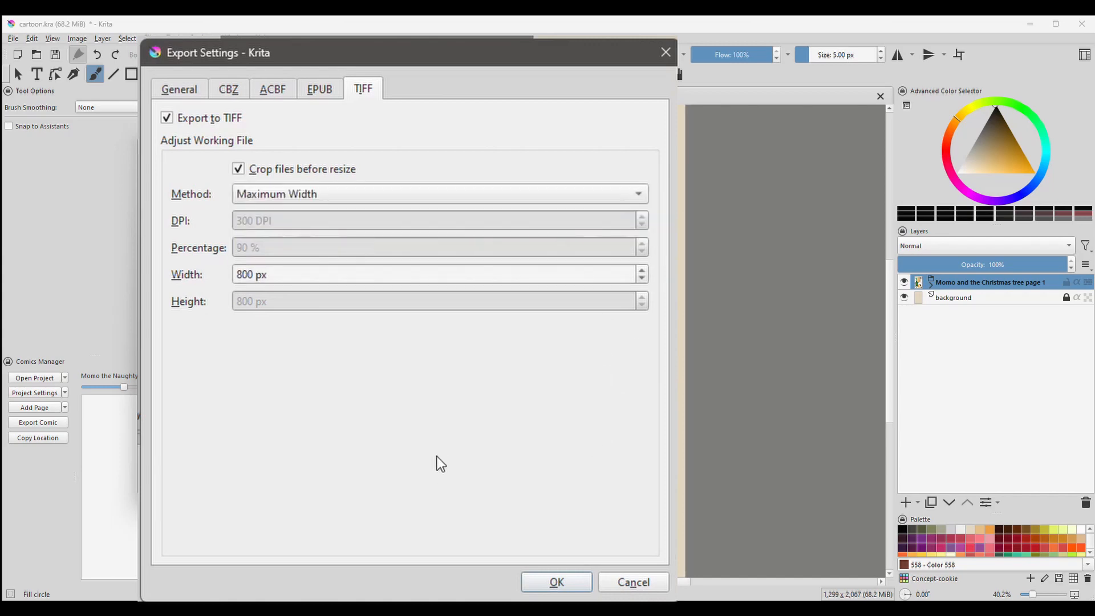
mouse_move(390, 311)
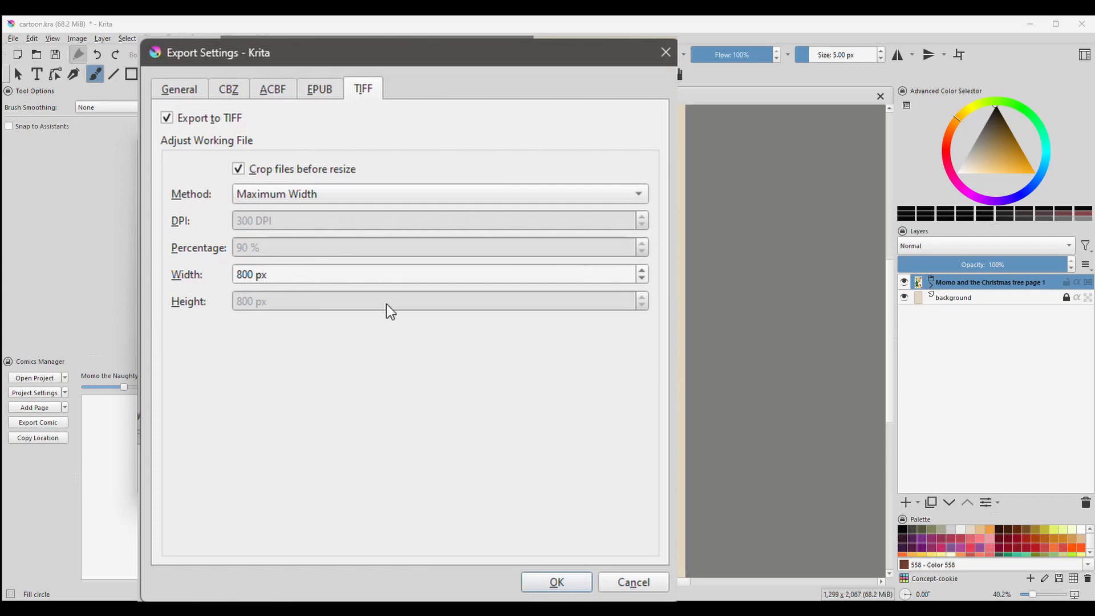
left_click(438, 194)
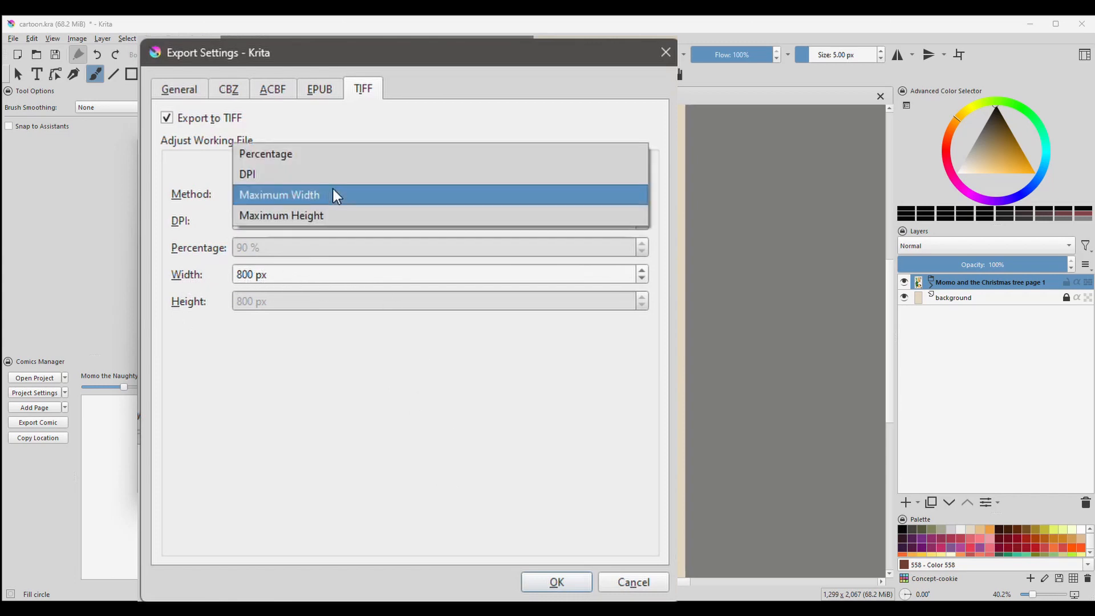
left_click(280, 215)
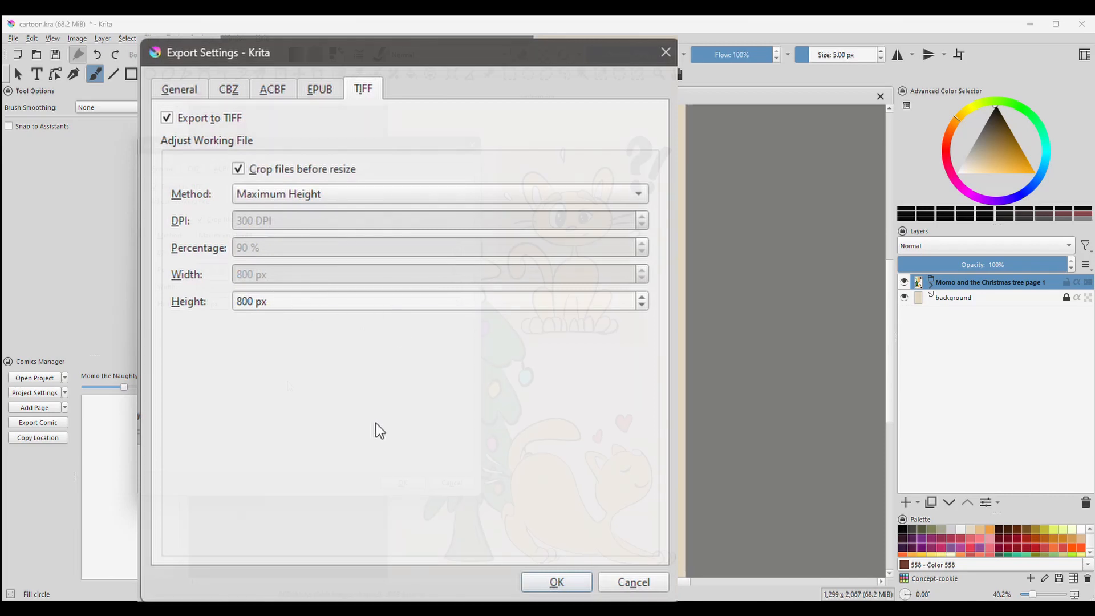
left_click(437, 194)
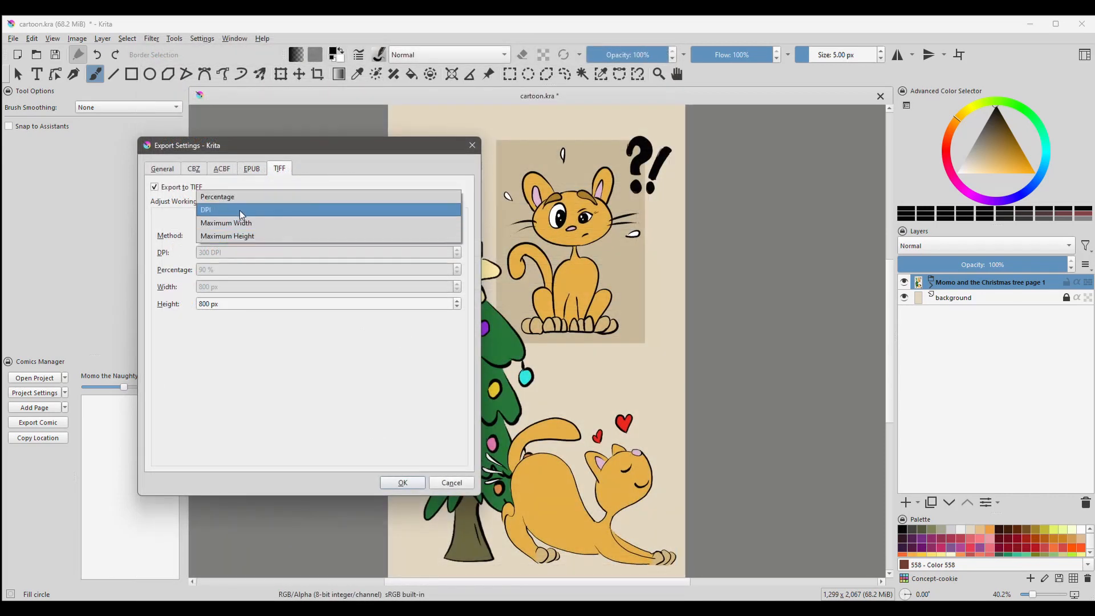
left_click(205, 209)
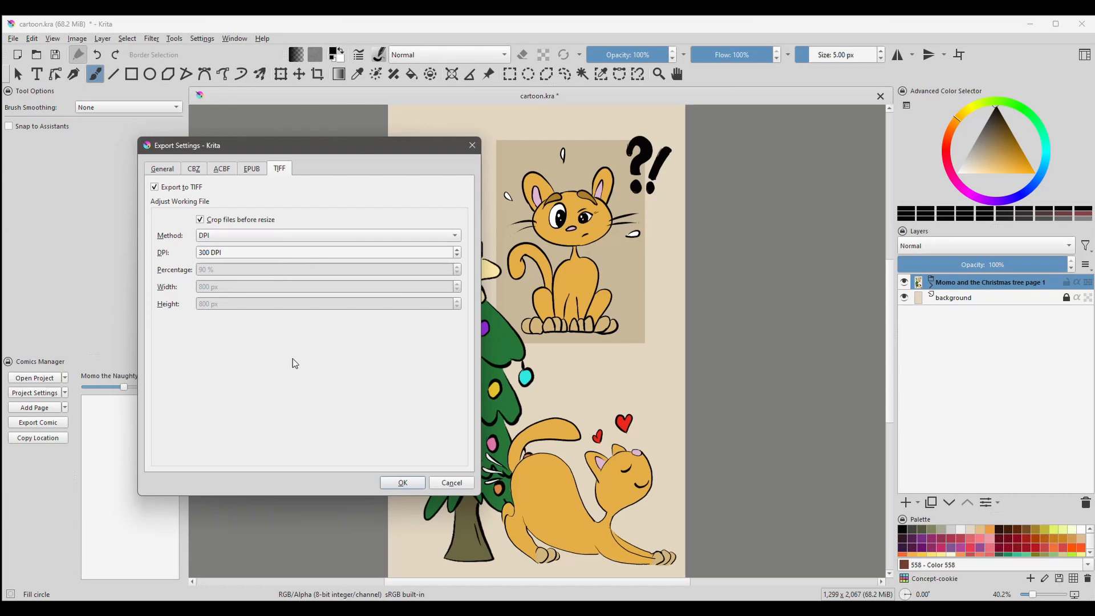
mouse_move(390, 498)
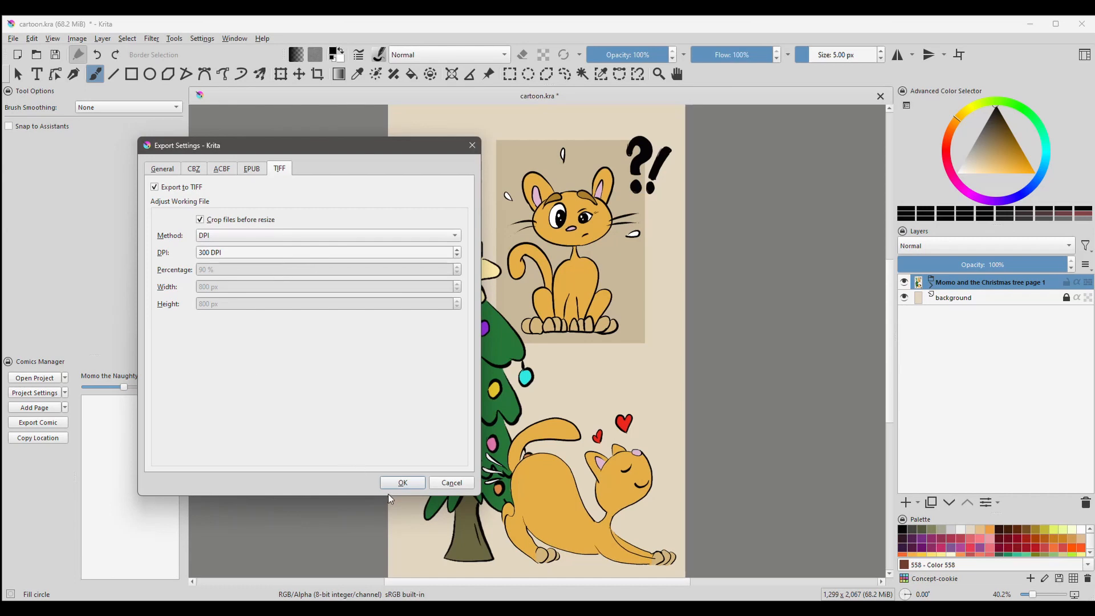
left_click(401, 482)
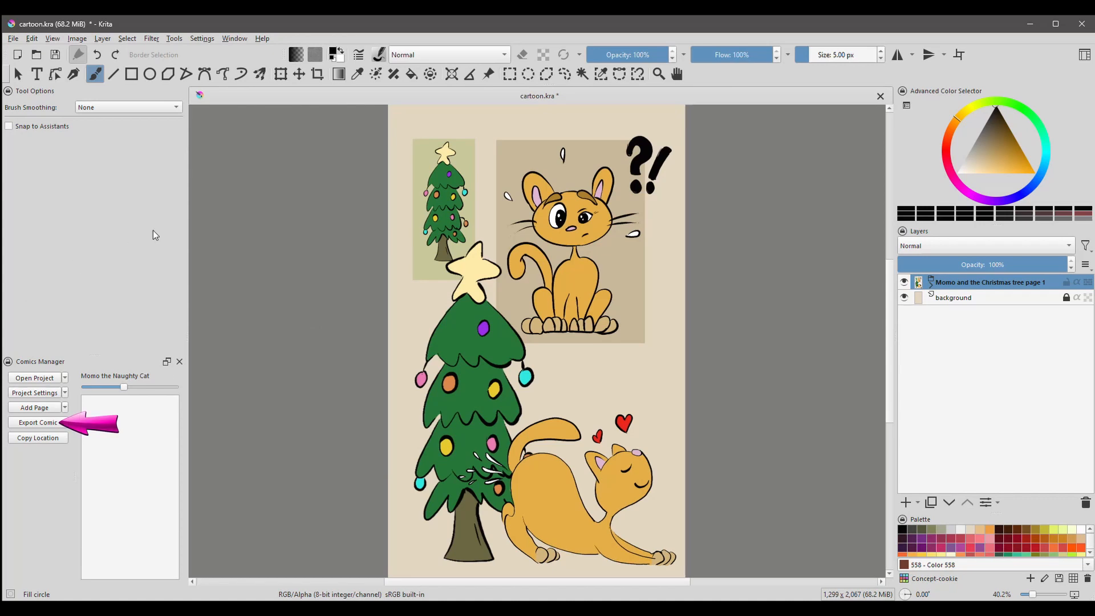
left_click(38, 422)
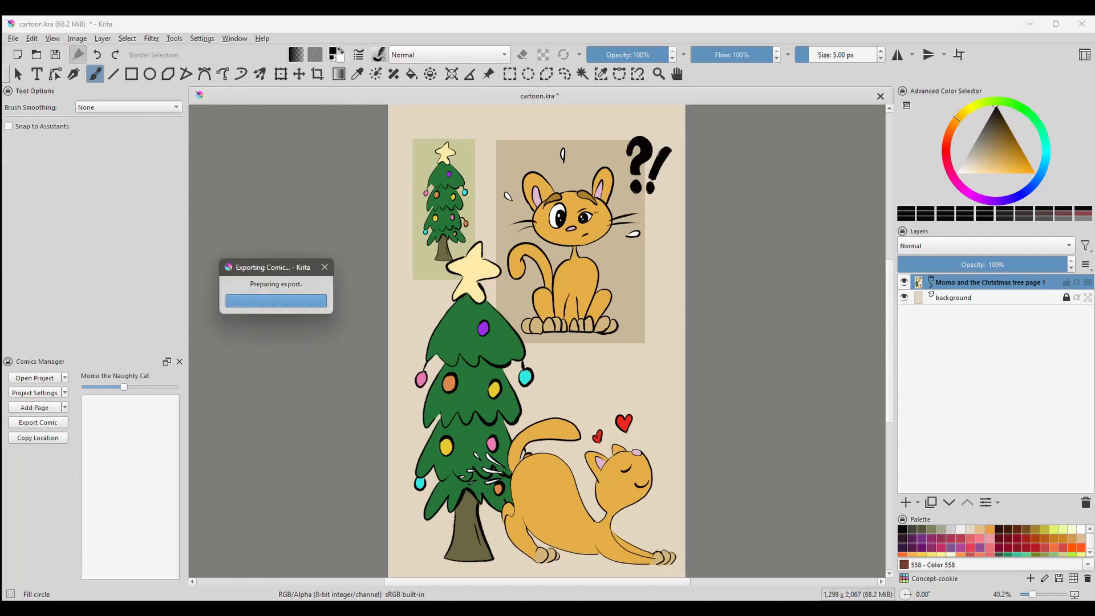